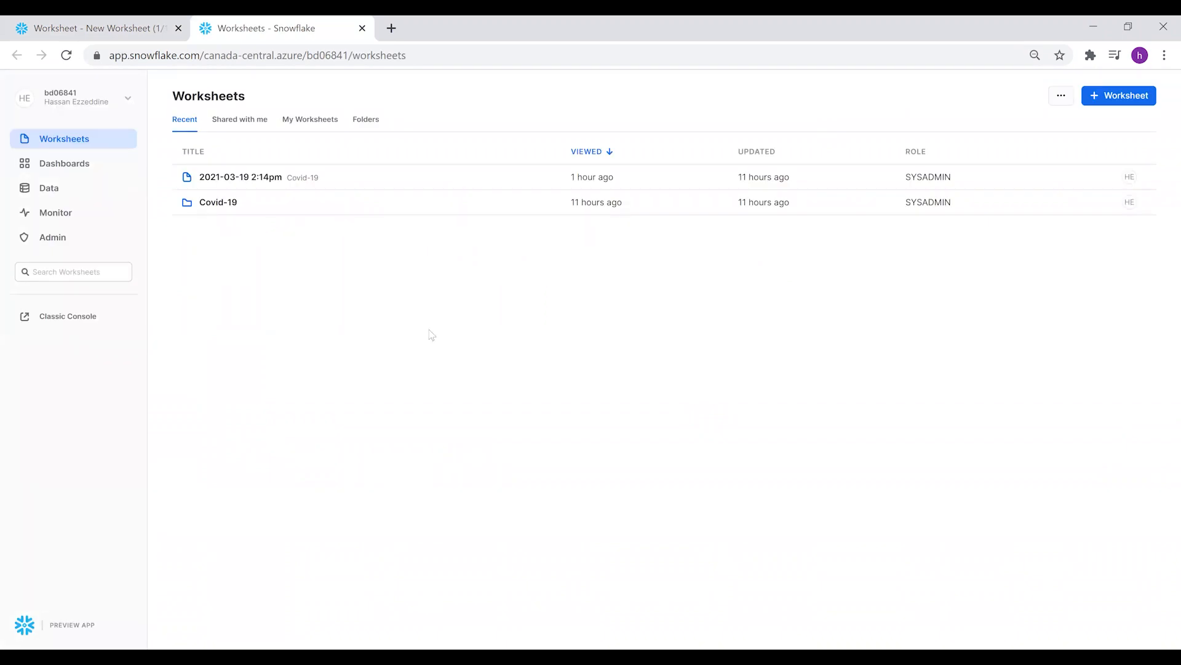
{"action": "mouse_move", "coordinate": [96, 181]}
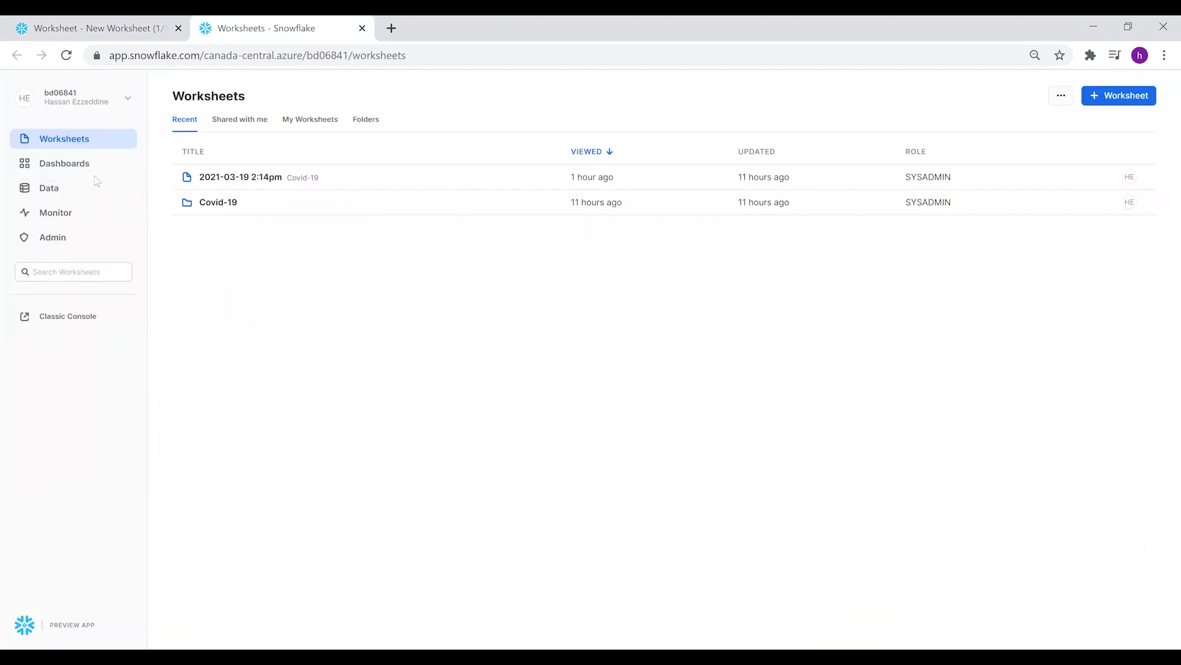
{"action": "mouse_move", "coordinate": [78, 215]}
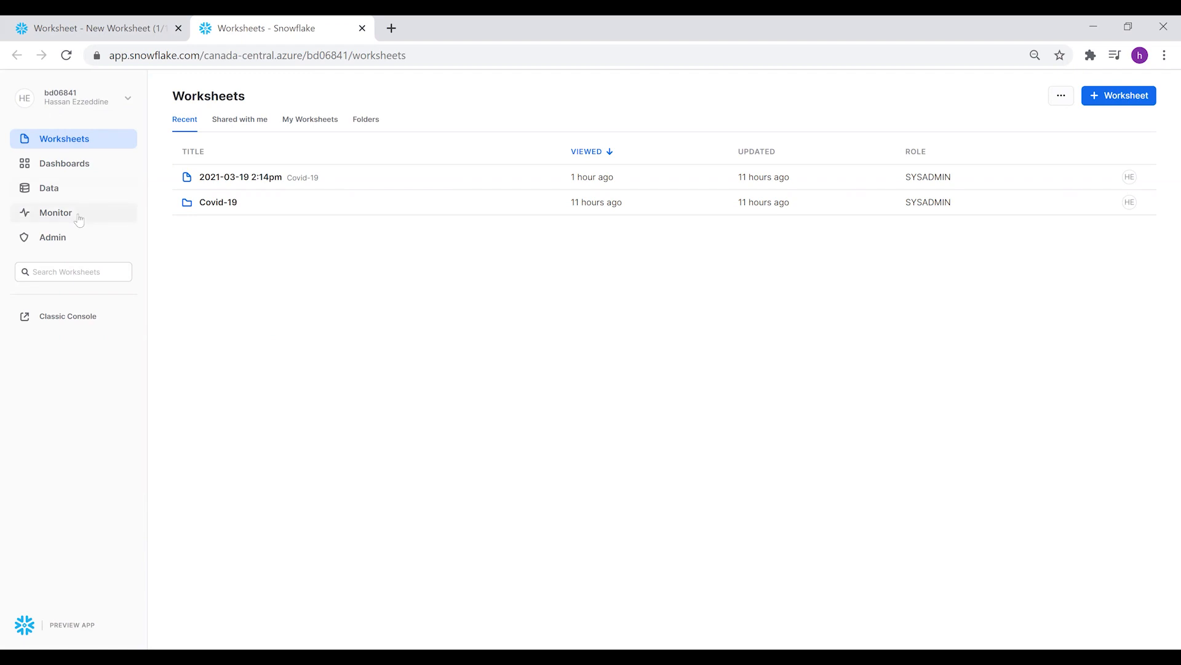
Open Data to view the account's seven databases with sources, owners and creation dates
{"action": "left_click", "coordinate": [48, 187]}
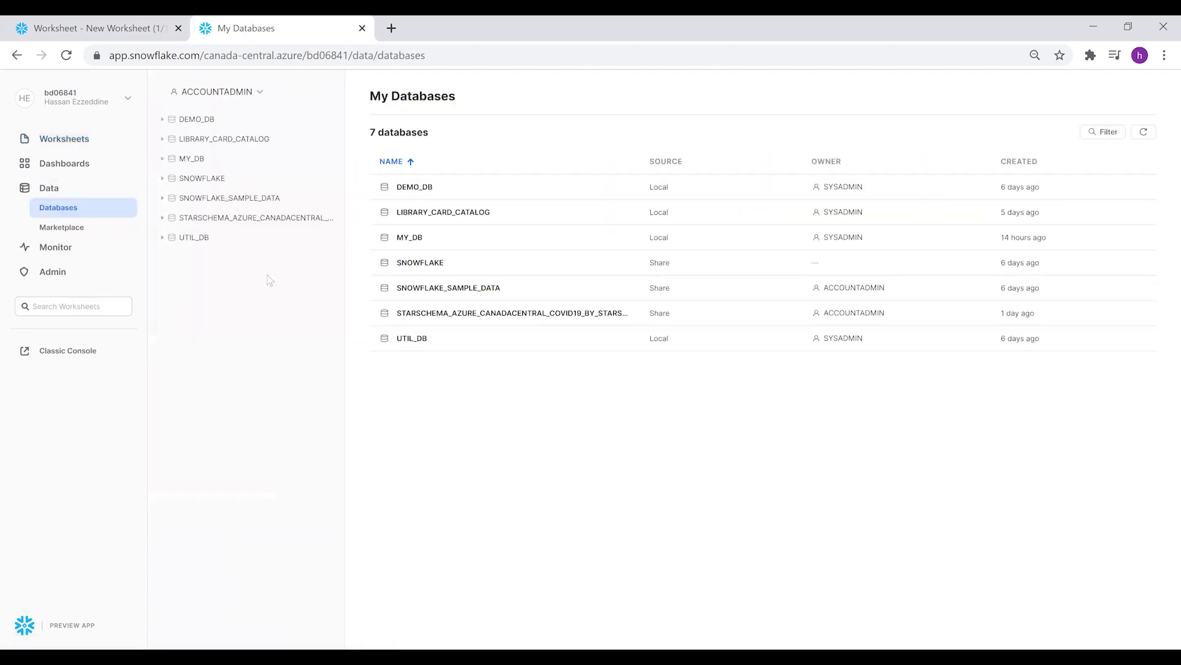
Search the Data Marketplace for 'covid-19' to reach the COVID-19 Epidemiological Data listing
{"action": "left_click", "coordinate": [61, 227]}
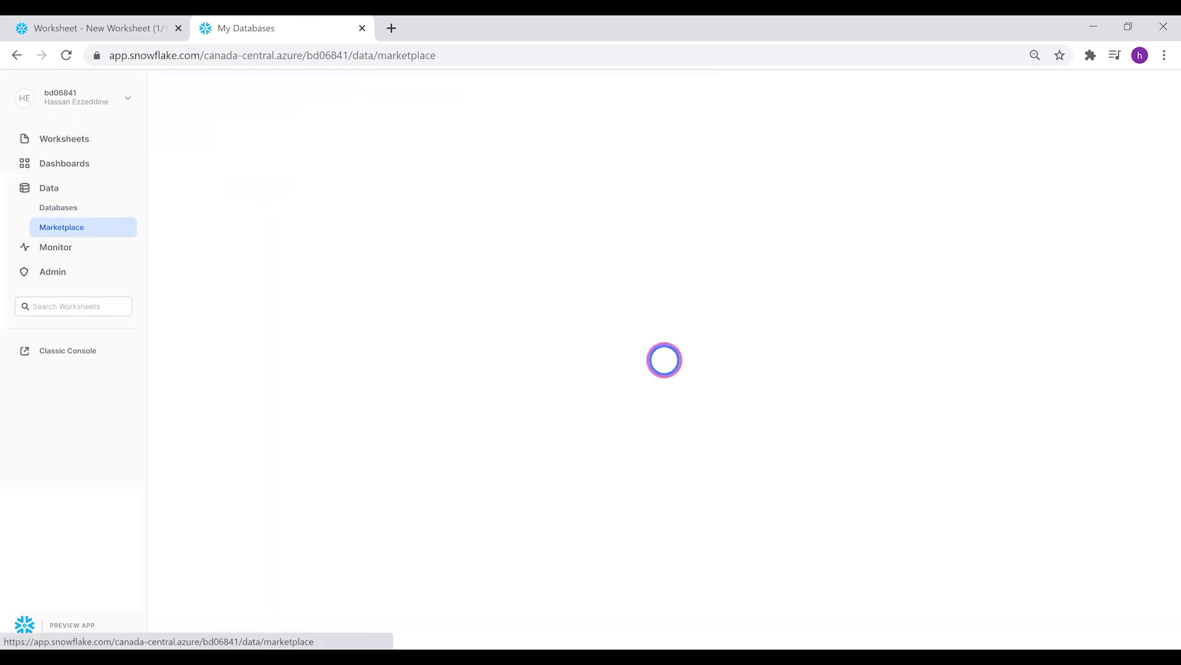
{"action": "mouse_move", "coordinate": [470, 216]}
{"action": "type", "text": "co"}
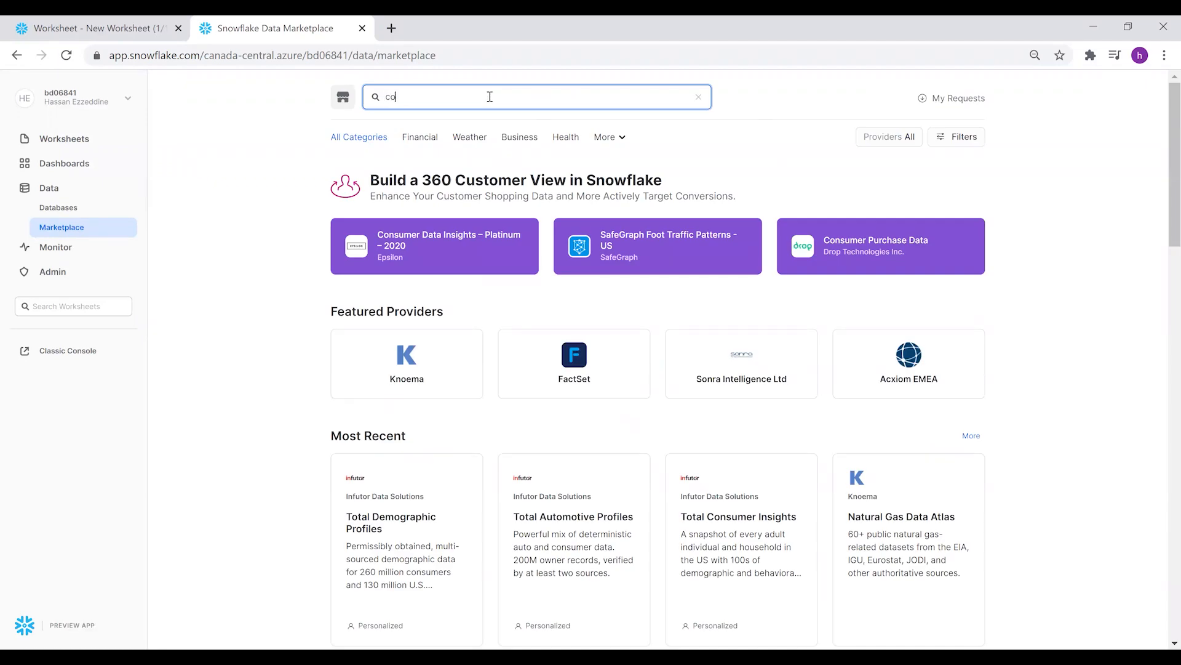
{"action": "type", "text": "vid"}
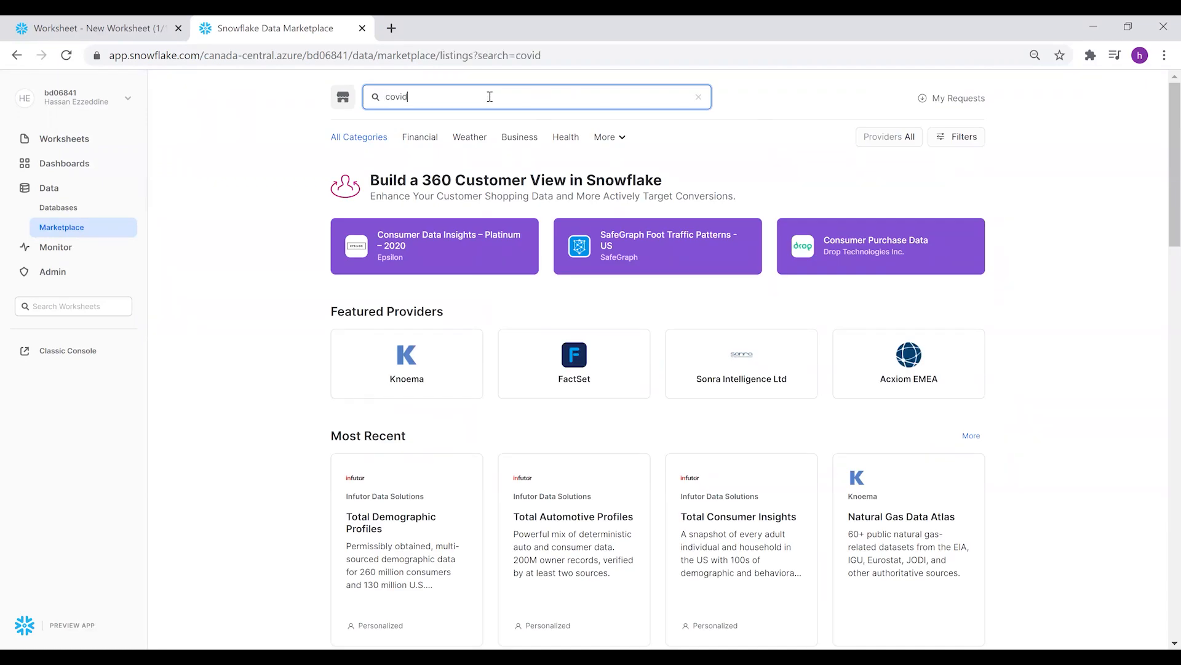
{"action": "type", "text": "a-19"}
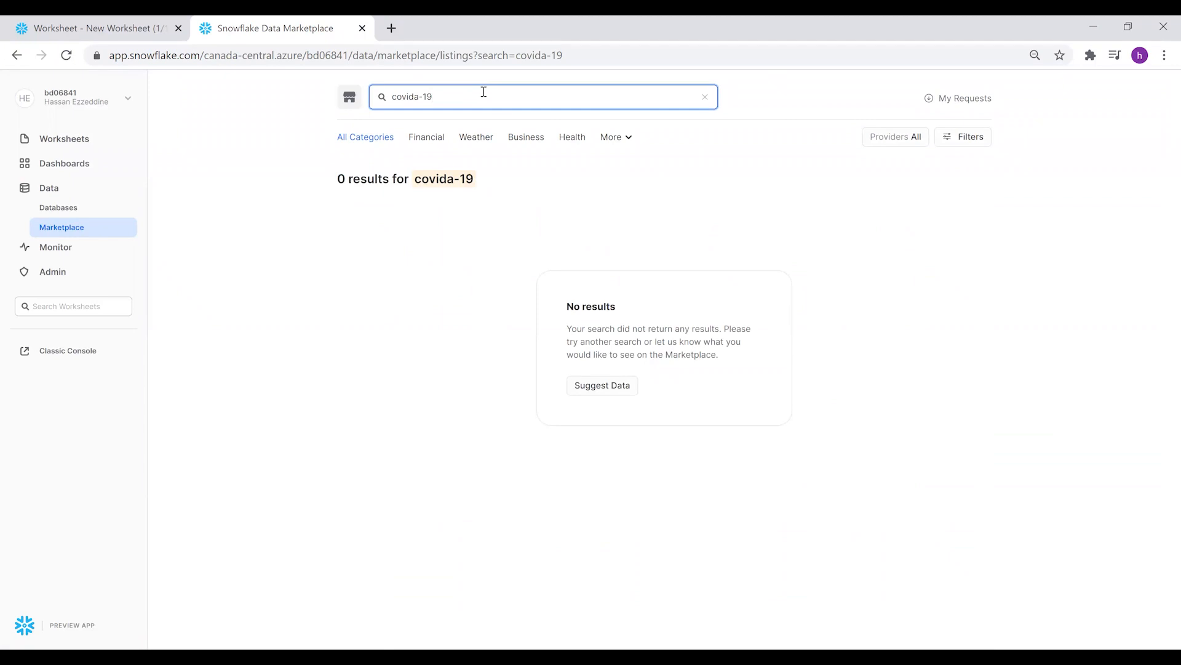
{"action": "key", "text": "Backspace"}
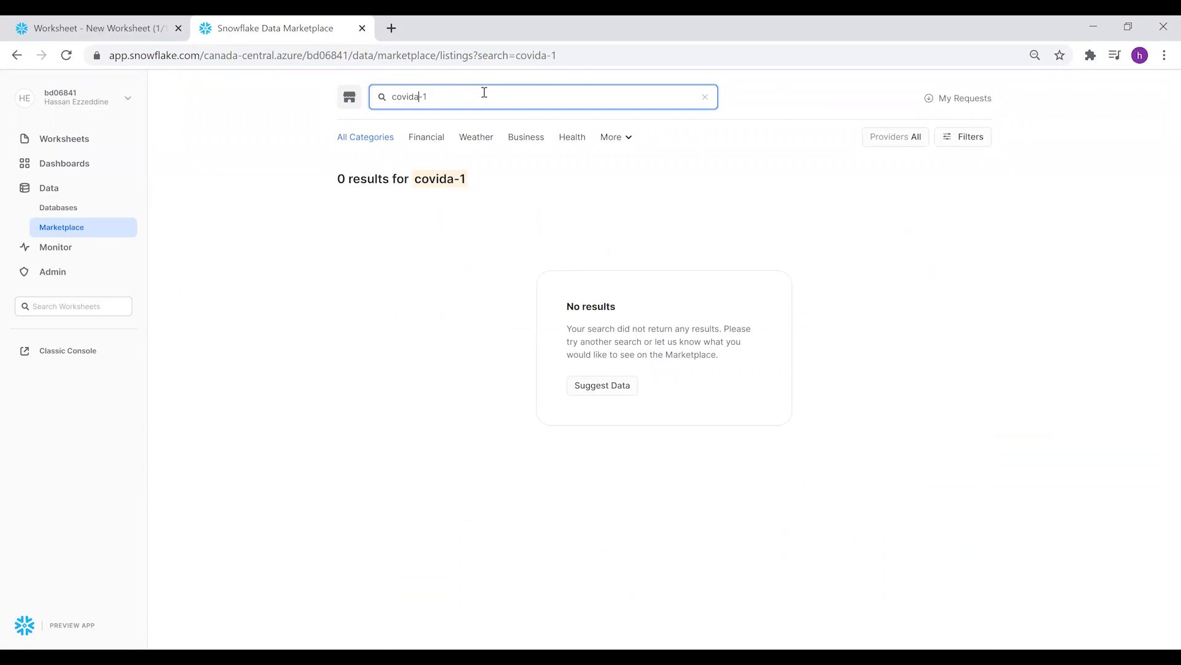
{"action": "type", "text": "covid-19"}
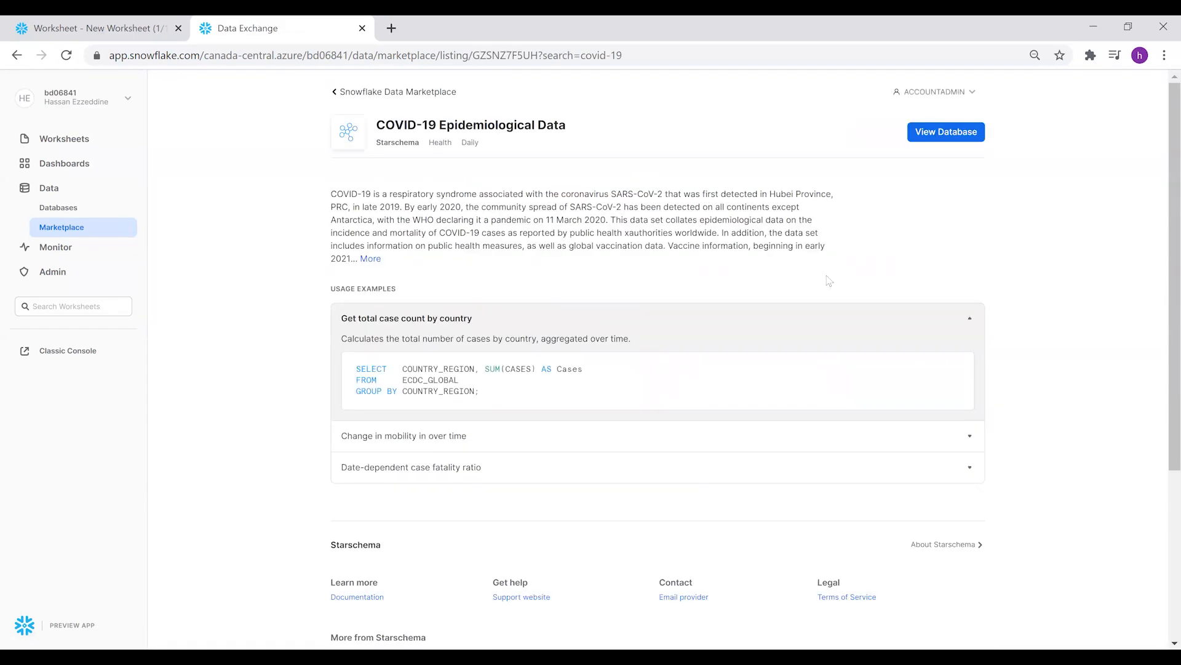
{"action": "mouse_move", "coordinate": [898, 134]}
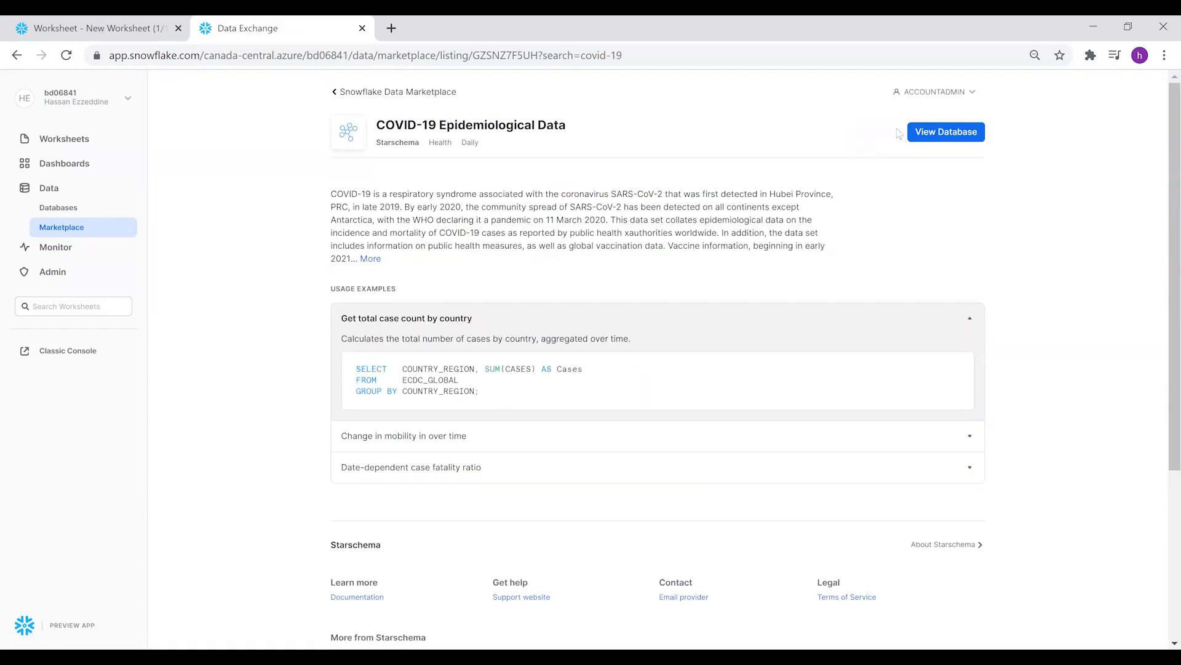
{"action": "mouse_move", "coordinate": [846, 189]}
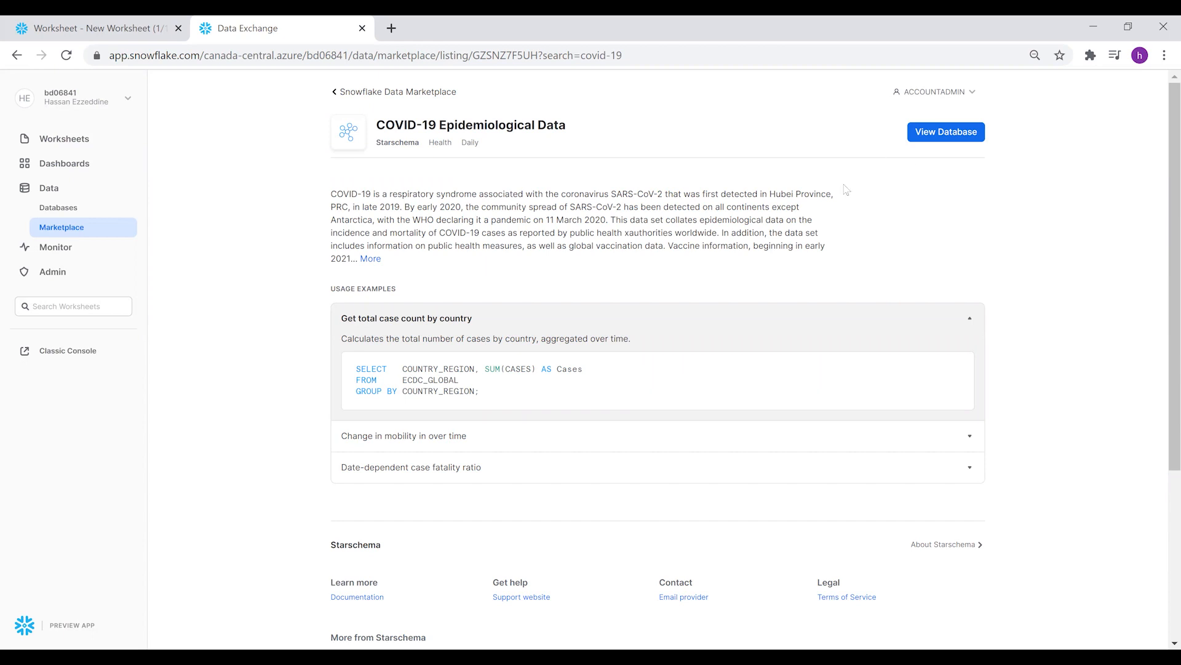
{"action": "mouse_move", "coordinate": [789, 175]}
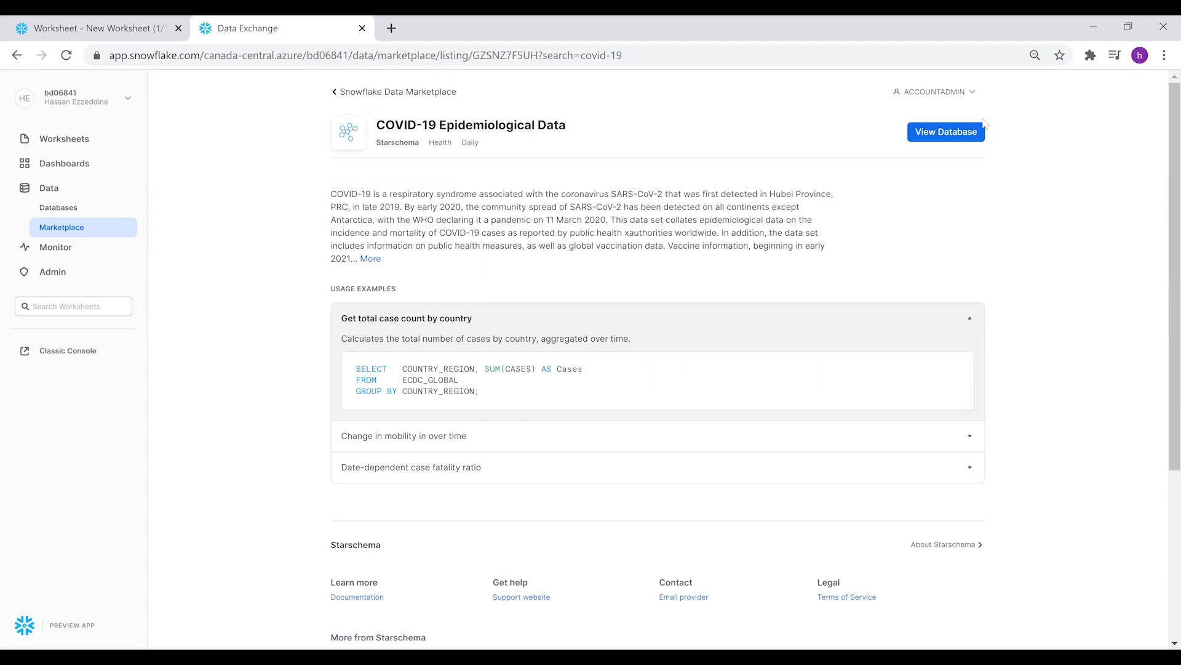
{"action": "mouse_move", "coordinate": [87, 214]}
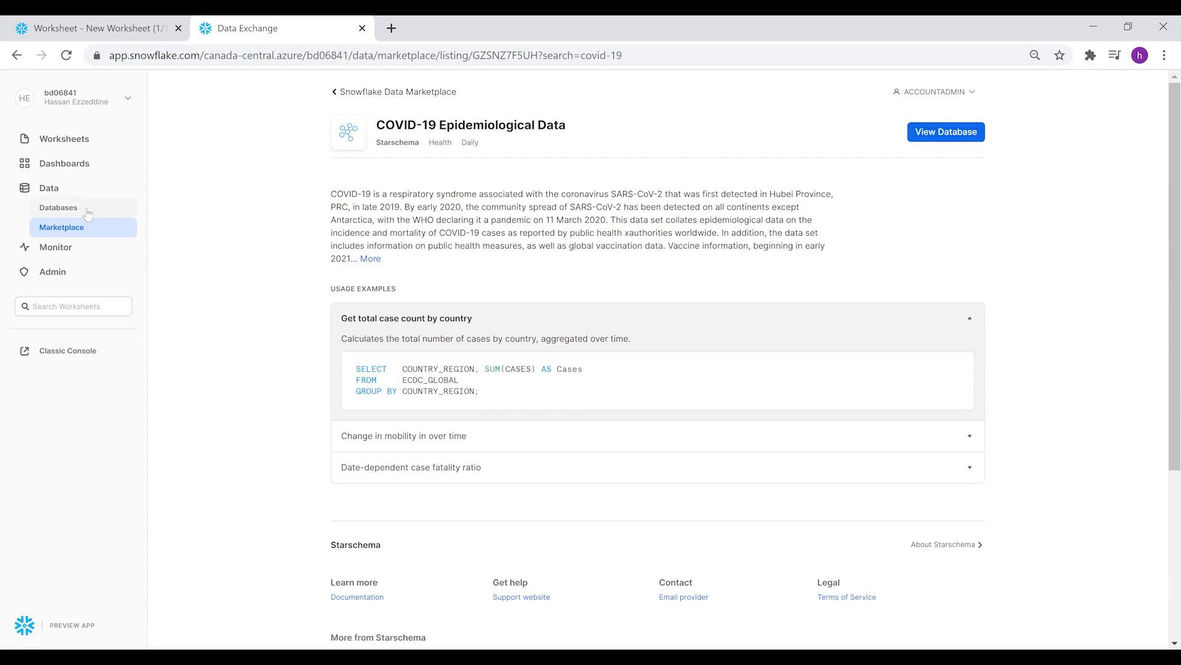
Go back to Databases, then open the Dashboards list showing the Covid-19 dashboard
{"action": "left_click", "coordinate": [58, 209]}
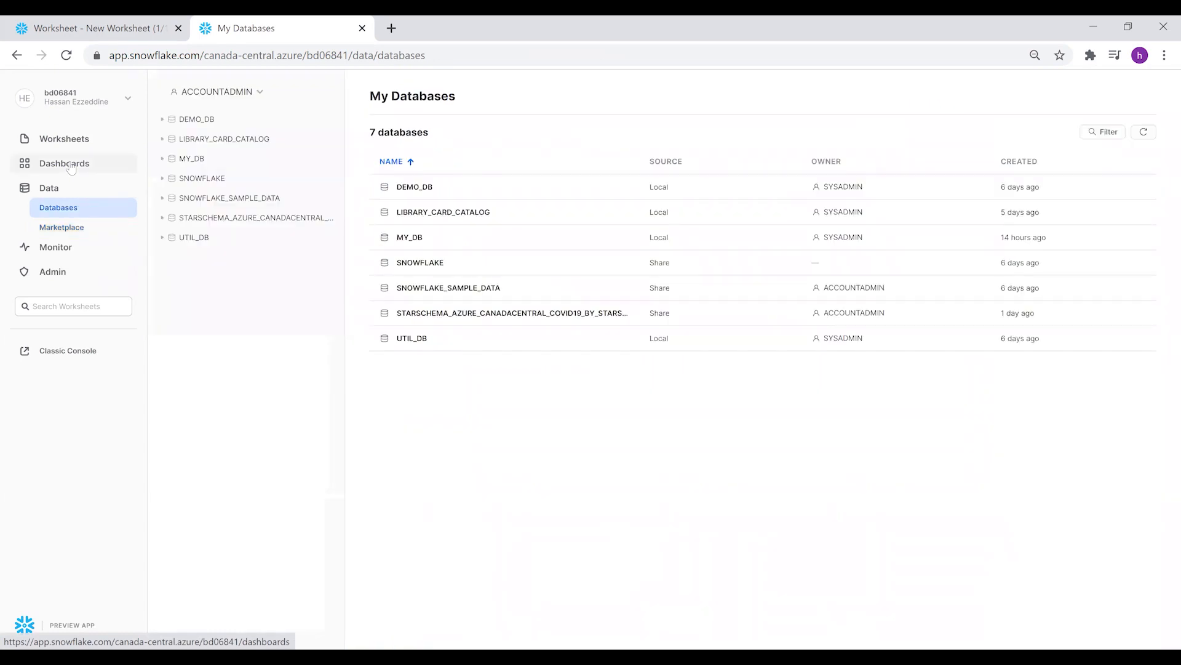
{"action": "mouse_move", "coordinate": [224, 215]}
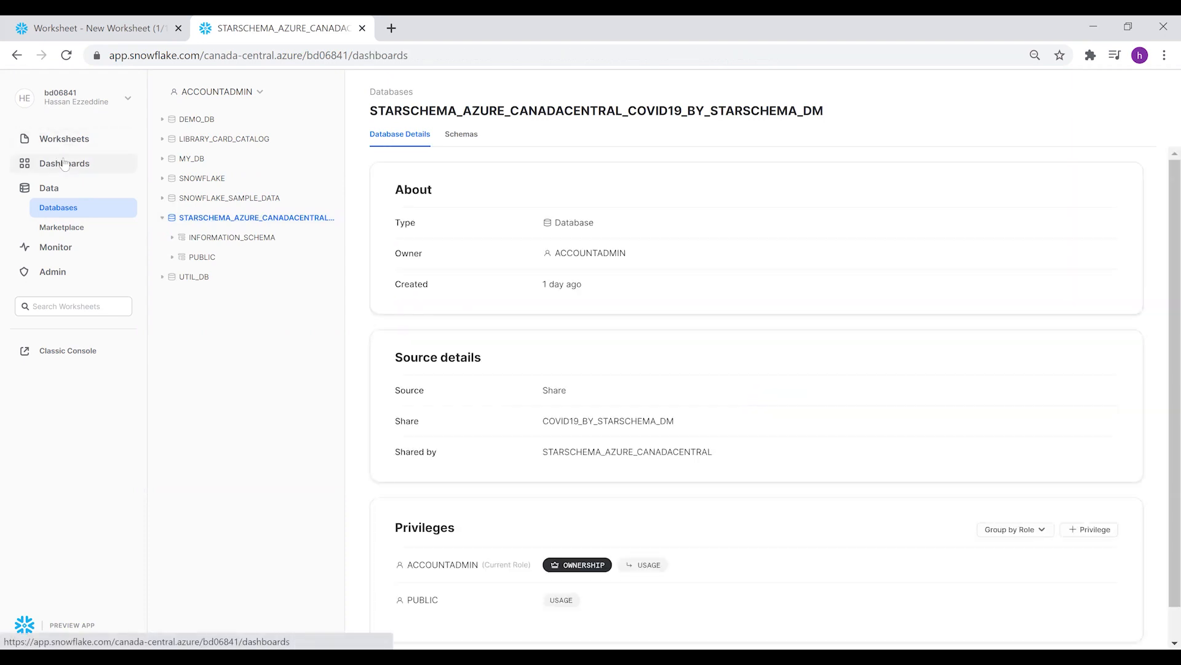
{"action": "left_click", "coordinate": [64, 164]}
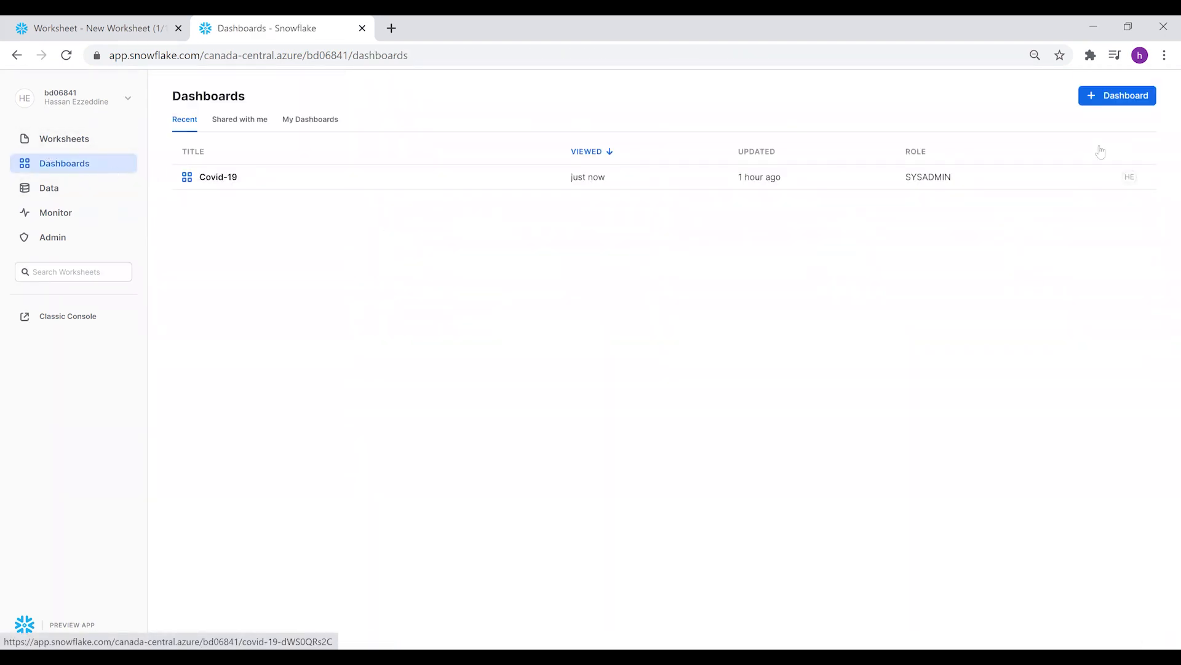
Start a new dashboard, enter the name 'Covid19-demo', and create it
{"action": "left_click", "coordinate": [1116, 95]}
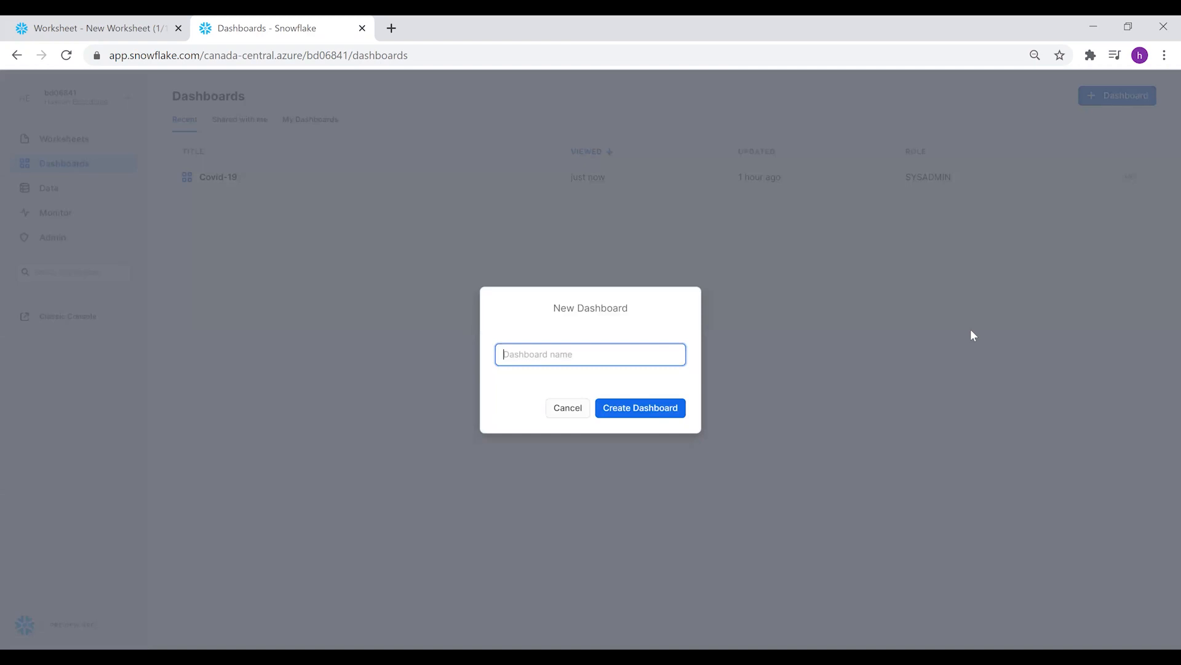
{"action": "type", "text": "D"}
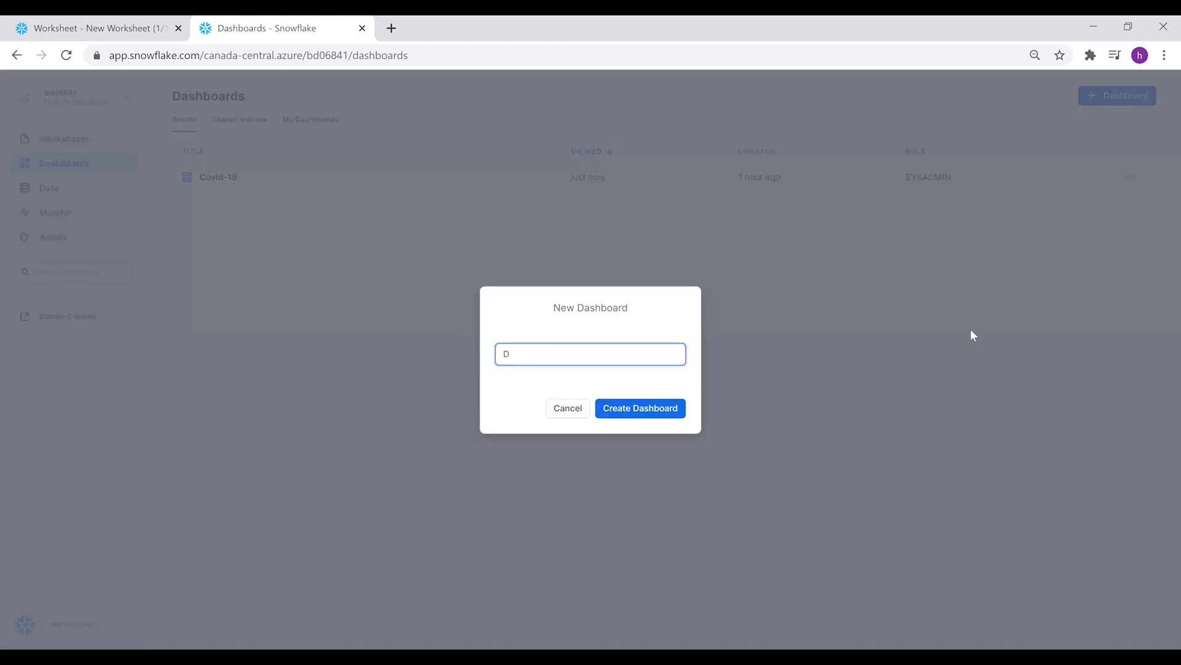
{"action": "type", "text": "ovid"}
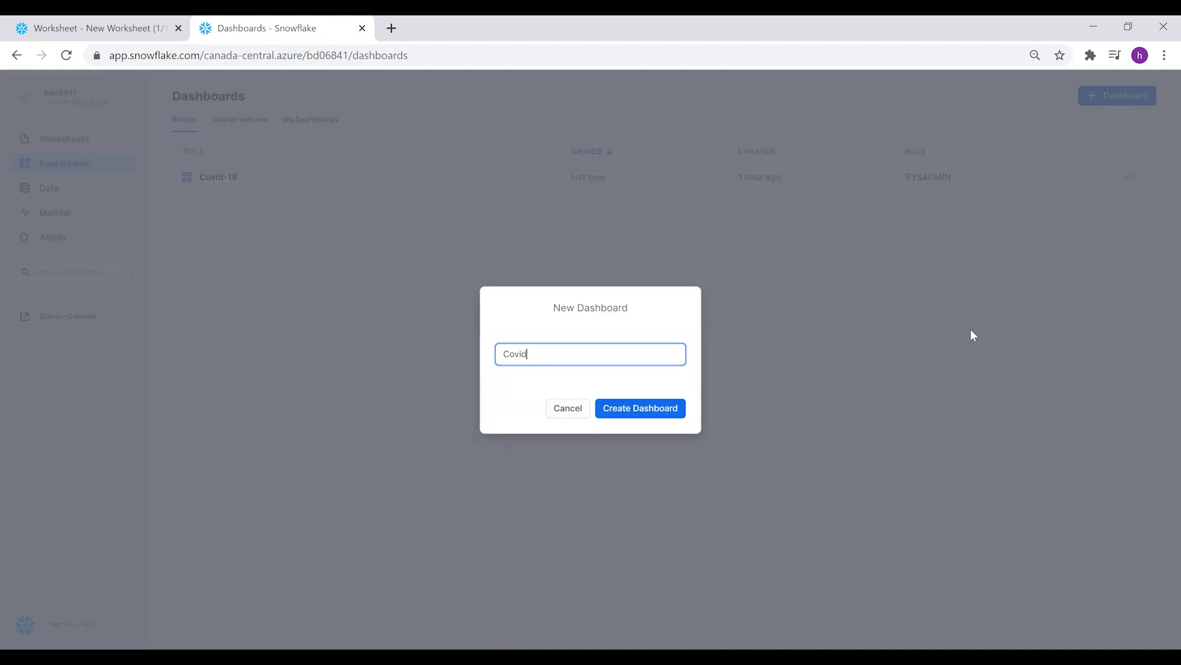
{"action": "type", "text": "19-dem"}
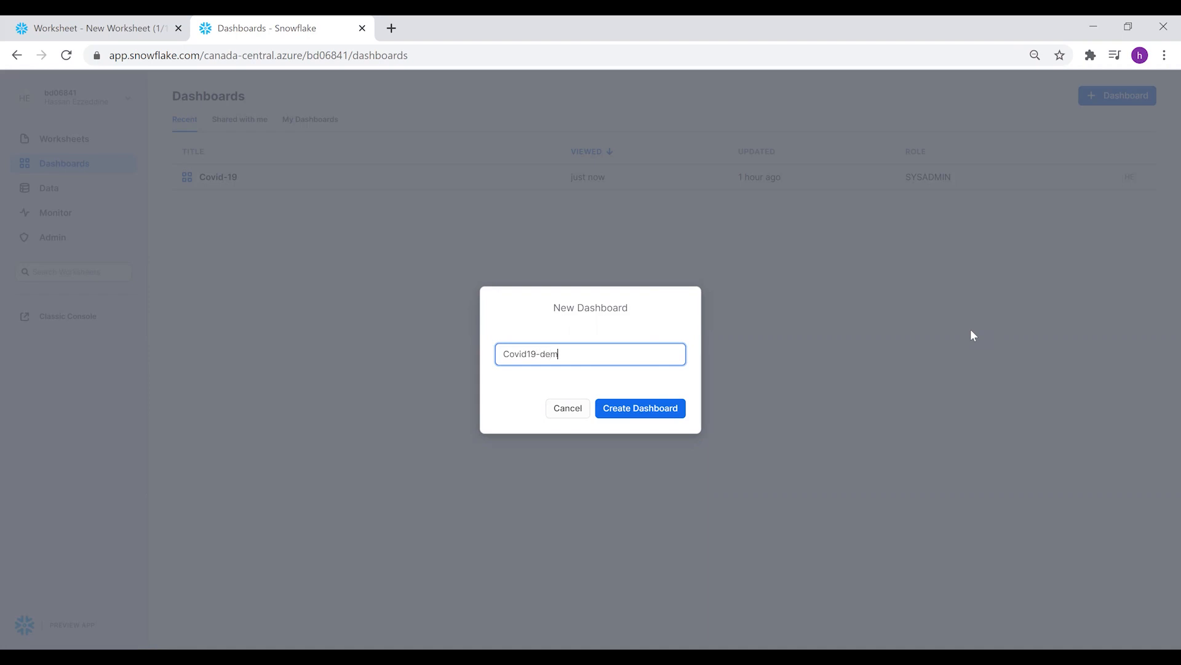
{"action": "left_click", "coordinate": [639, 408]}
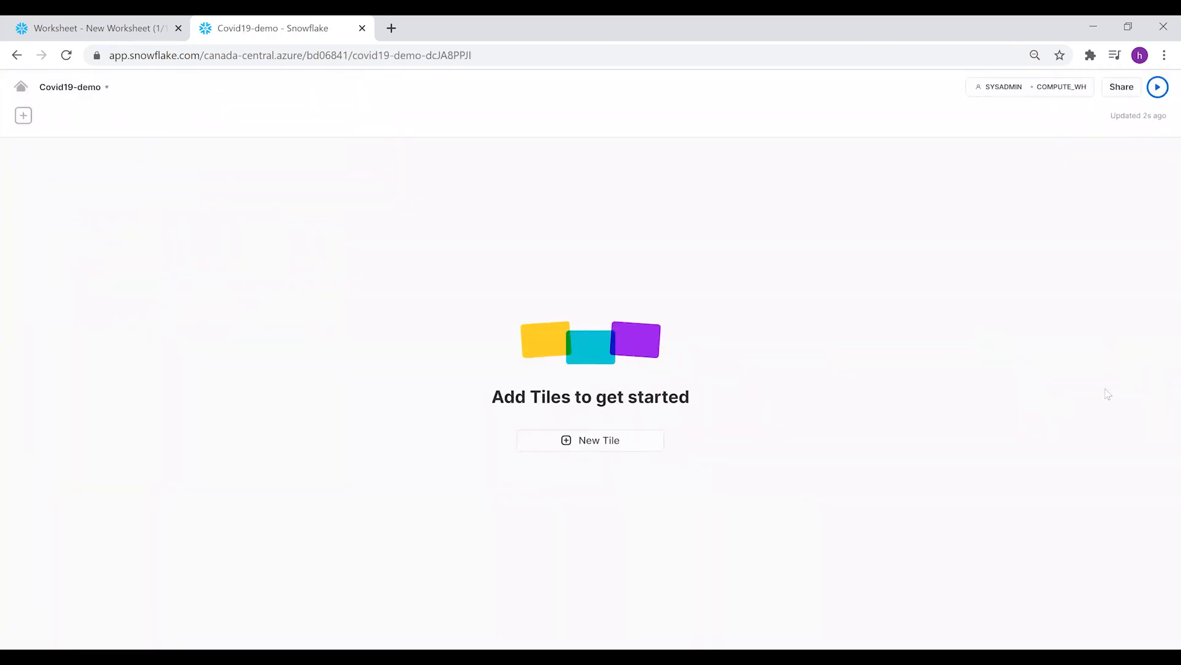
{"action": "mouse_move", "coordinate": [686, 374]}
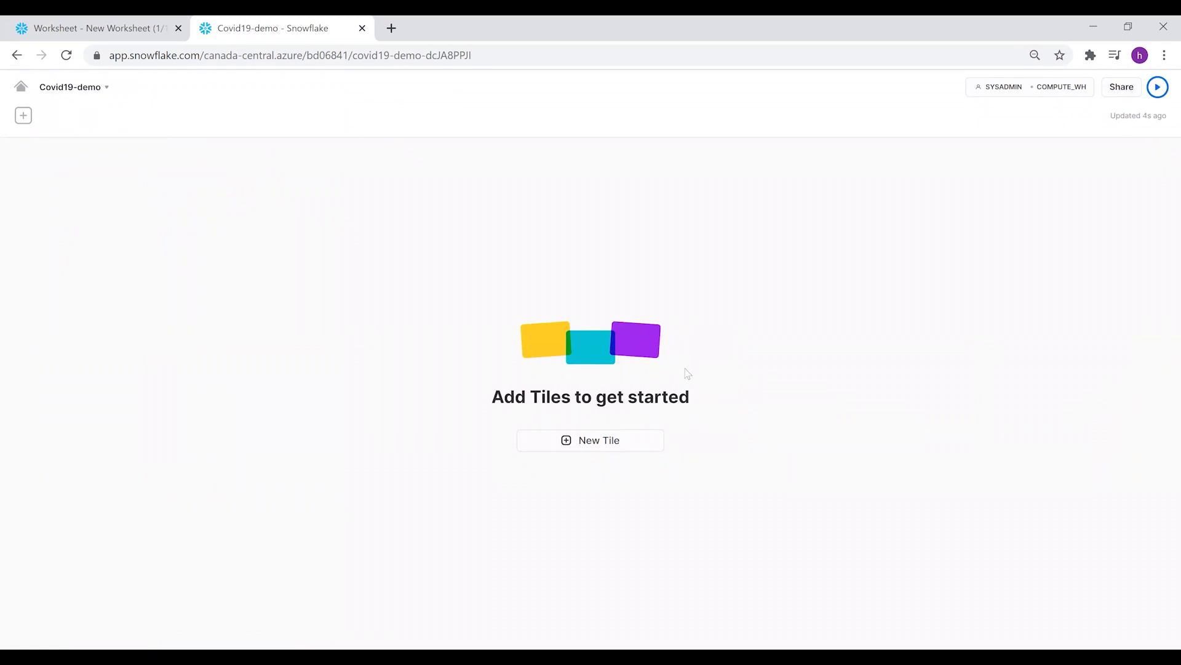
{"action": "mouse_move", "coordinate": [760, 363]}
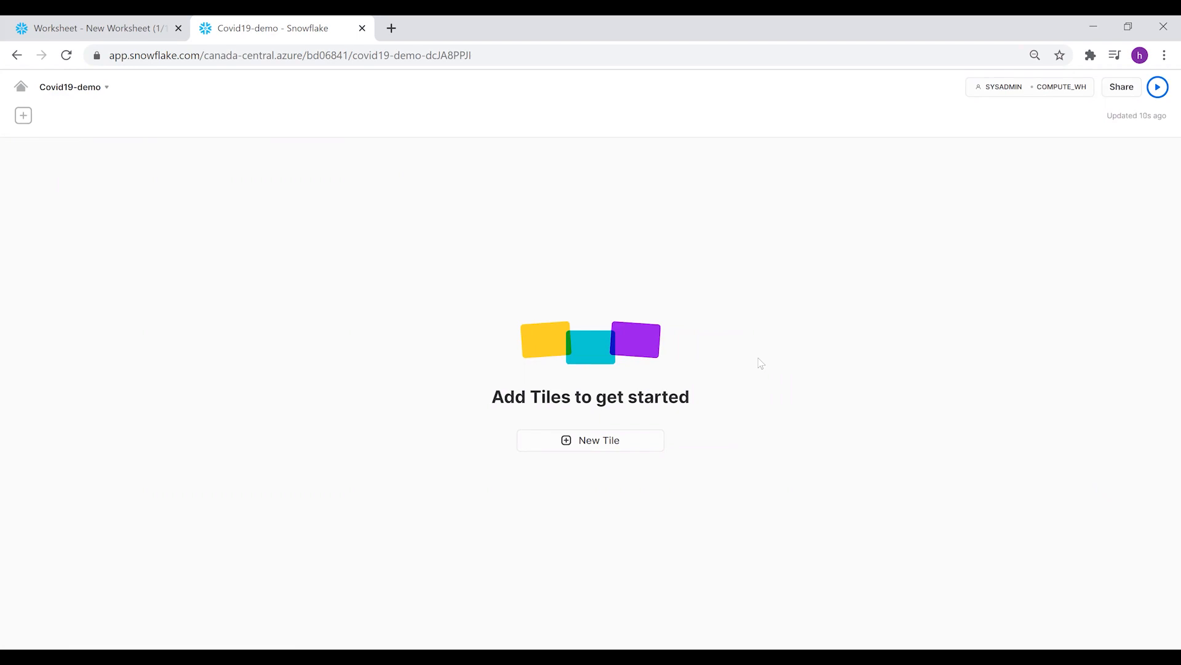
{"action": "mouse_move", "coordinate": [591, 440]}
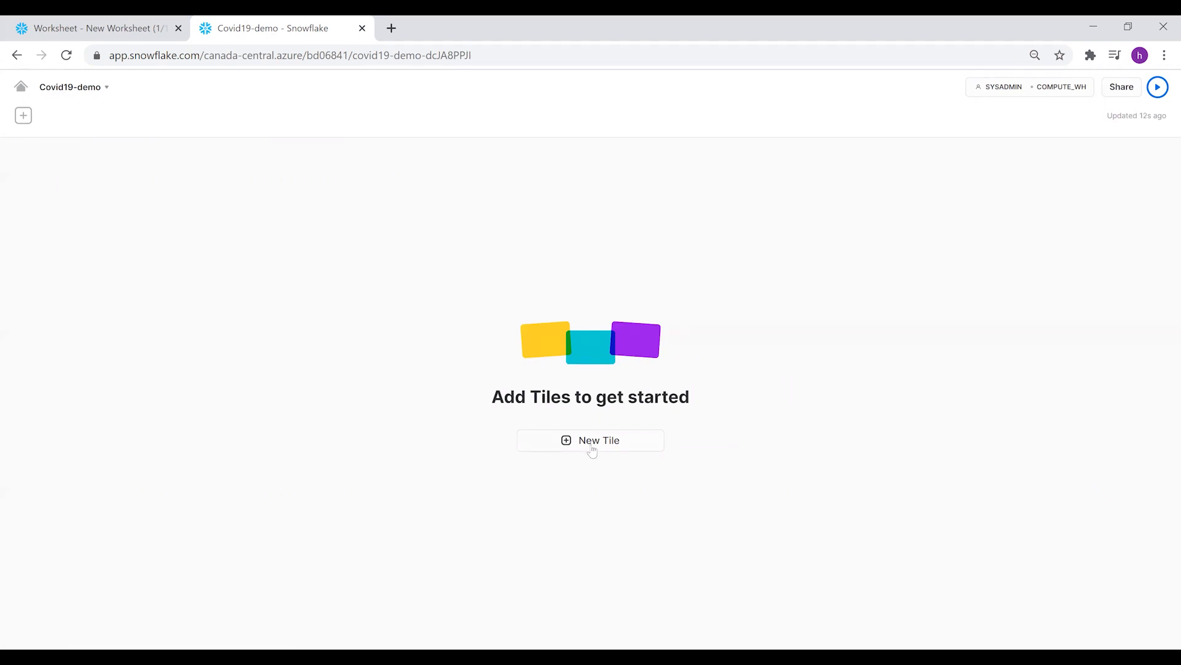
Add a first tile to the dashboard and browse the database's available tables
{"action": "left_click", "coordinate": [590, 440]}
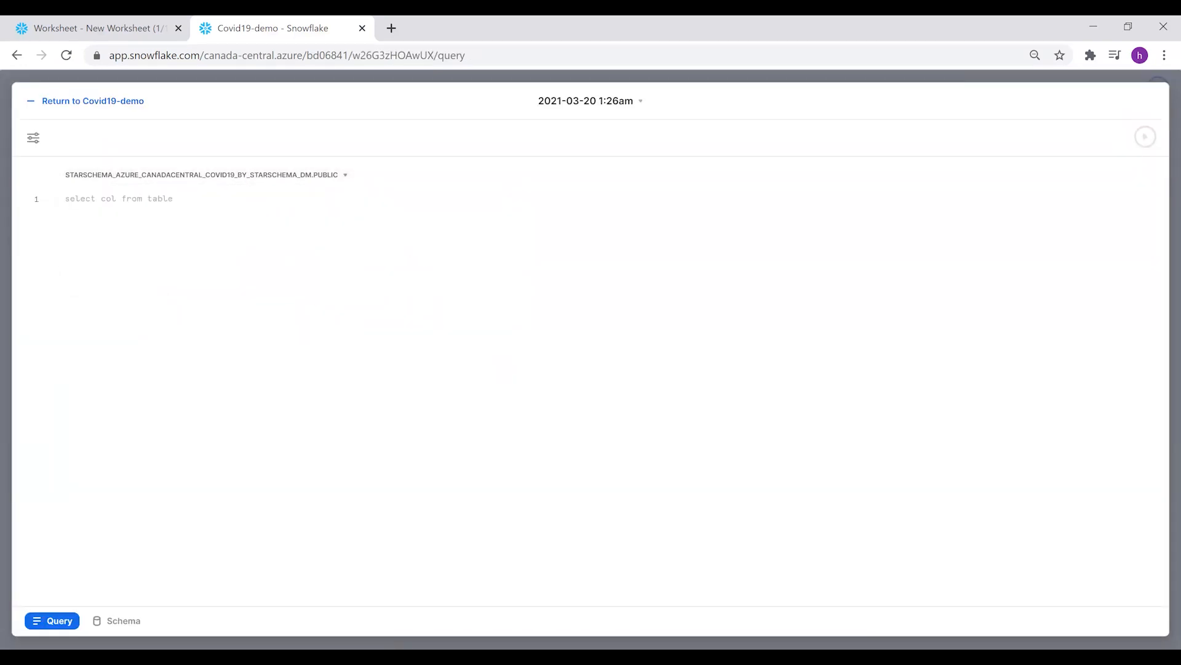
{"action": "left_click", "coordinate": [123, 621]}
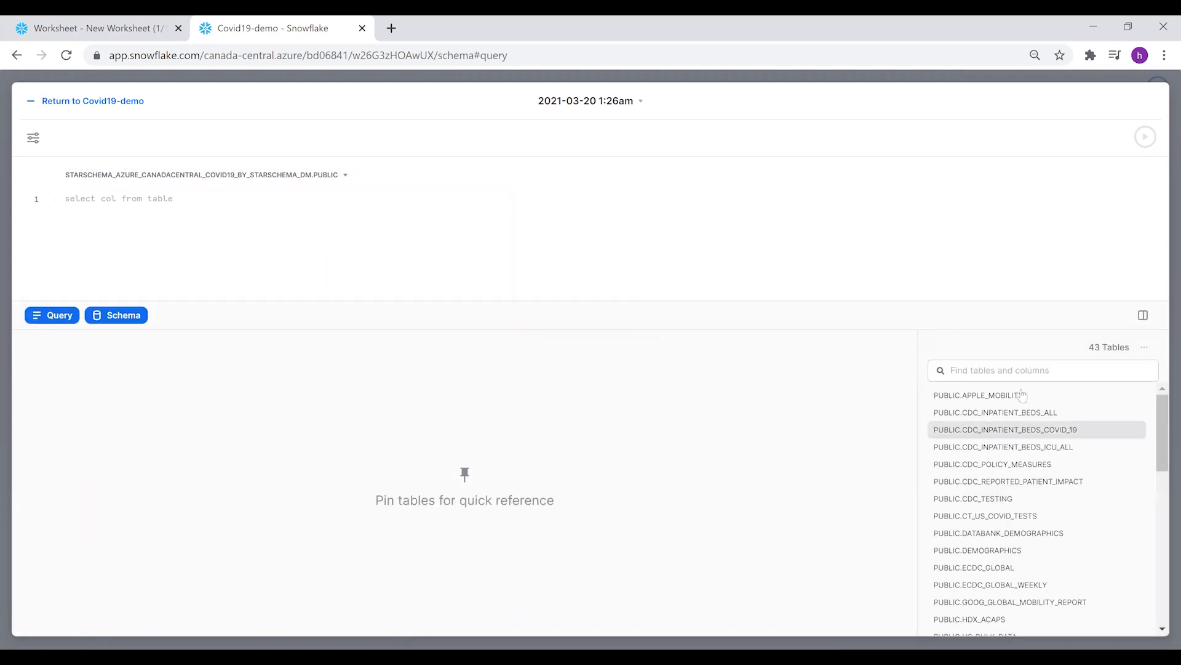
{"action": "scroll", "scroll_direction": "down", "scroll_amount": 3}
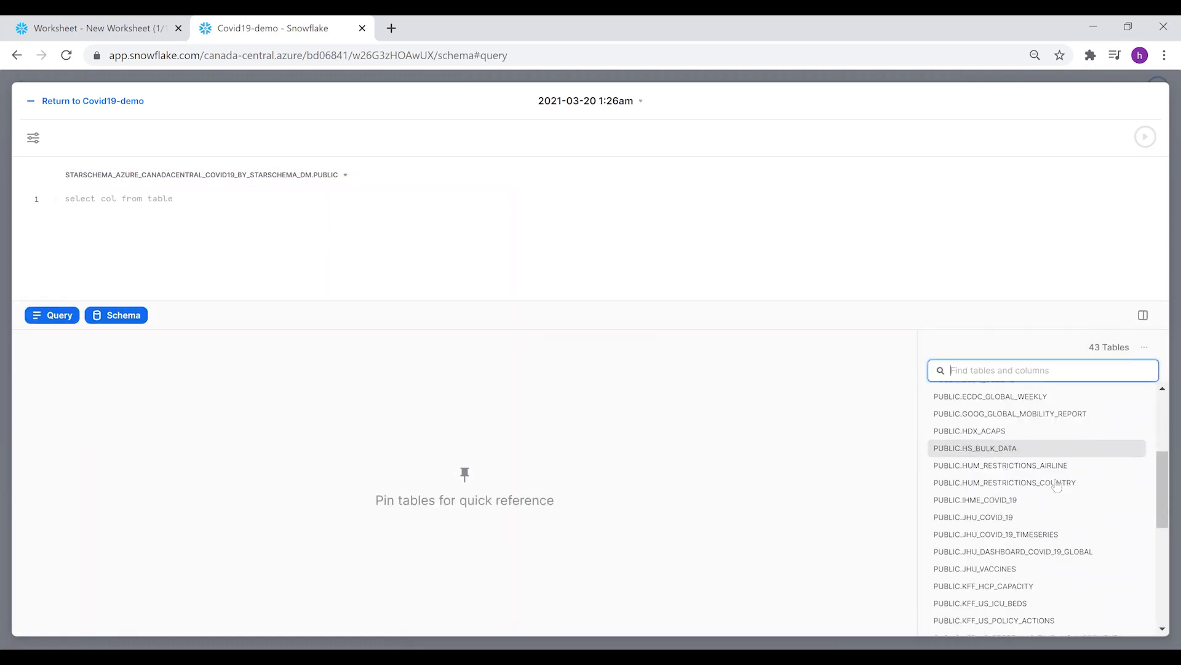
{"action": "scroll", "scroll_direction": "up", "scroll_amount": 3}
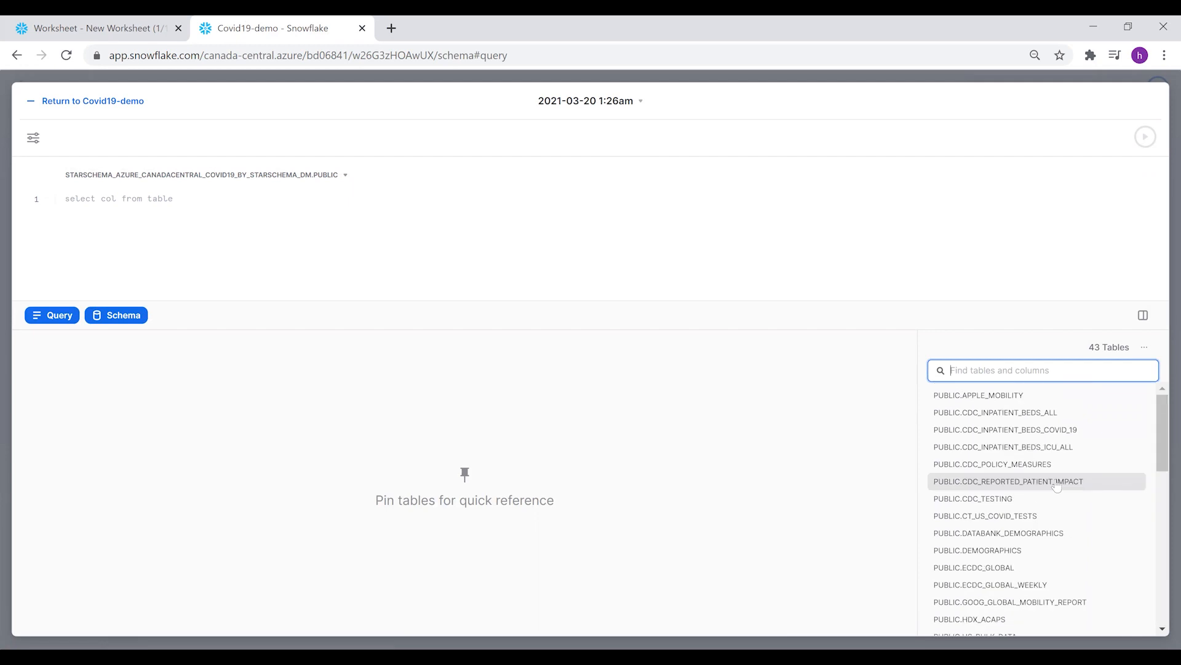
{"action": "mouse_move", "coordinate": [997, 412]}
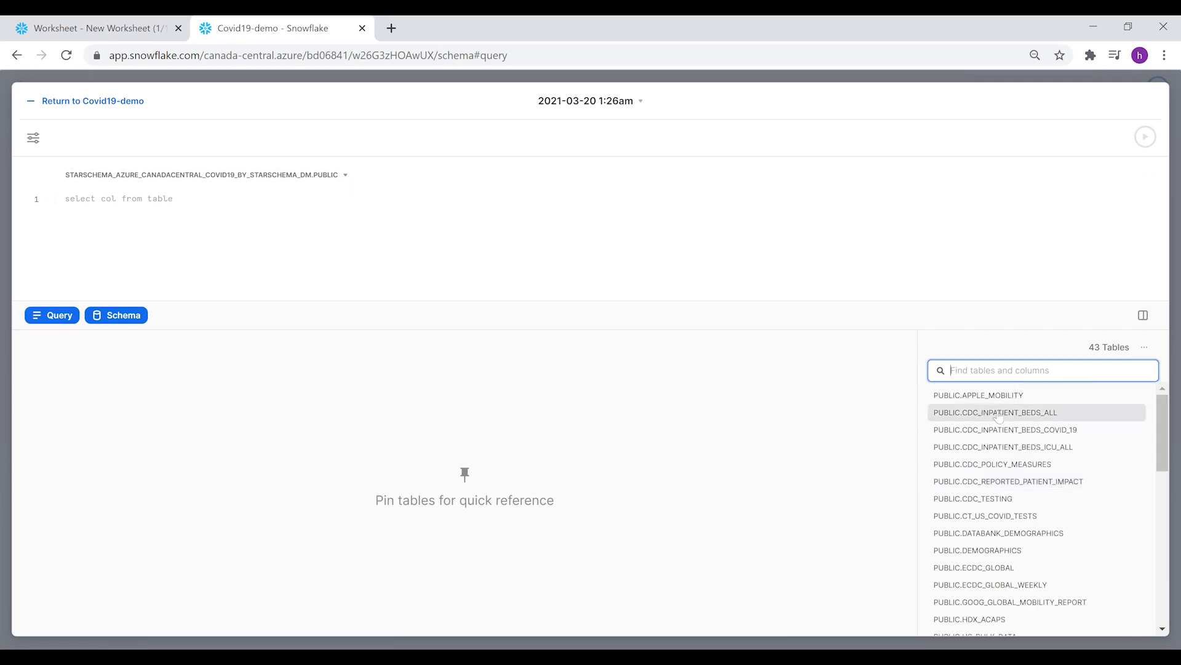
Pin the APPLE_MOBILITY table and unpin CDC_INPATIENT_BEDS_COVID19
{"action": "left_click", "coordinate": [977, 395]}
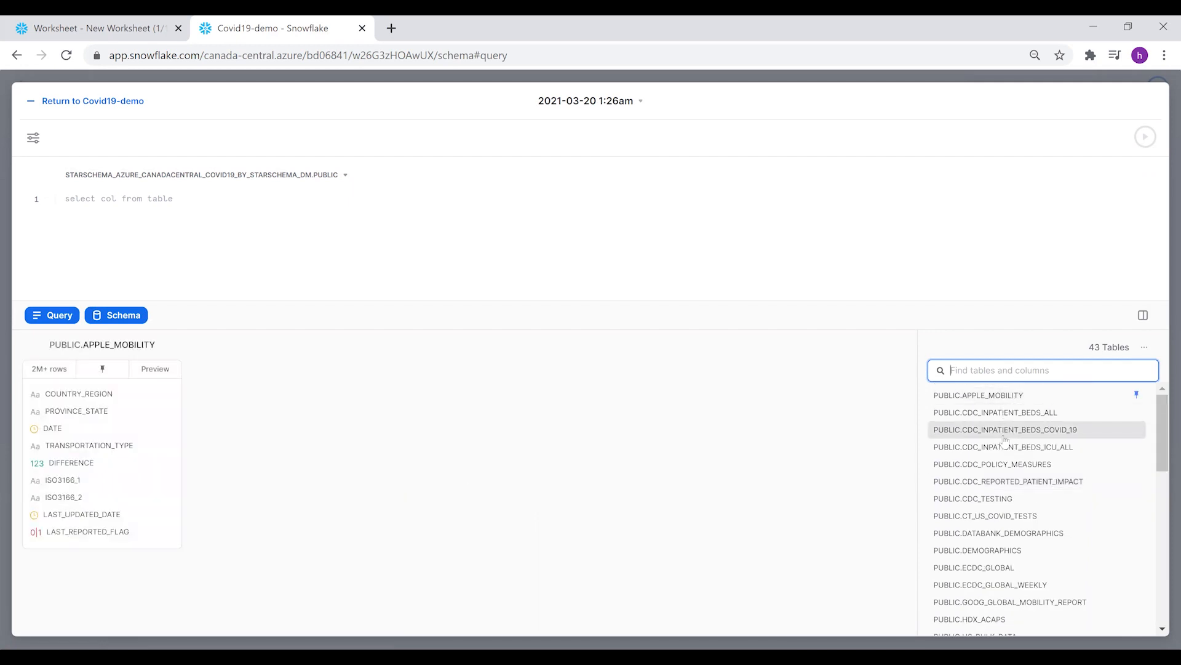
{"action": "left_click", "coordinate": [1005, 429]}
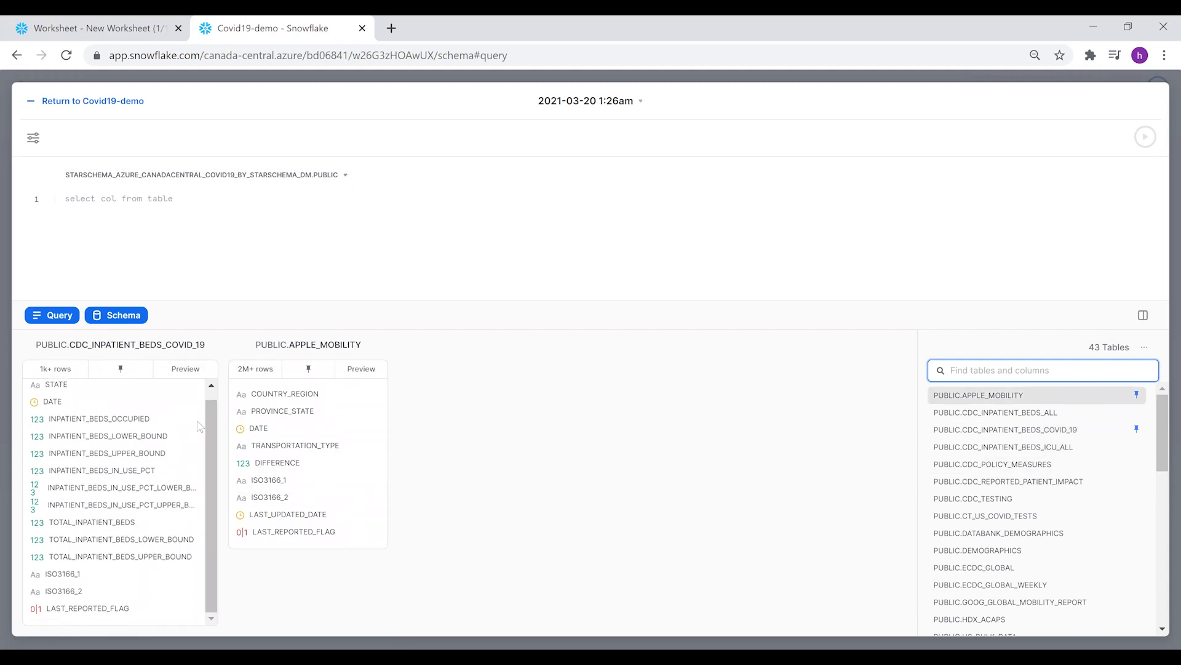
{"action": "scroll", "scroll_direction": "up", "scroll_amount": 3}
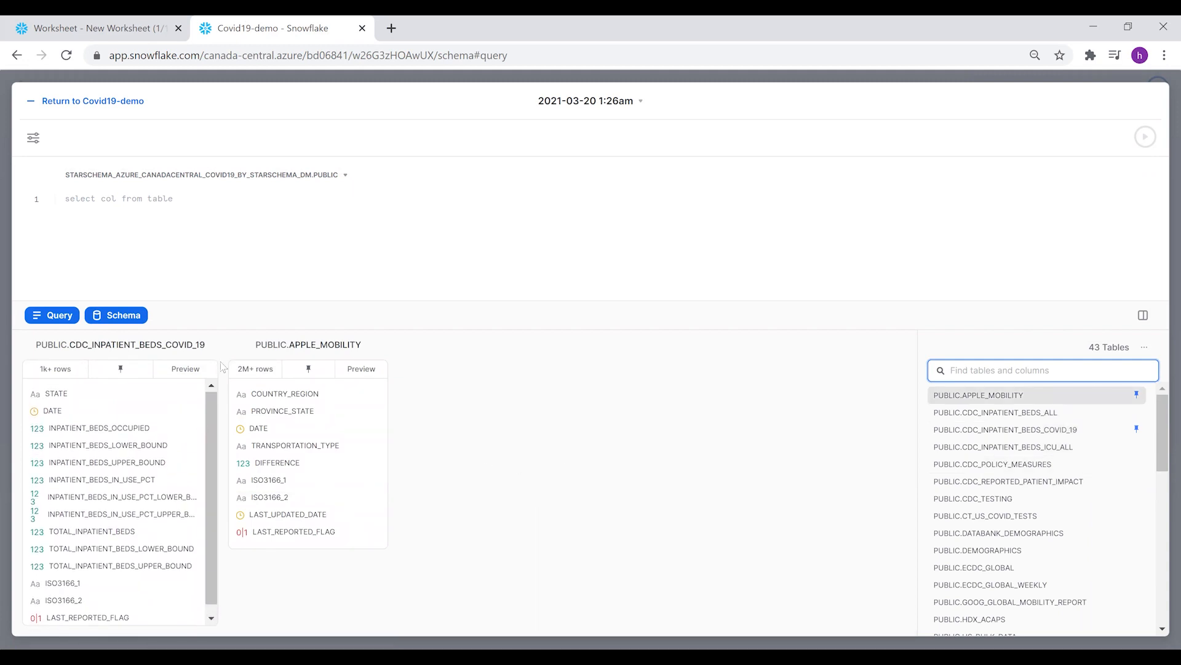
{"action": "left_click", "coordinate": [185, 368]}
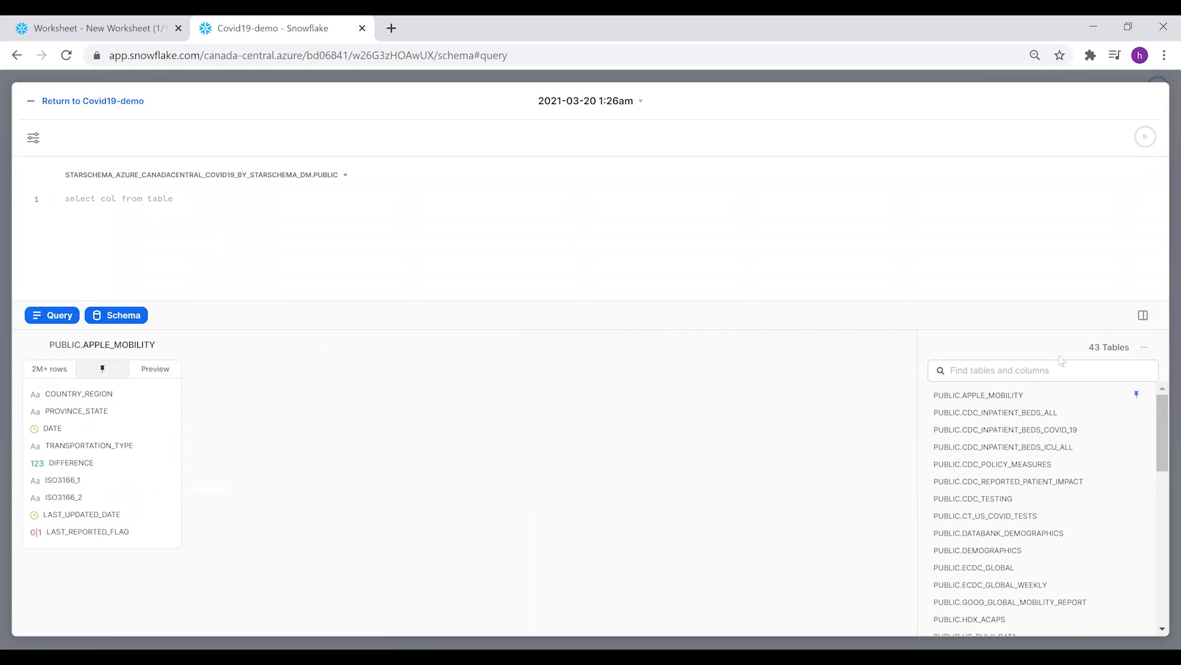
Search tables for 'who' and pin PUBLIC.WHO_DAILY_REPORT
{"action": "type", "text": "w"}
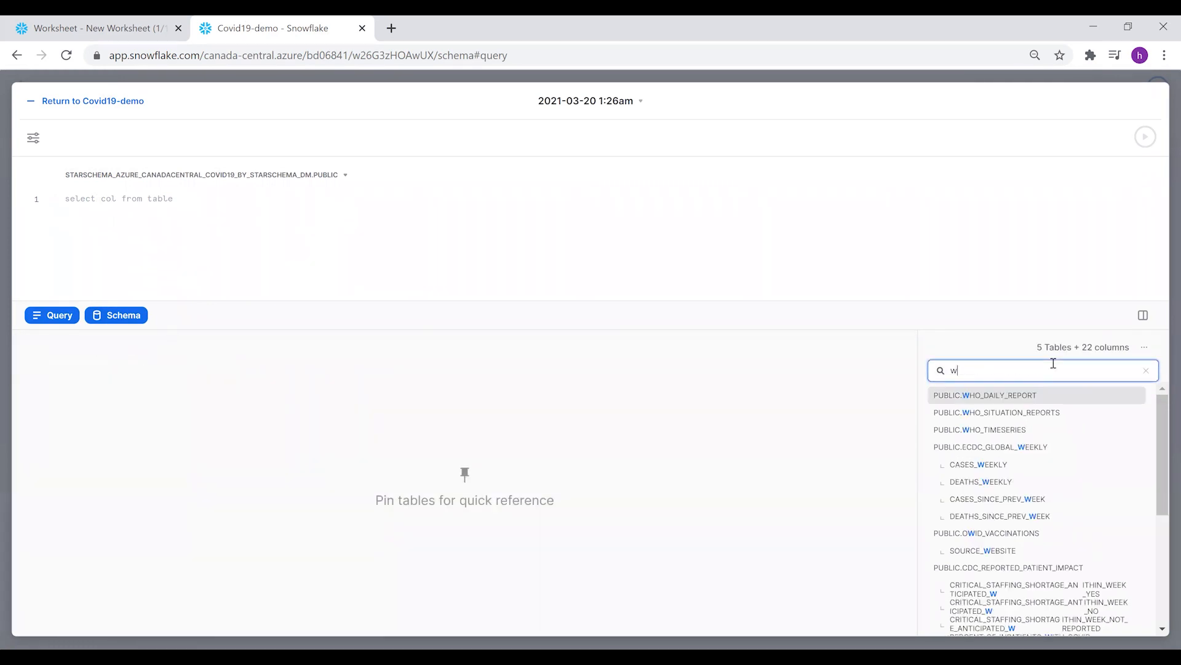
{"action": "type", "text": "ho"}
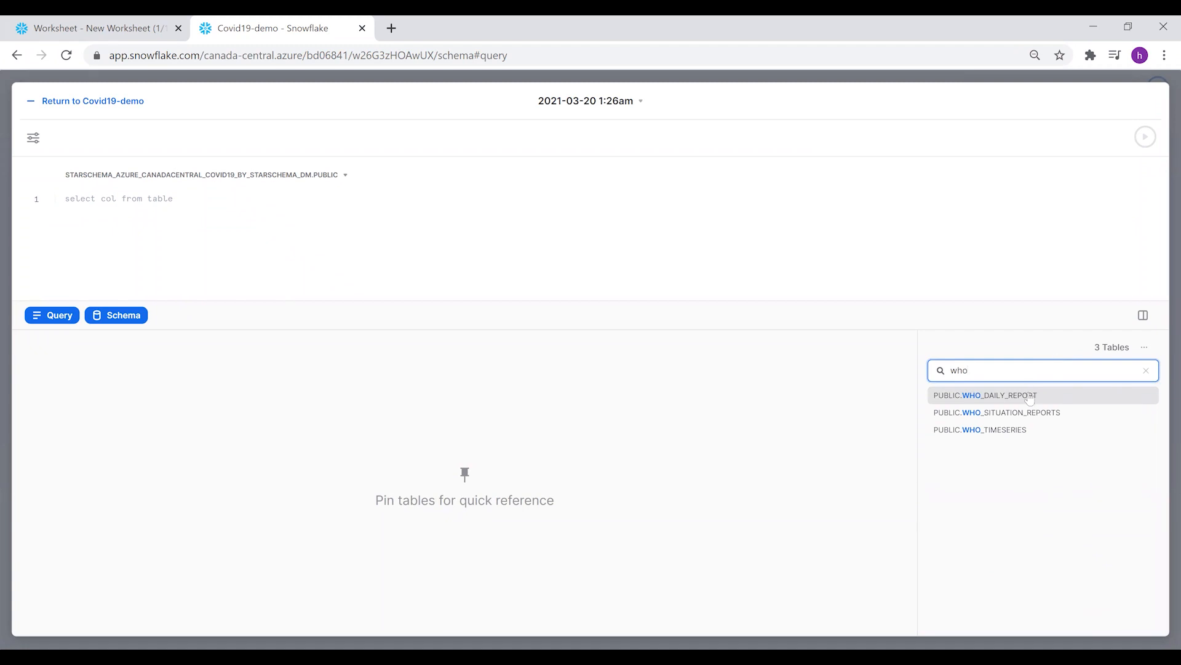
{"action": "left_click", "coordinate": [984, 395]}
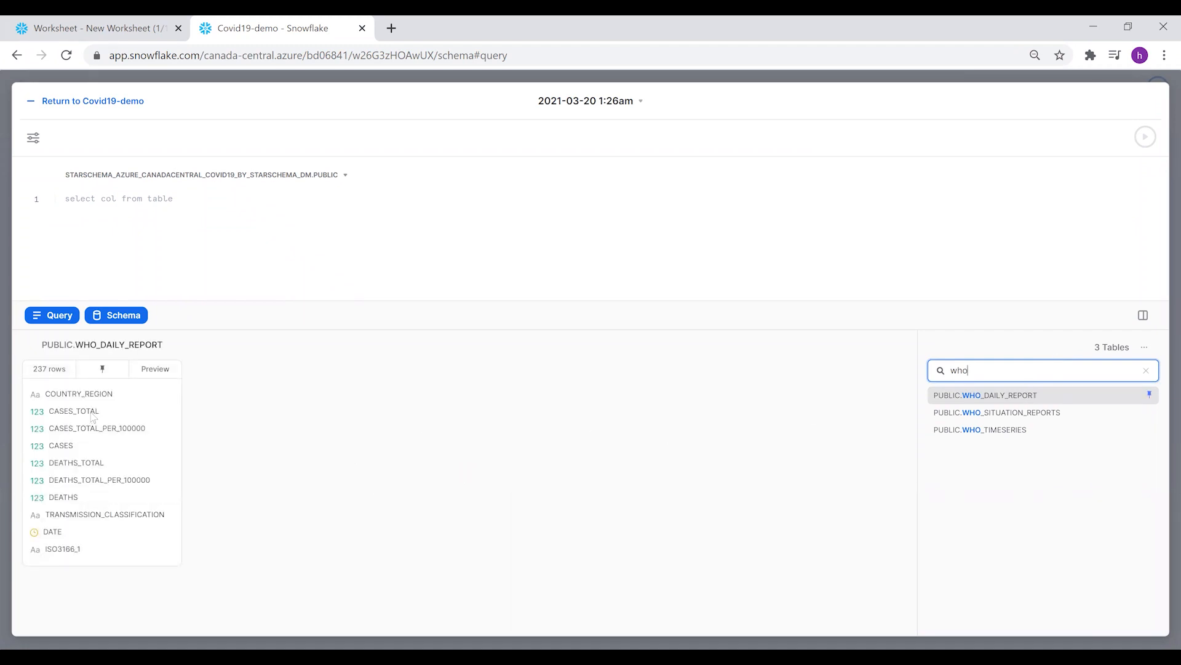
{"action": "mouse_move", "coordinate": [125, 403]}
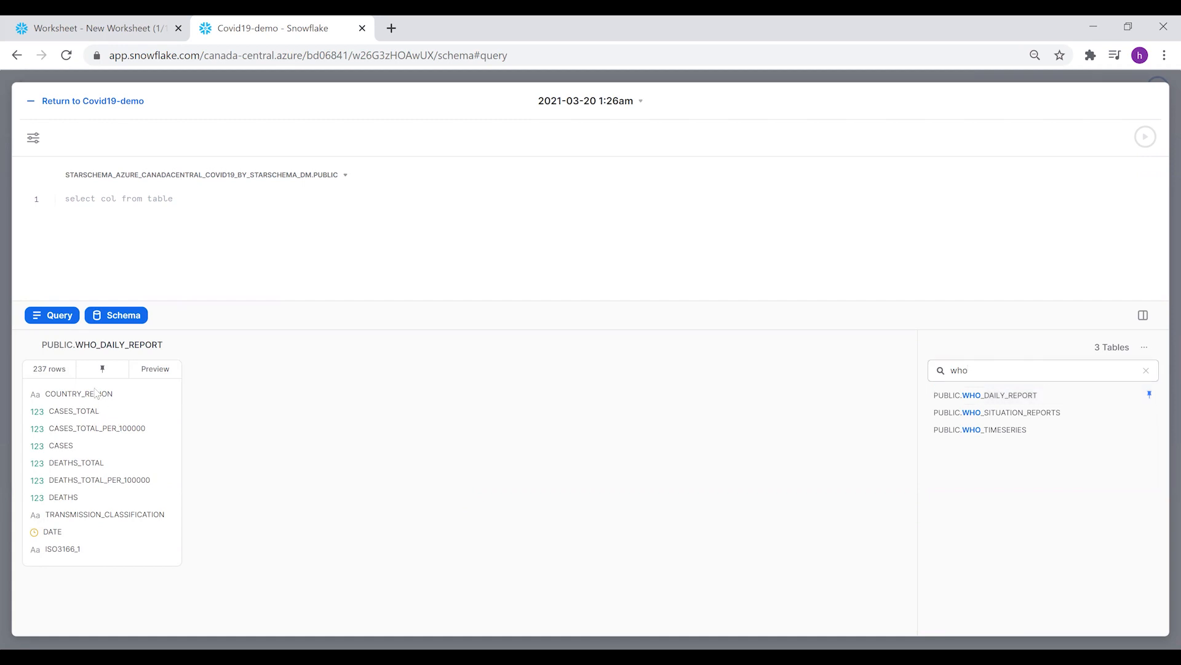
{"action": "mouse_move", "coordinate": [579, 203]}
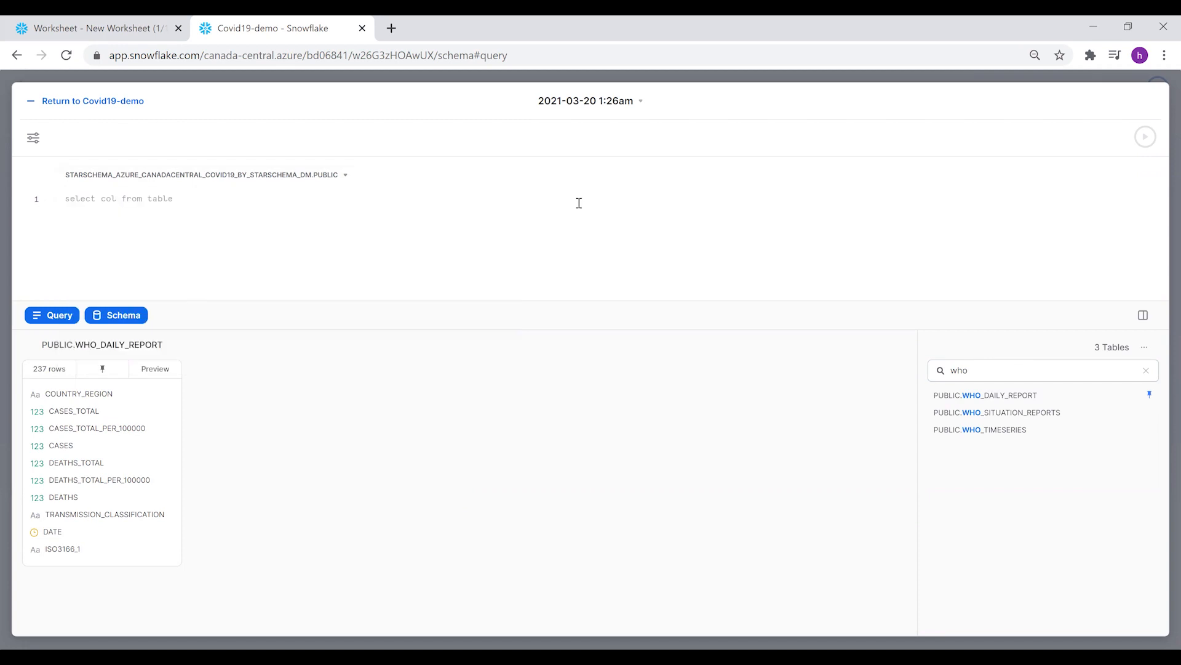
Run 'select * from public.who_daily_report', returning 237 rows
{"action": "type", "text": "s"}
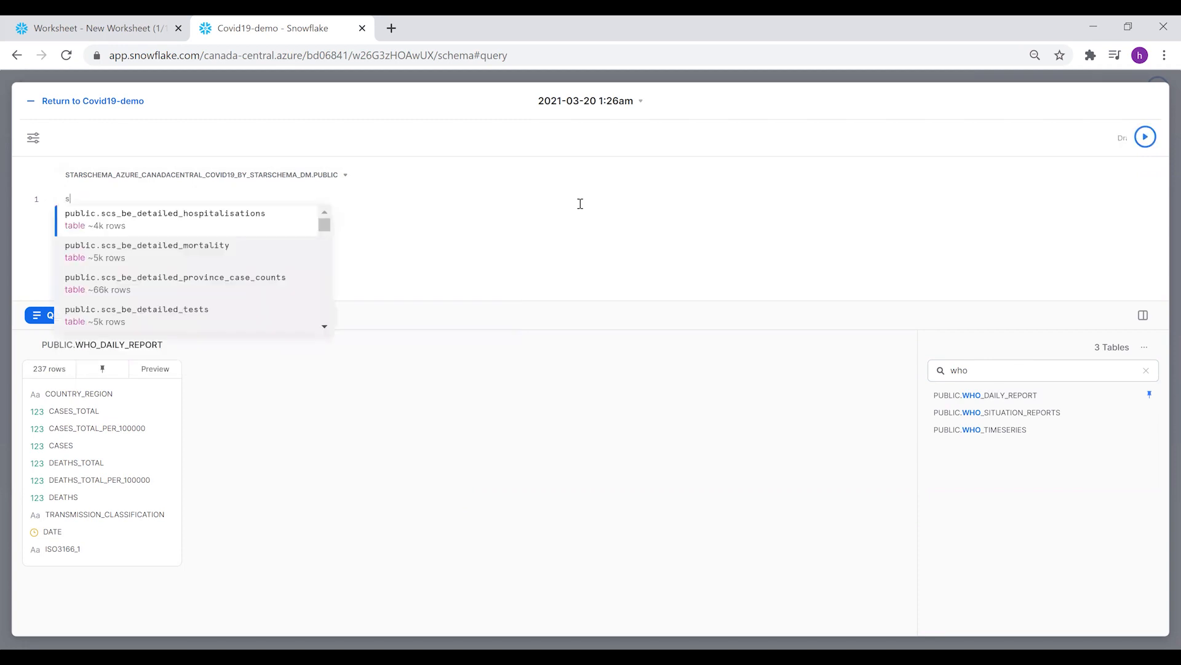
{"action": "type", "text": "elect *"}
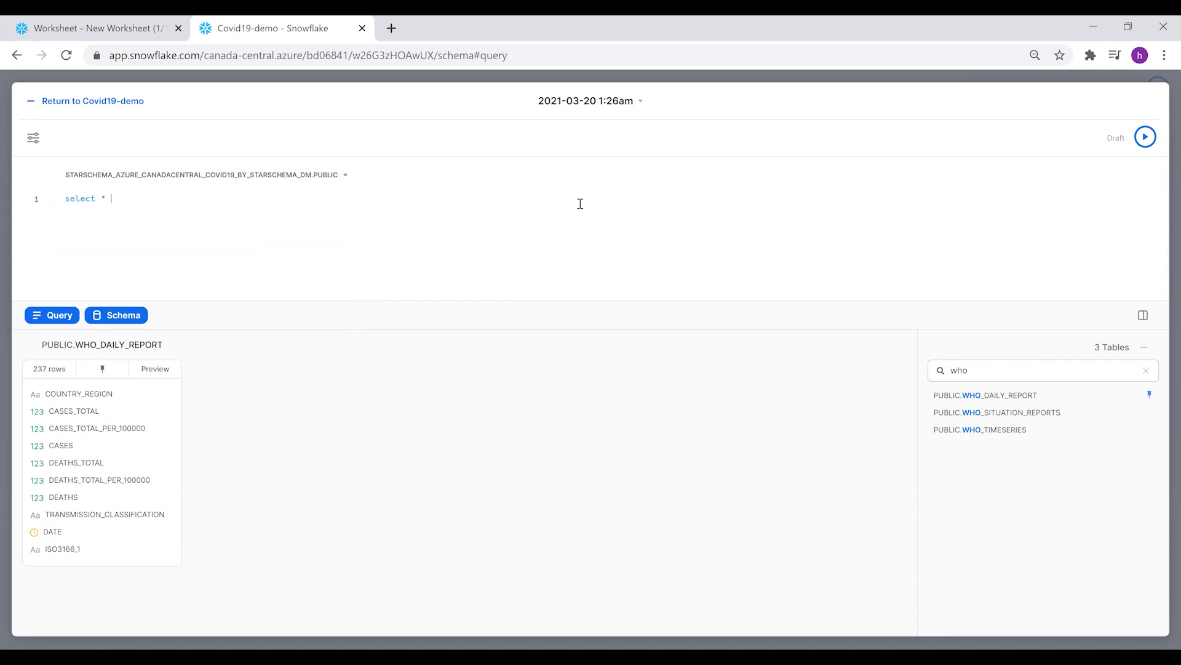
{"action": "type", "text": "from"}
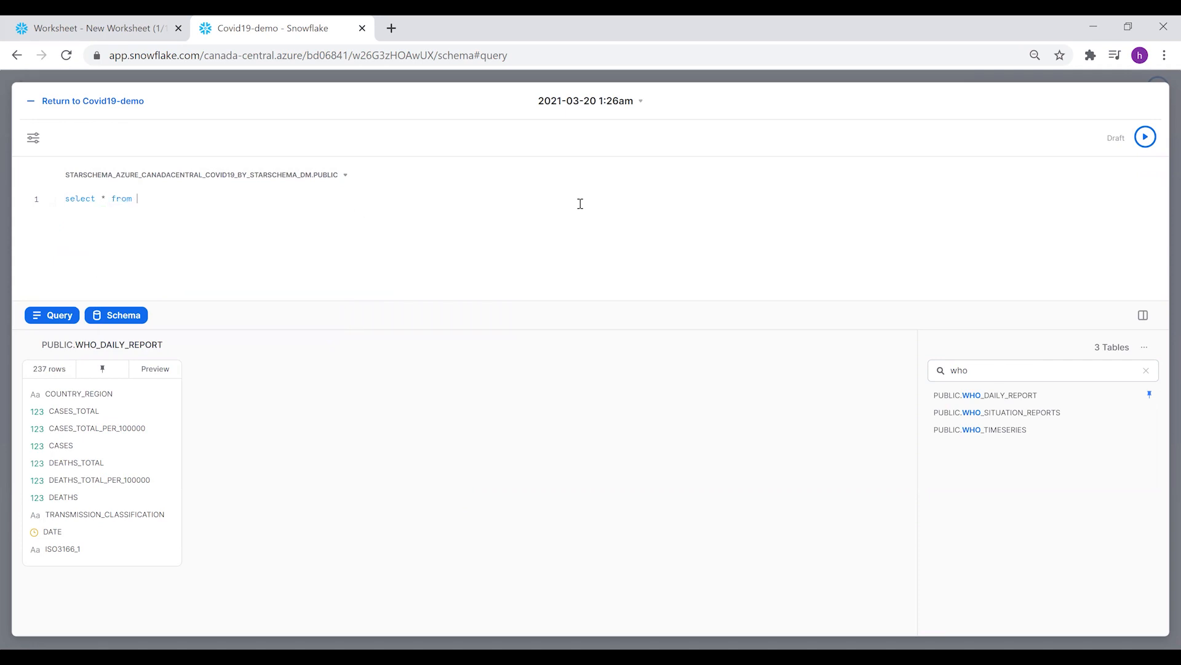
{"action": "type", "text": "public.who_daily_report"}
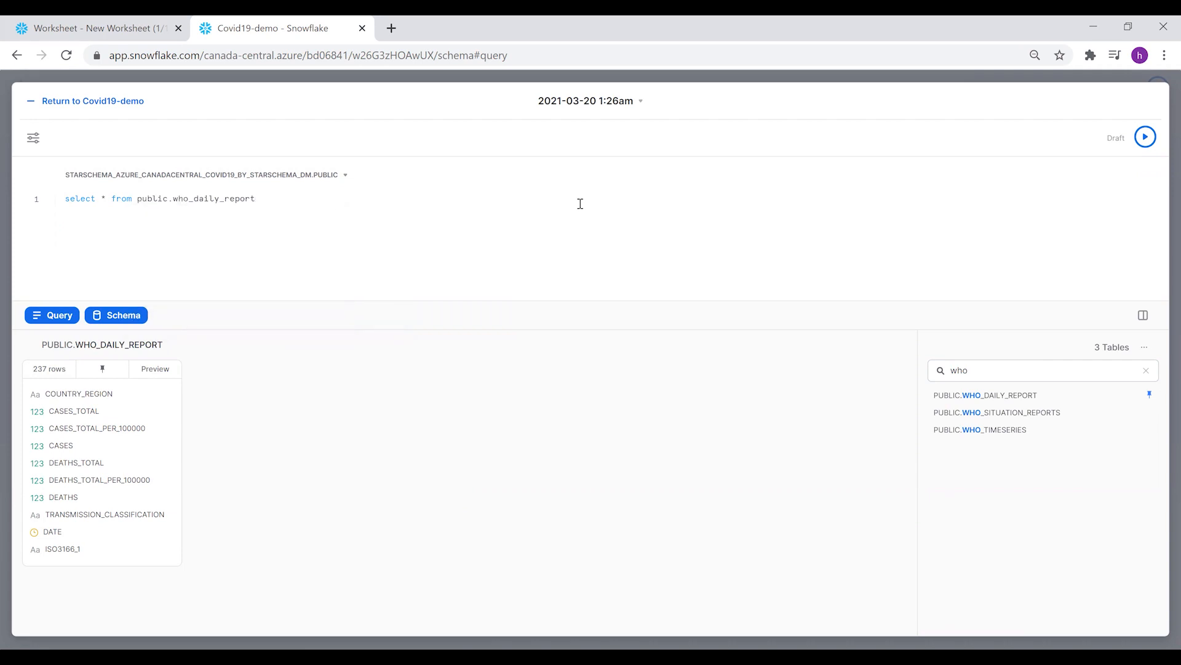
{"action": "left_click", "coordinate": [1144, 137]}
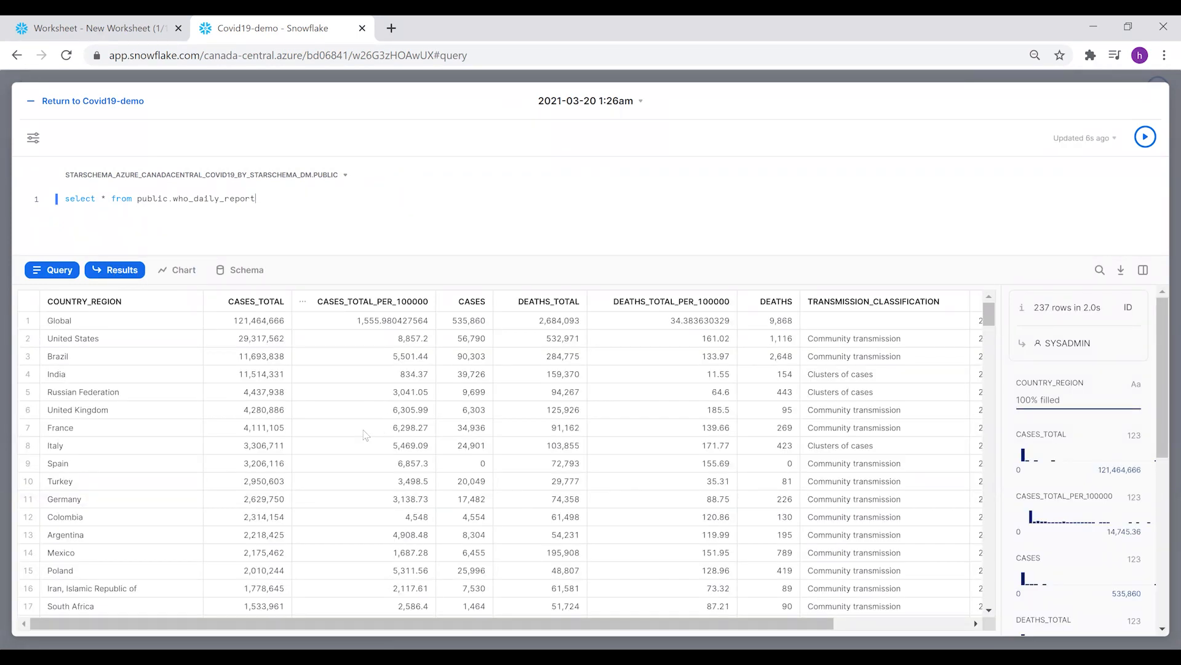
{"action": "mouse_move", "coordinate": [179, 325]}
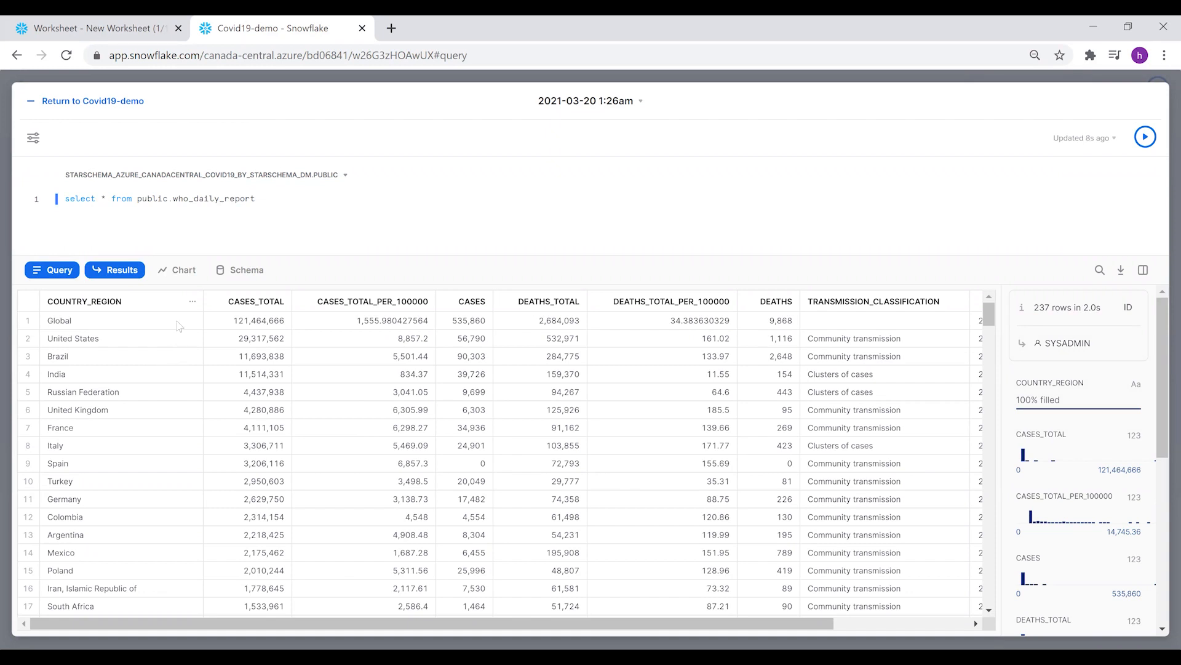
{"action": "left_click", "coordinate": [177, 269]}
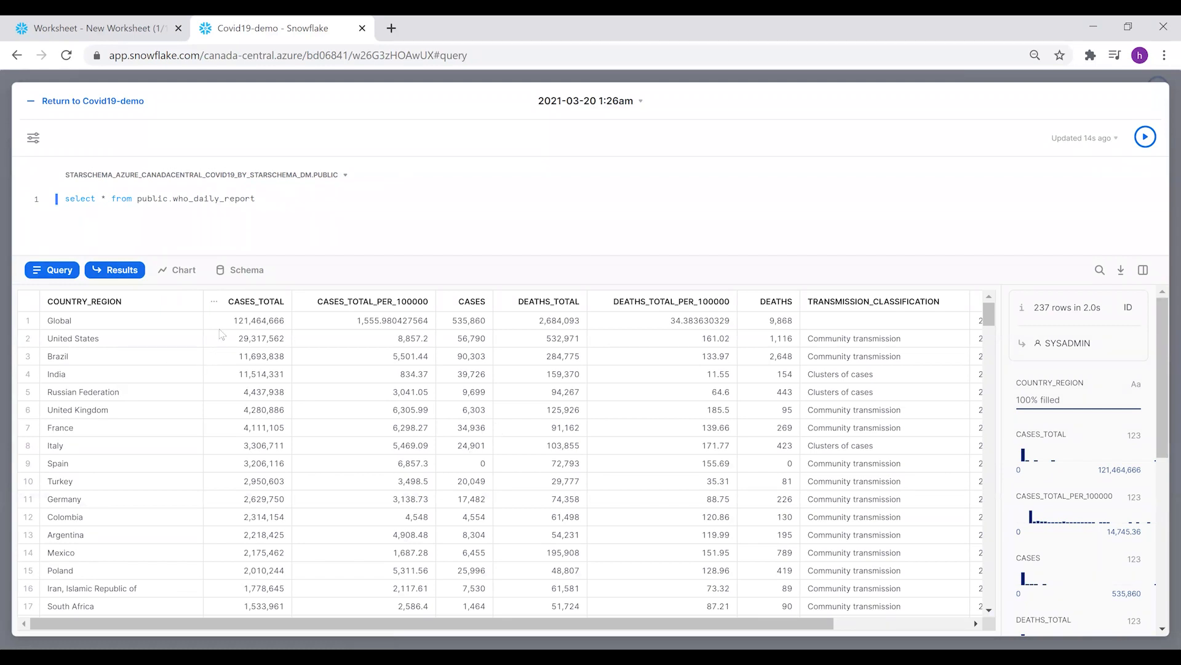
{"action": "mouse_move", "coordinate": [264, 320]}
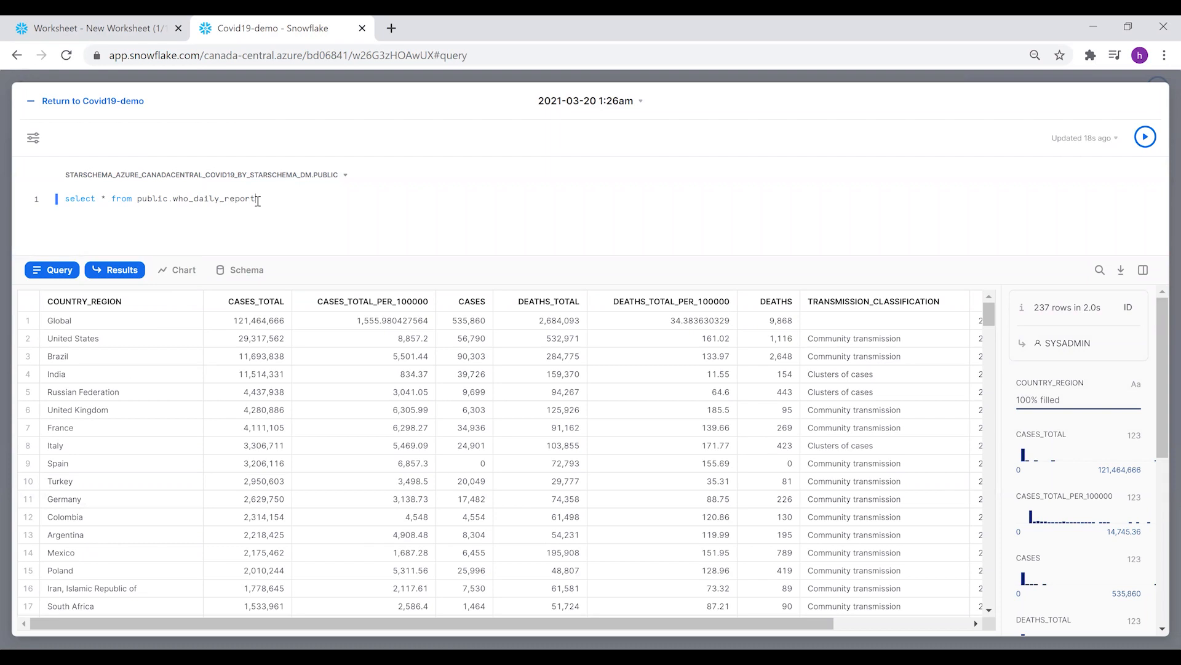
Query country_region and cases_total where country_region='Global', fix 'wher', and rerun for 121,464,666
{"action": "type", "text": "wher"}
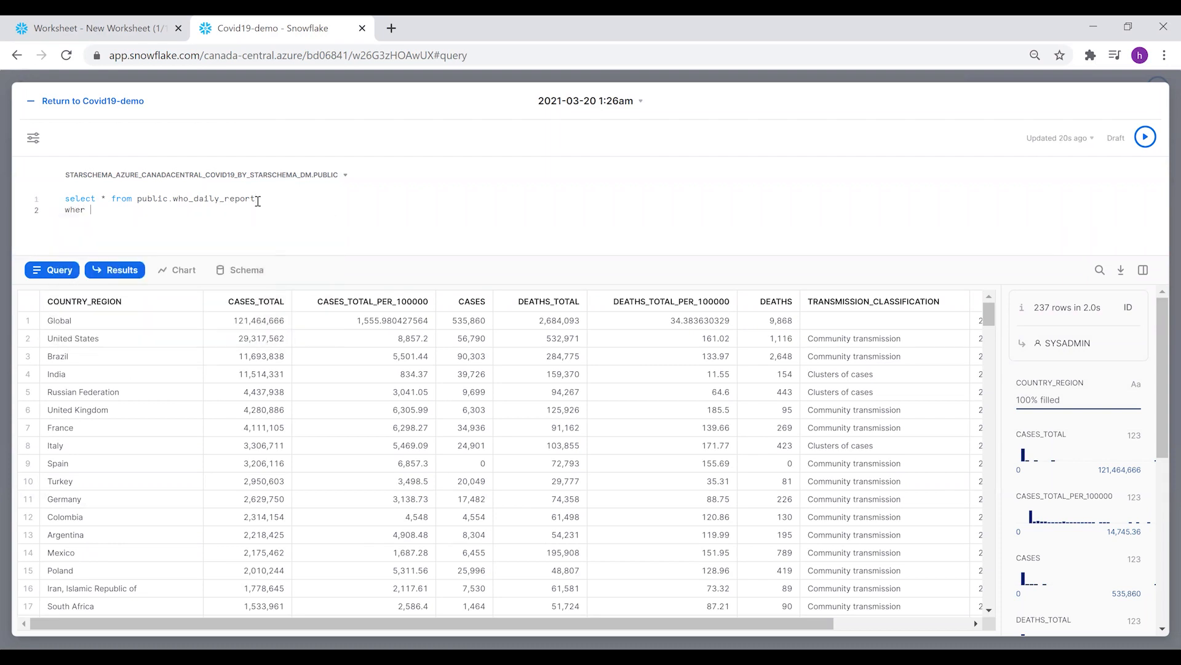
{"action": "type", "text": "country_region='"}
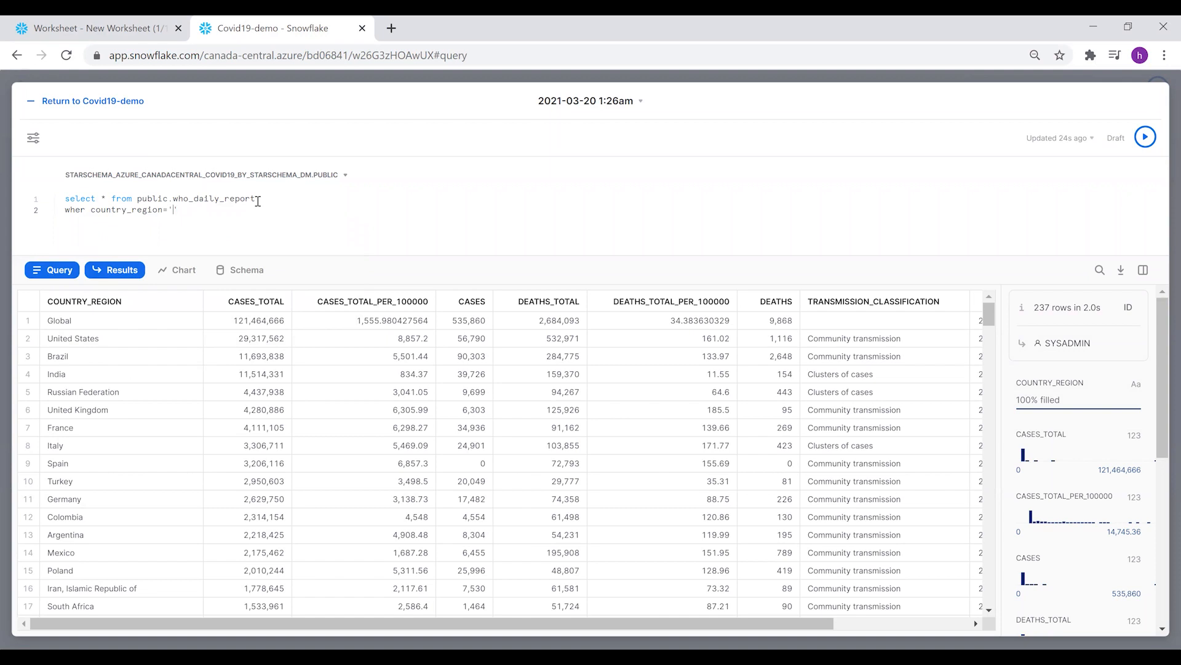
{"action": "type", "text": "Global"}
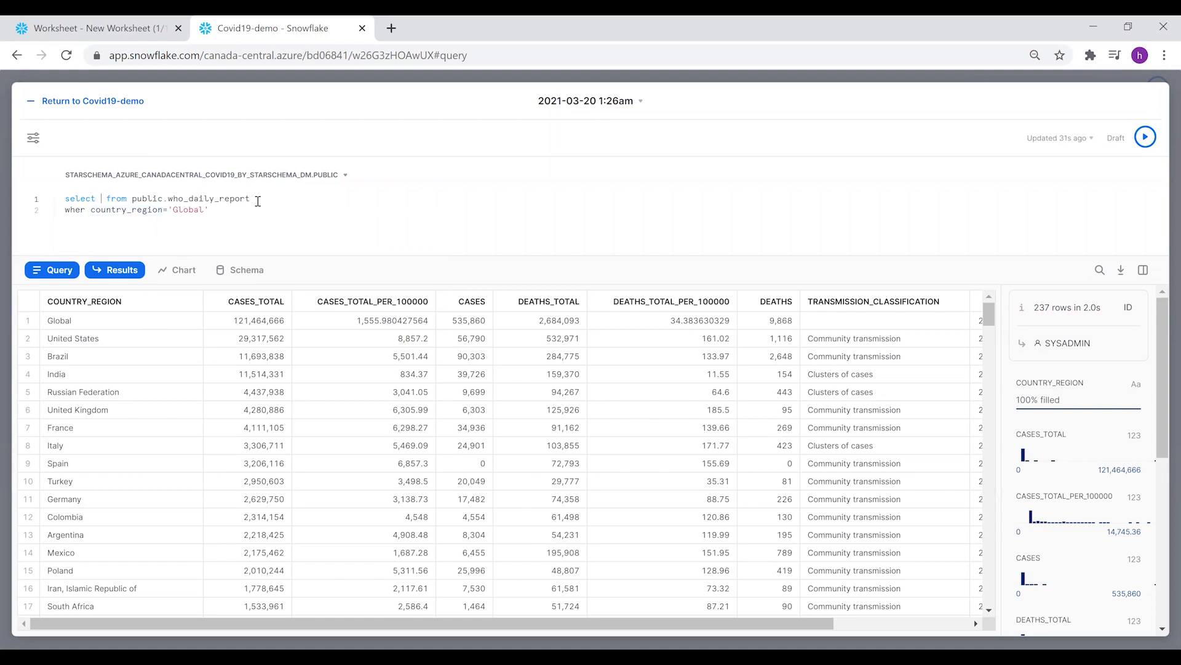
{"action": "type", "text": "country_region,cas"}
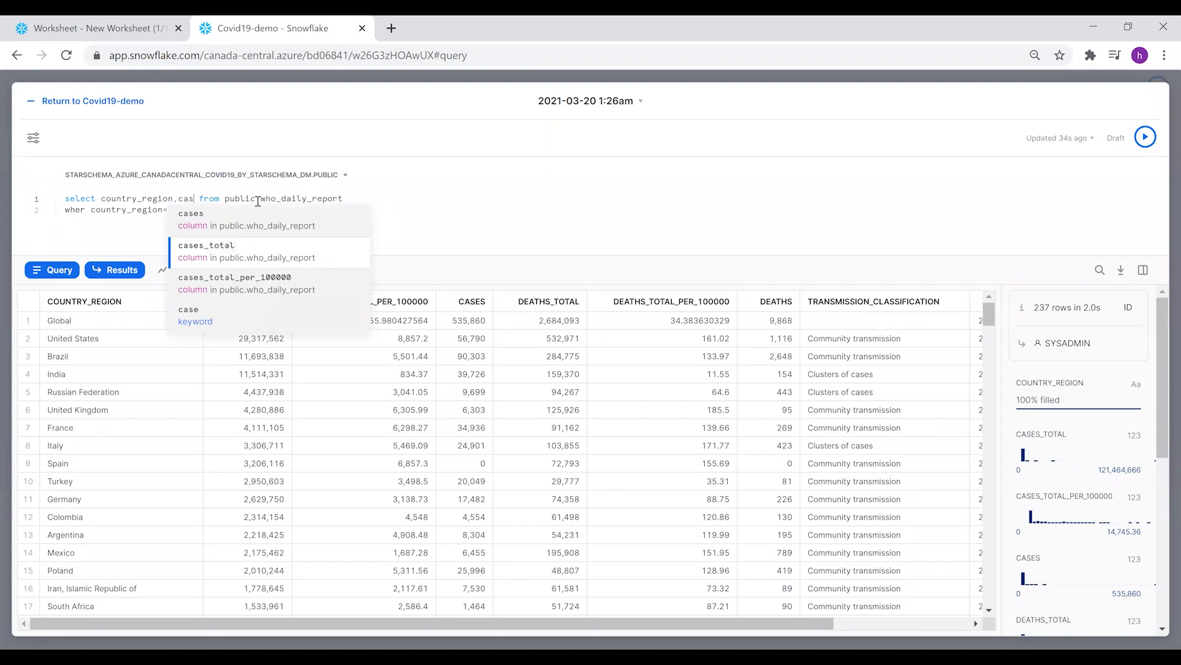
{"action": "left_click", "coordinate": [1144, 137]}
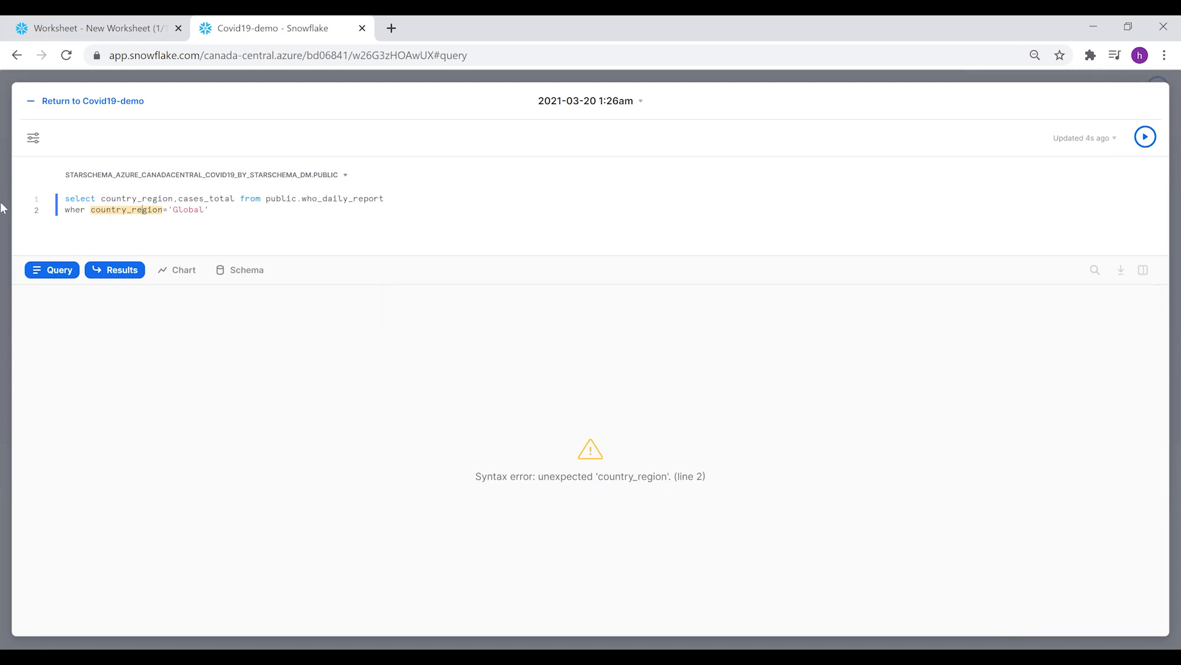
{"action": "type", "text": "e"}
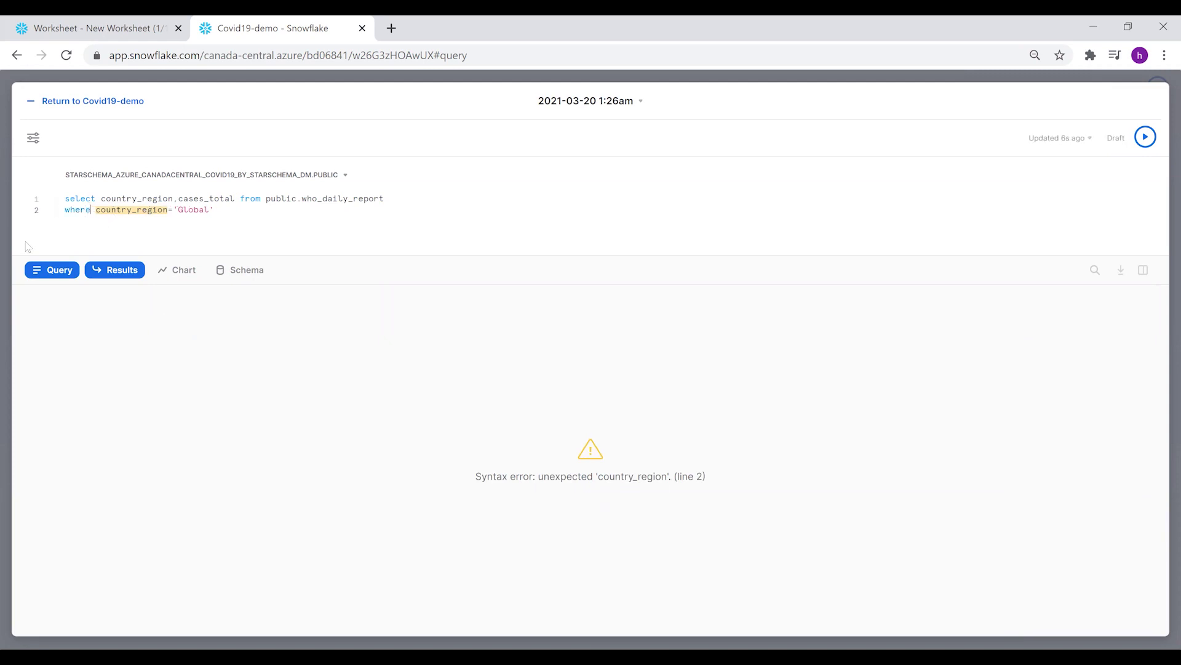
{"action": "left_click", "coordinate": [1145, 136]}
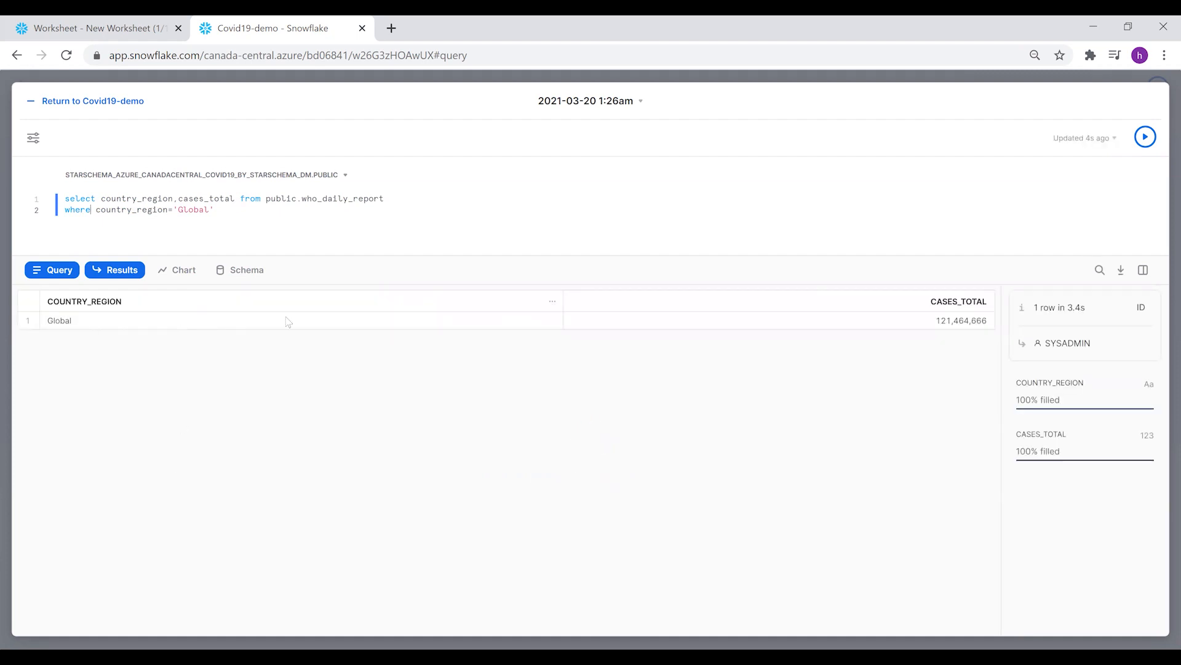
{"action": "mouse_move", "coordinate": [445, 316]}
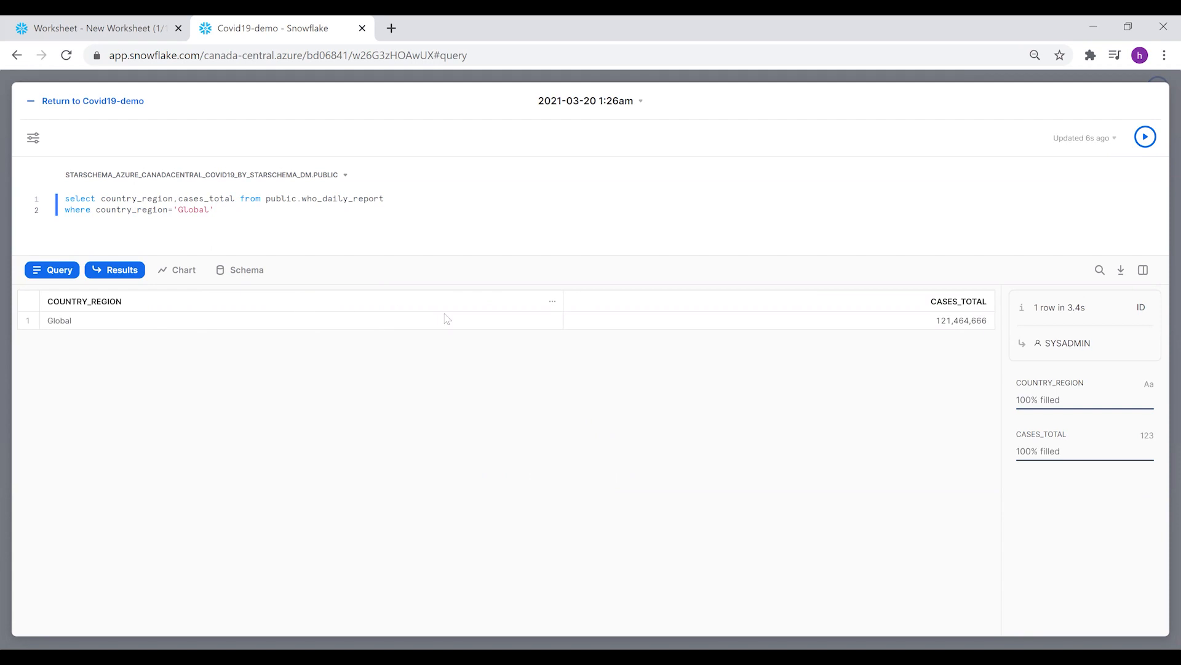
Switch the tile to the Chart view and set the chart type to Scorecard
{"action": "left_click", "coordinate": [177, 270]}
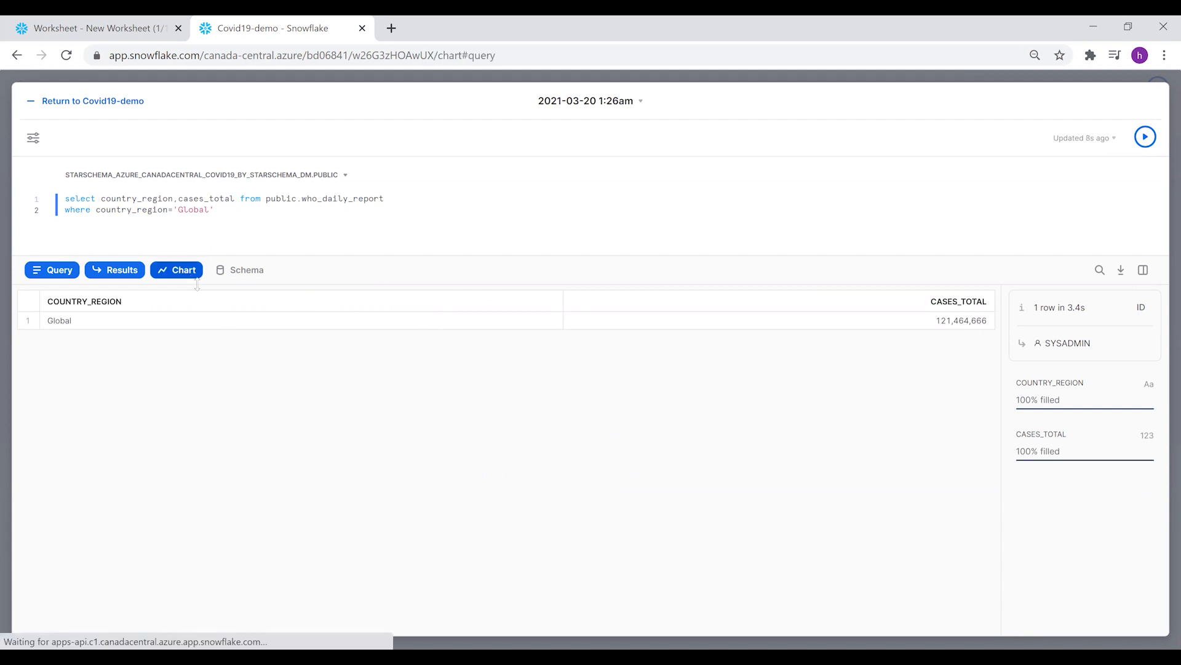
{"action": "left_click", "coordinate": [177, 269]}
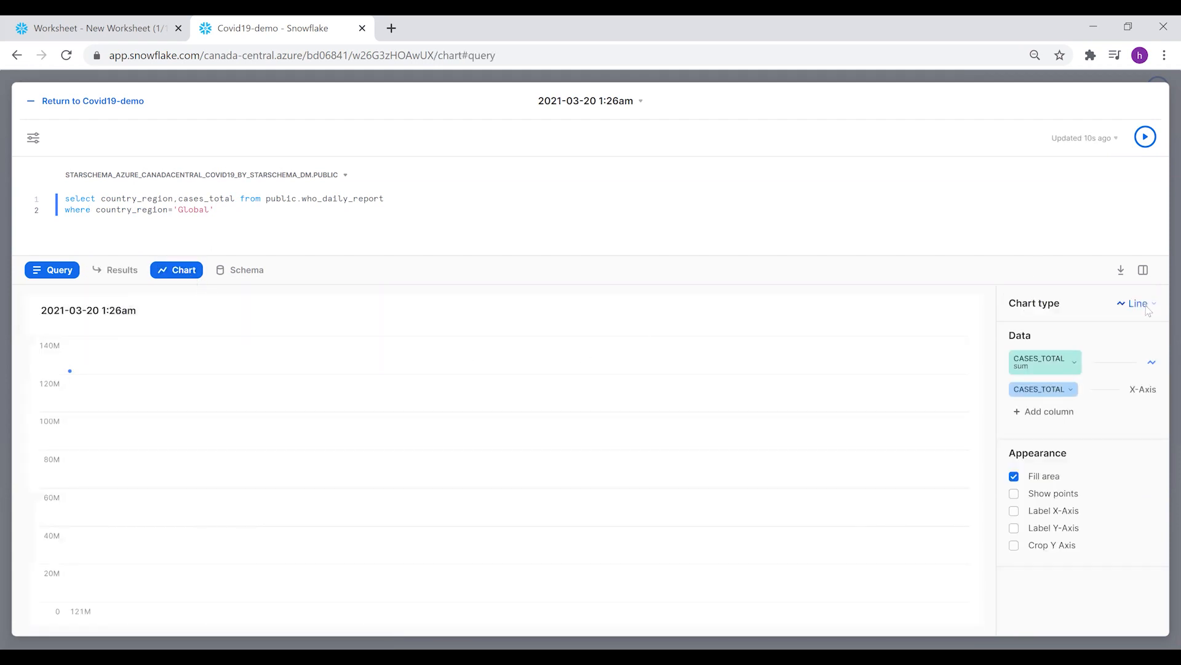
{"action": "left_click", "coordinate": [1137, 303]}
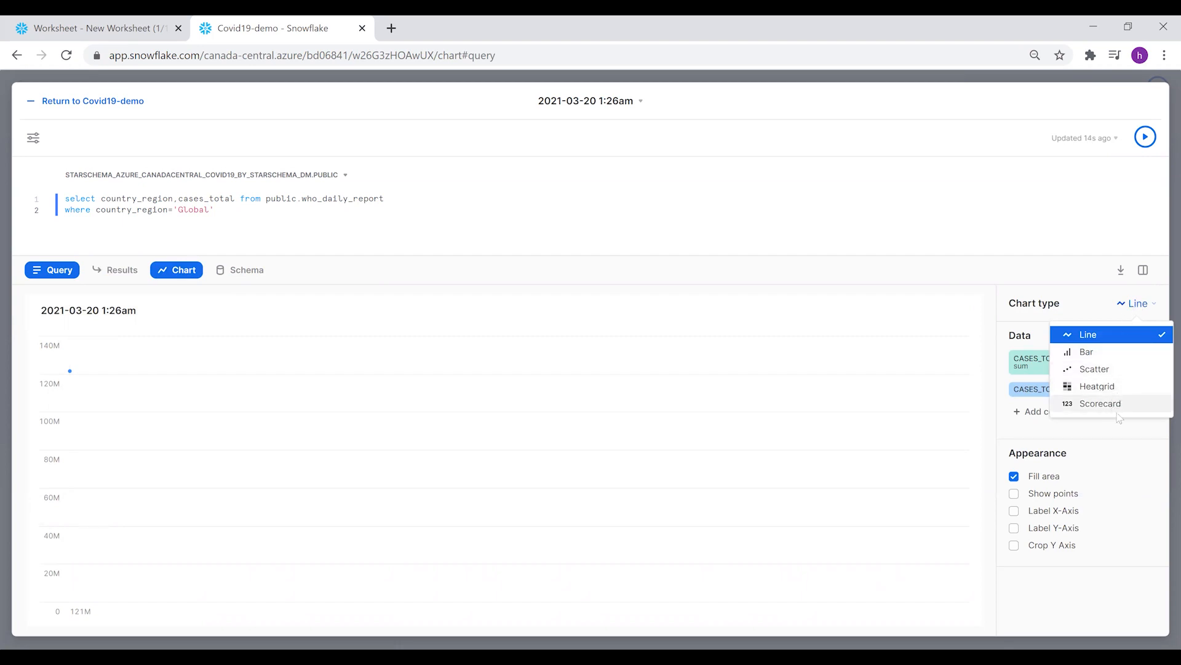
{"action": "left_click", "coordinate": [1100, 403]}
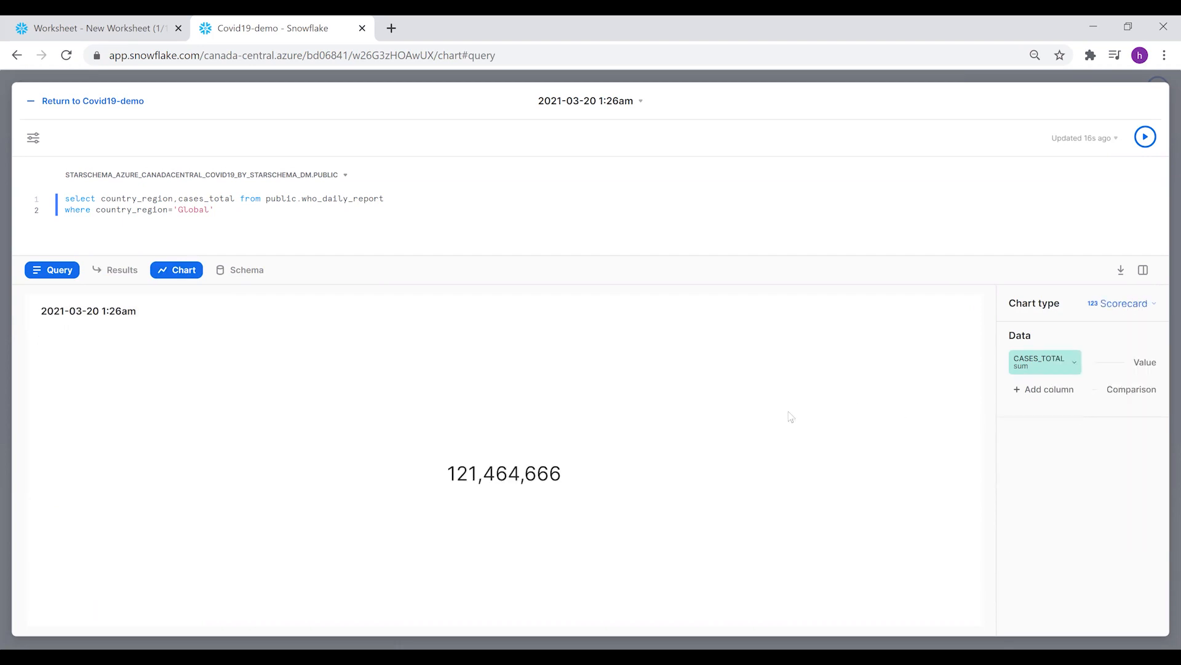
{"action": "mouse_move", "coordinate": [819, 310]}
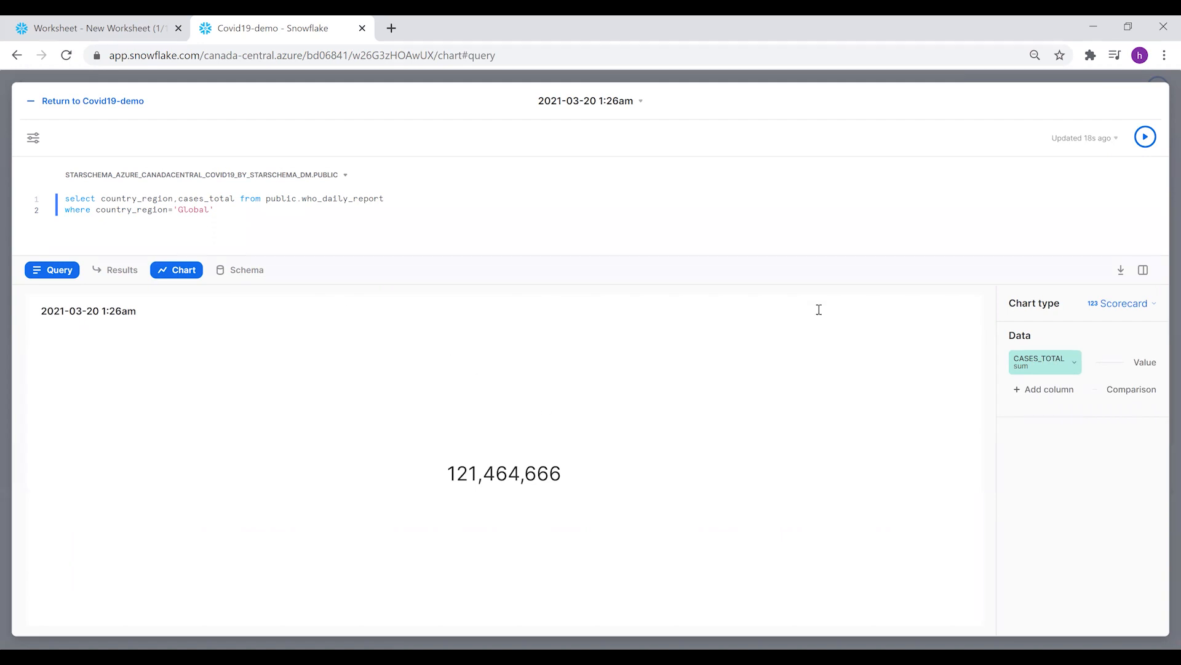
{"action": "left_click", "coordinate": [1043, 362]}
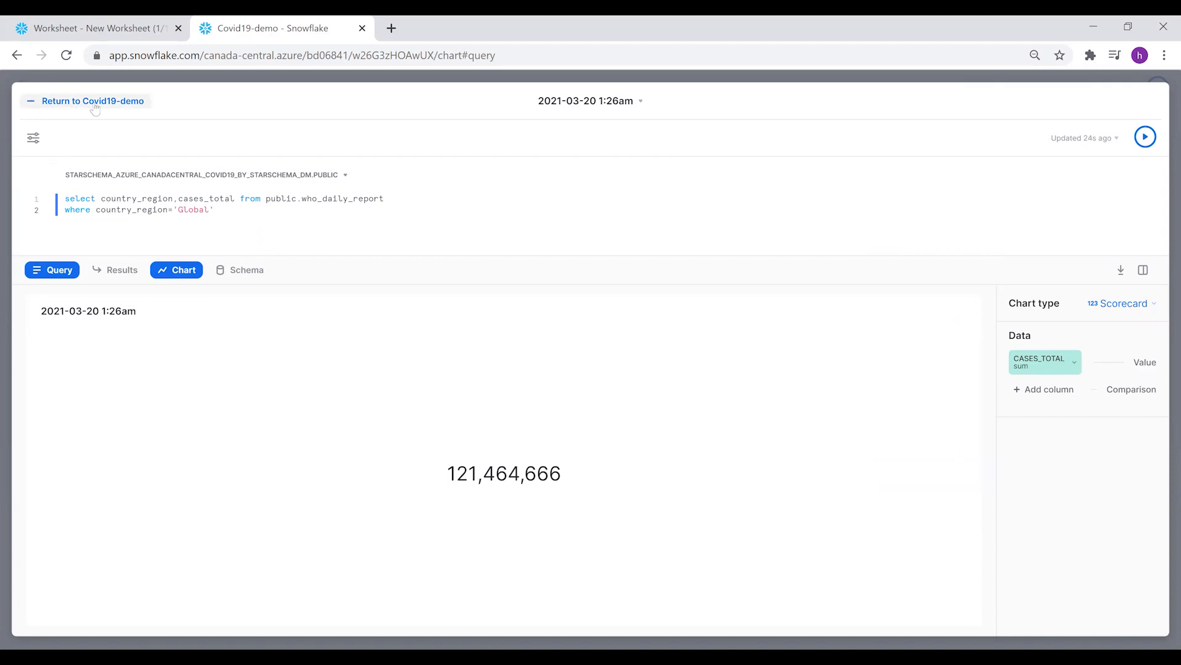
Return to the Covid19-demo dashboard and choose Edit query from the scorecard tile's menu
{"action": "left_click", "coordinate": [1145, 137]}
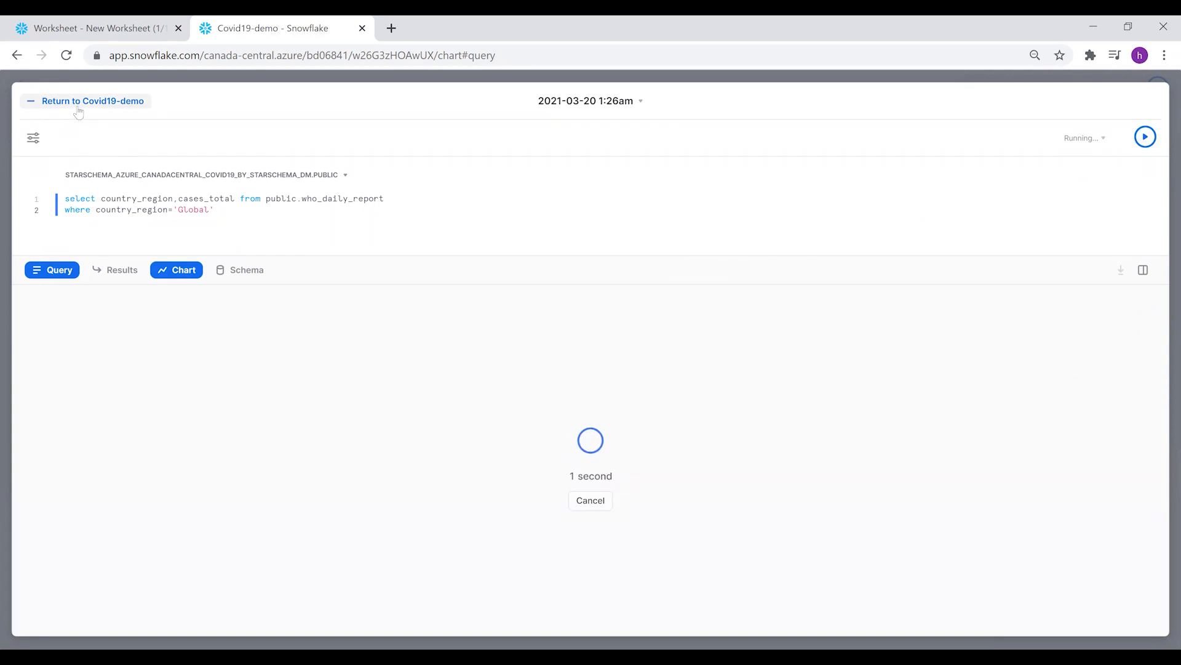
{"action": "left_click", "coordinate": [91, 101]}
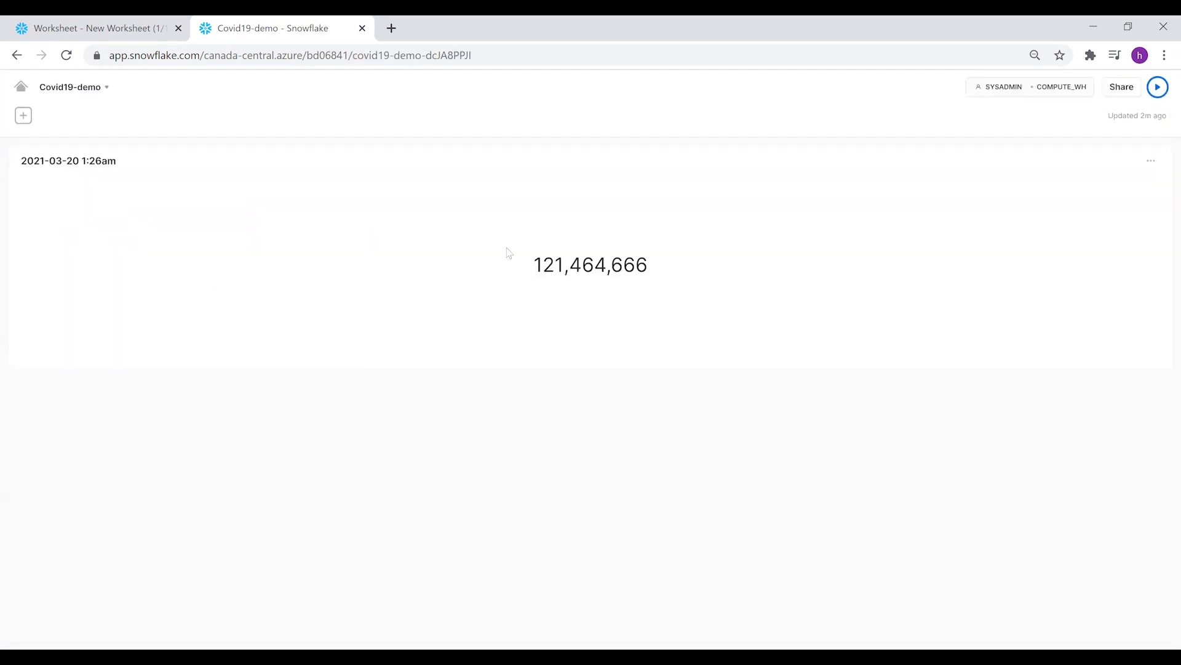
{"action": "mouse_move", "coordinate": [1142, 247]}
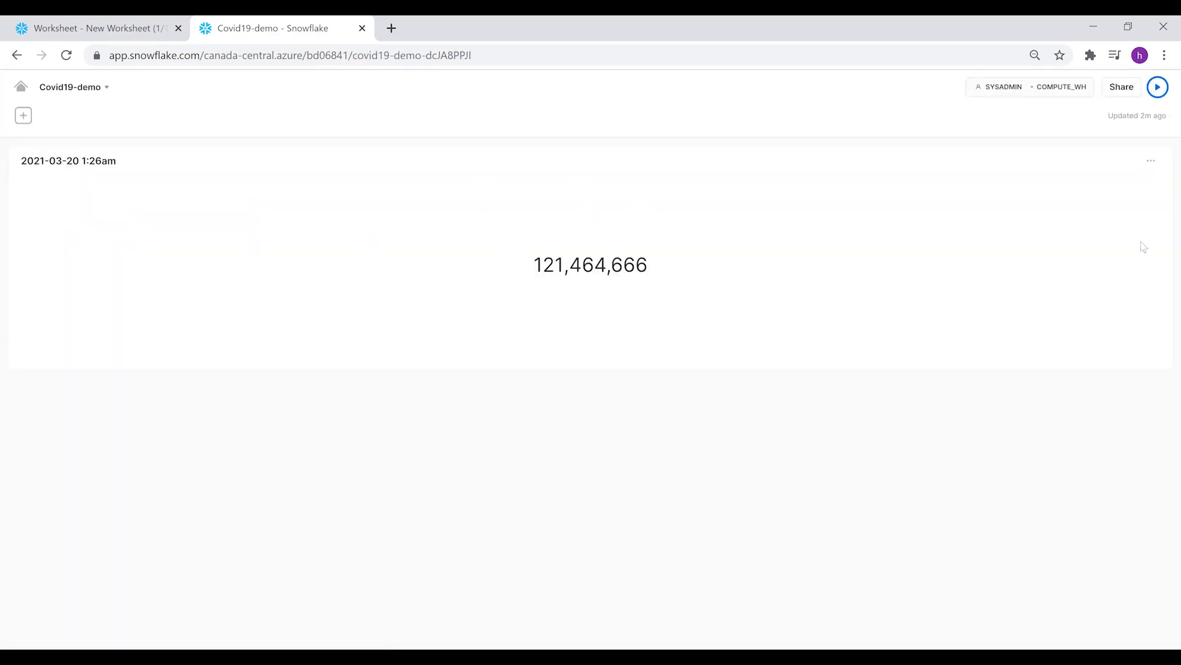
{"action": "mouse_move", "coordinate": [204, 174]}
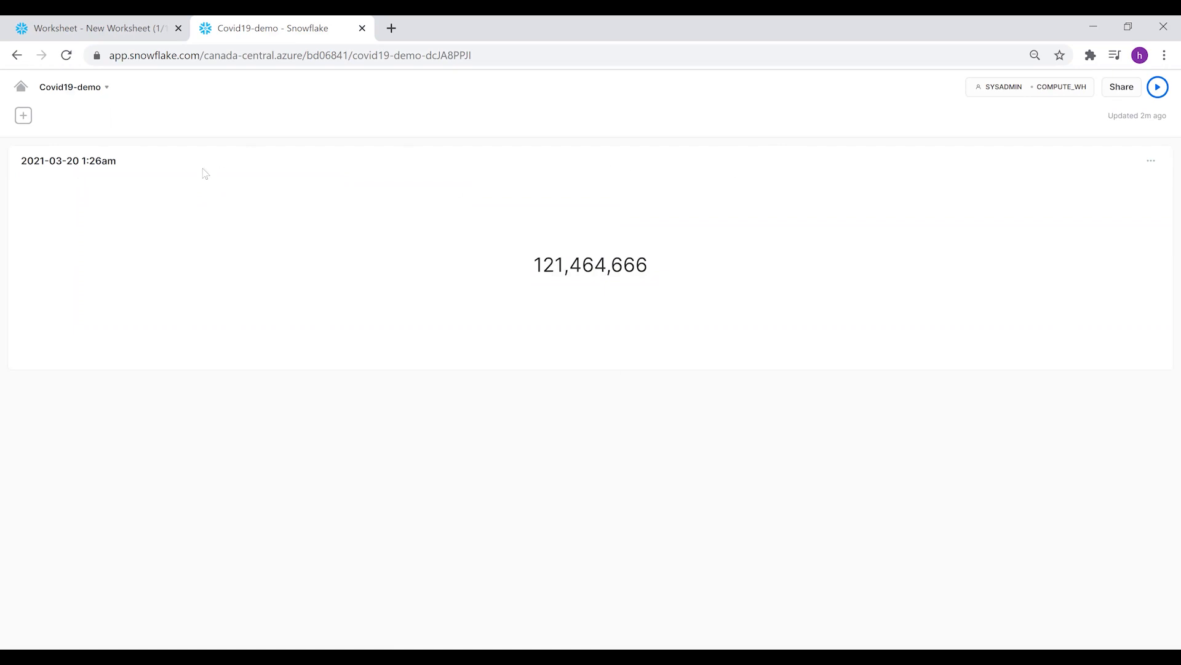
{"action": "left_click", "coordinate": [1151, 161]}
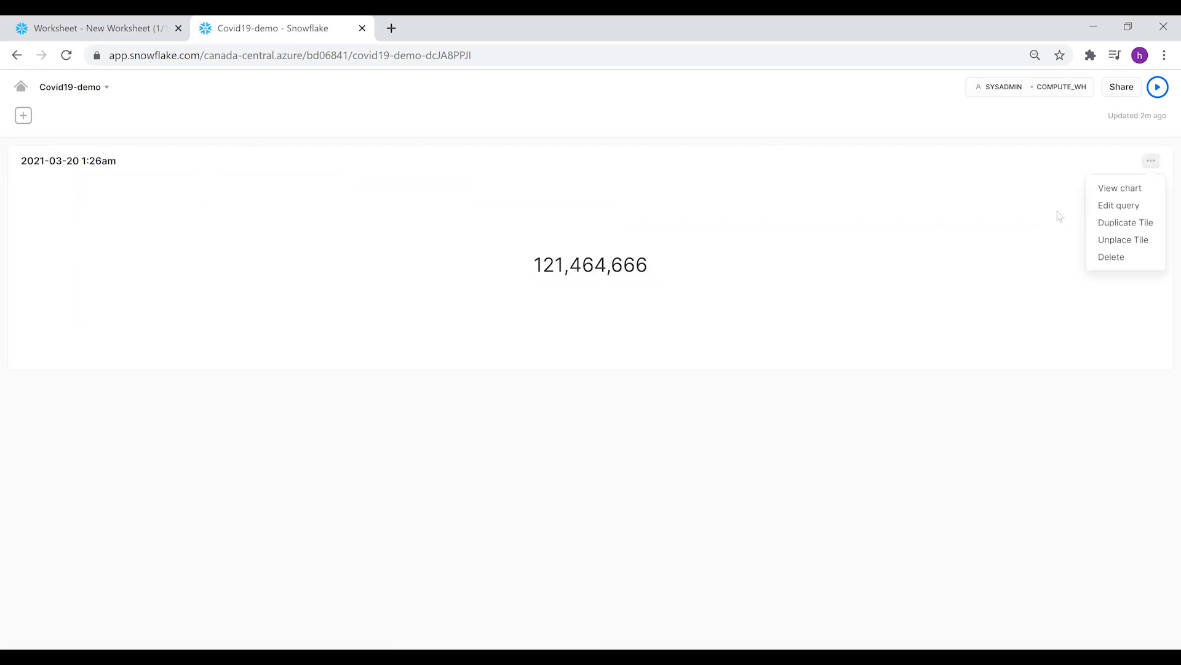
{"action": "left_click", "coordinate": [1119, 205]}
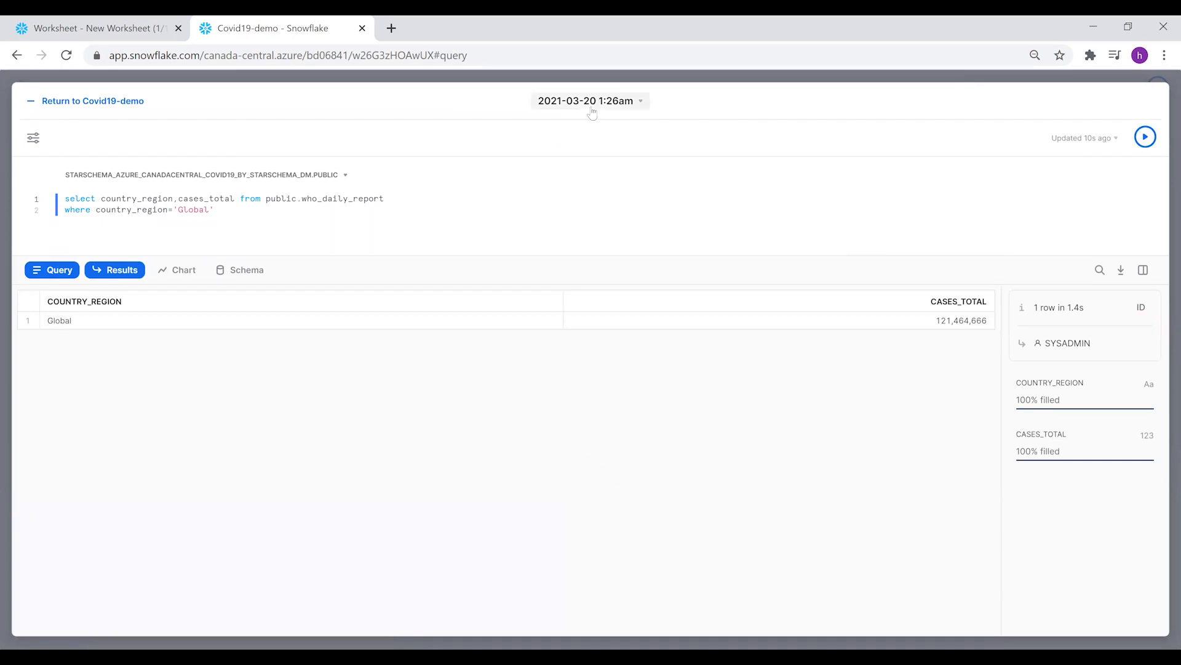
Title the scorecard worksheet 'Global Cases', then head back to the Covid19-demo dashboard
{"action": "left_click", "coordinate": [640, 100]}
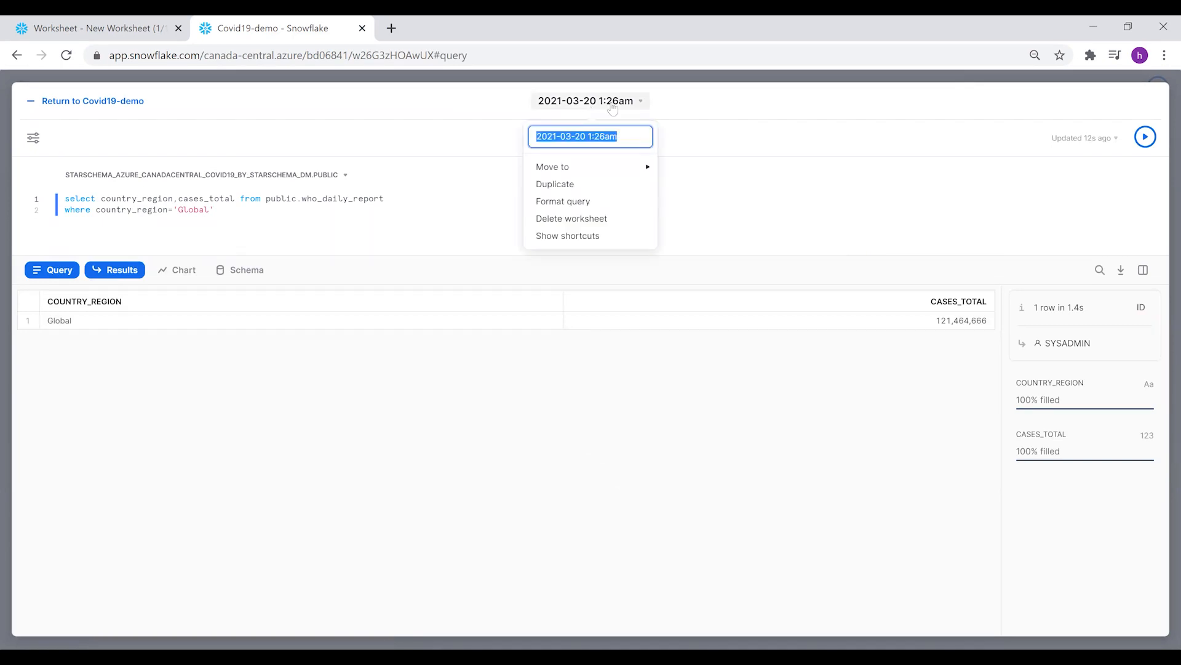
{"action": "type", "text": "Global"}
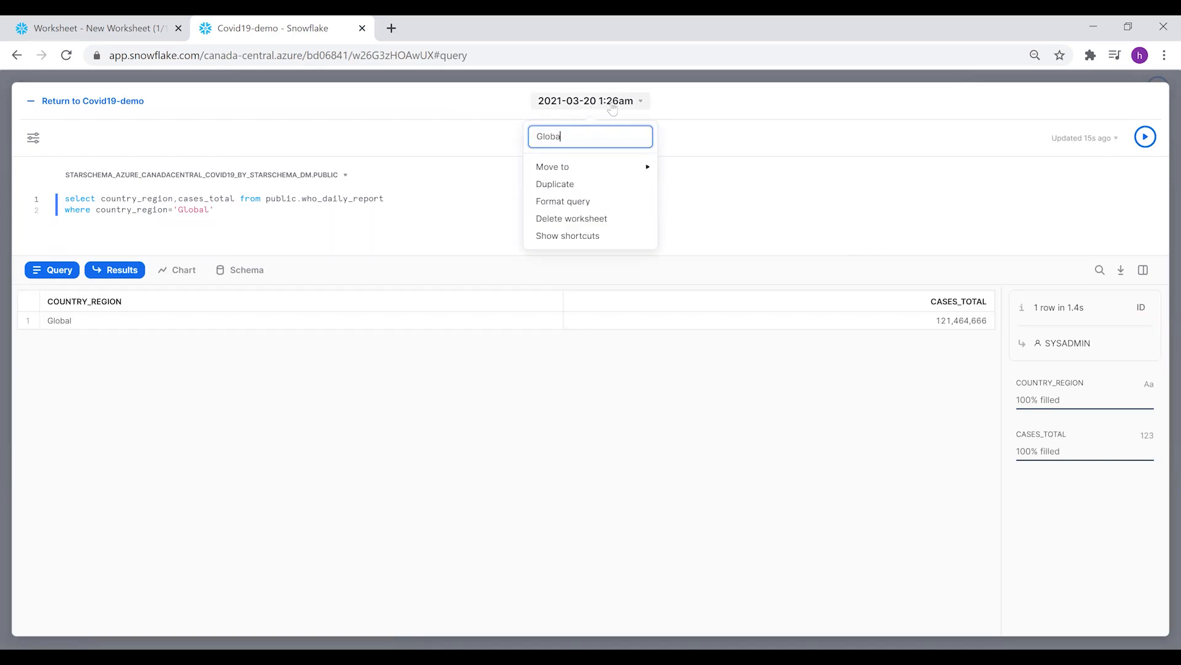
{"action": "type", "text": "Cases"}
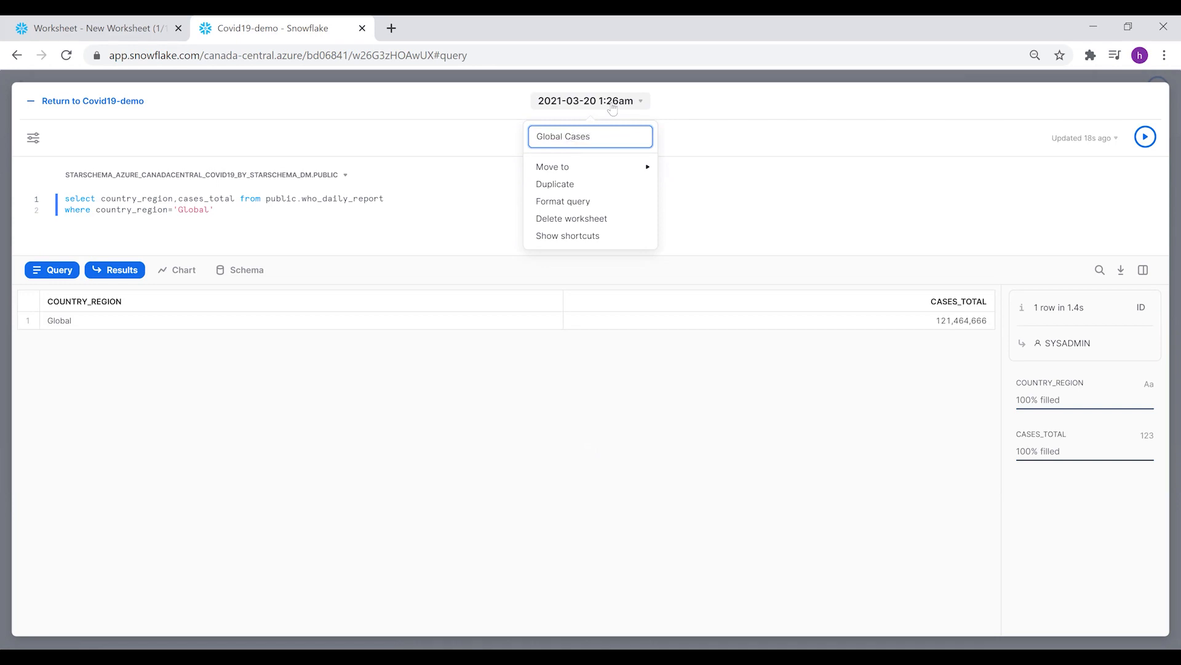
{"action": "triple_click", "coordinate": [590, 136]}
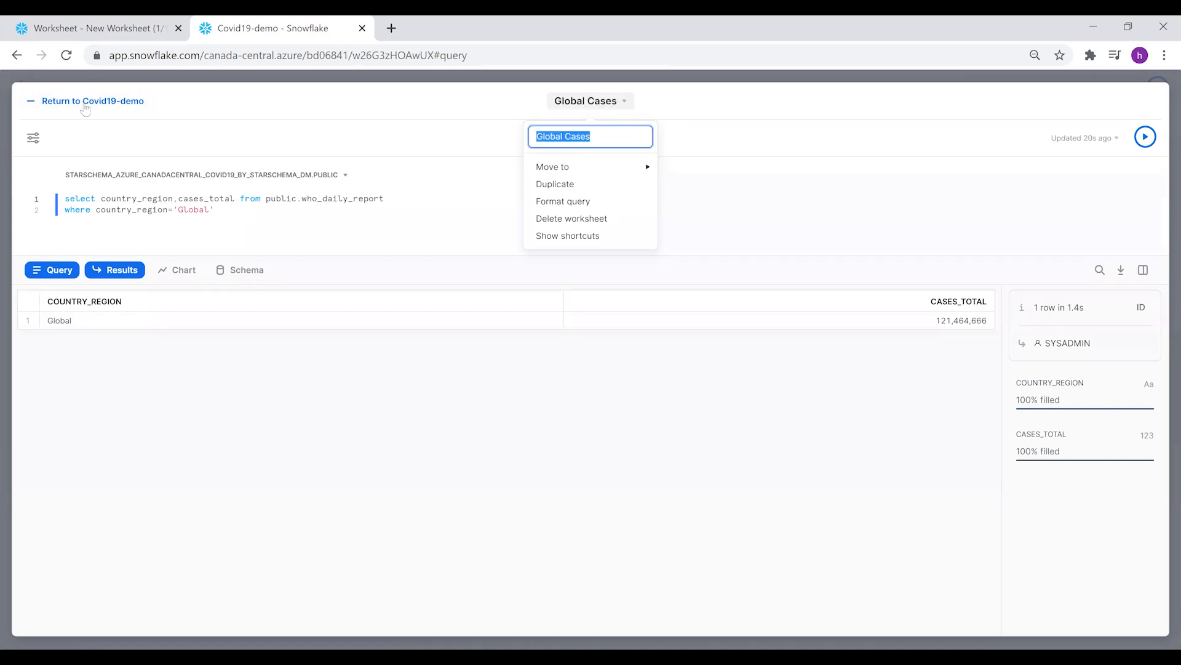
{"action": "left_click", "coordinate": [93, 100]}
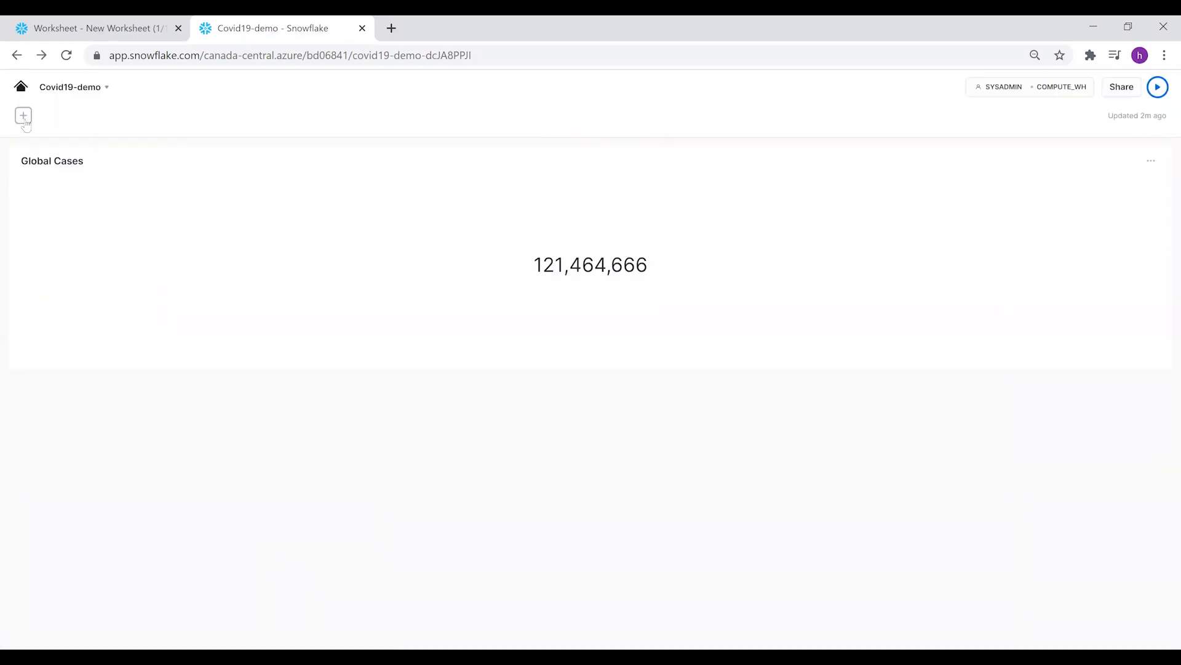
{"action": "mouse_move", "coordinate": [153, 407]}
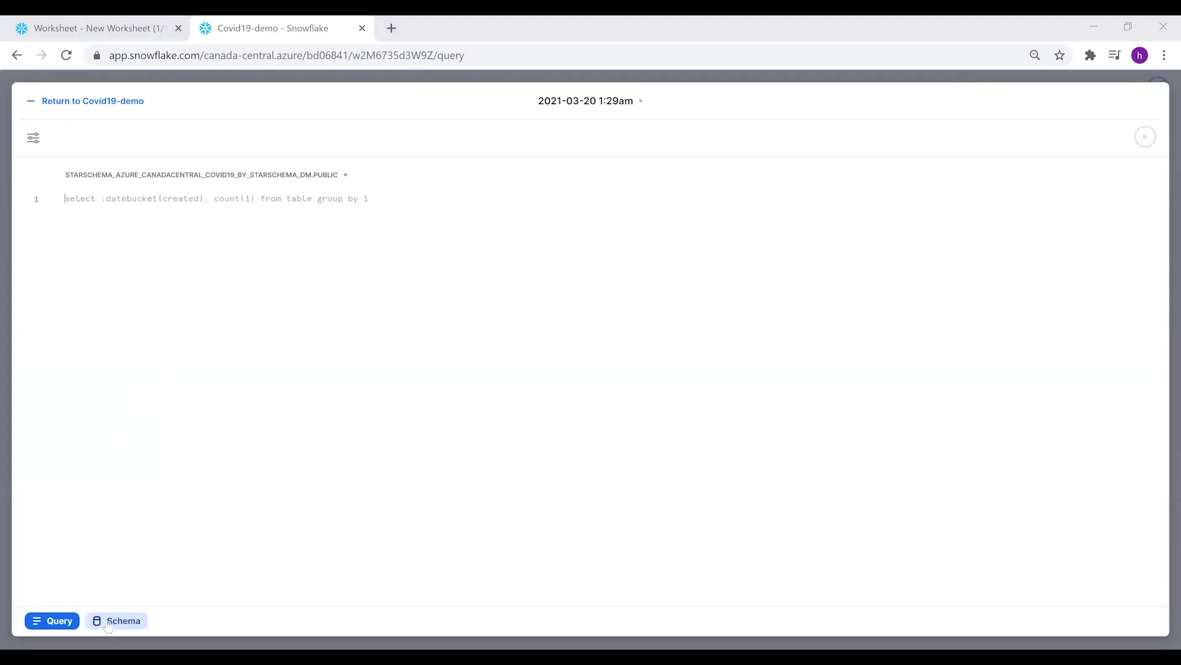
Browse the schema and pin the PUBLIC.OWID_VACCINATIONS table to see its columns
{"action": "left_click", "coordinate": [122, 621]}
{"action": "type", "text": "vacci"}
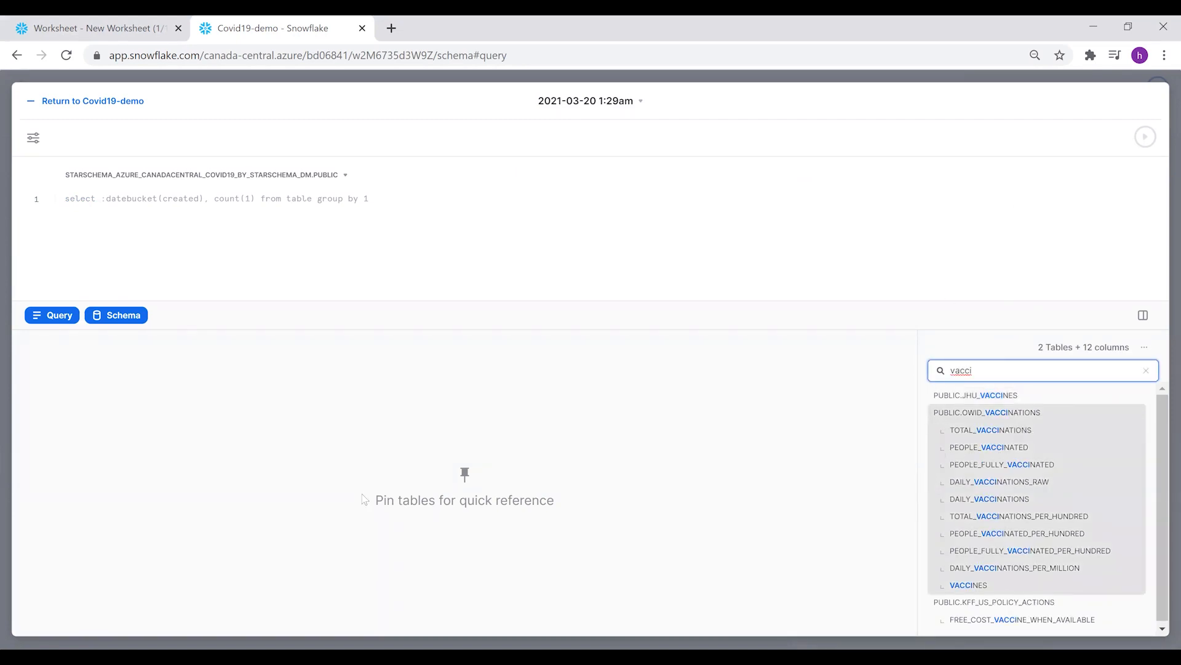
{"action": "left_click", "coordinate": [987, 412]}
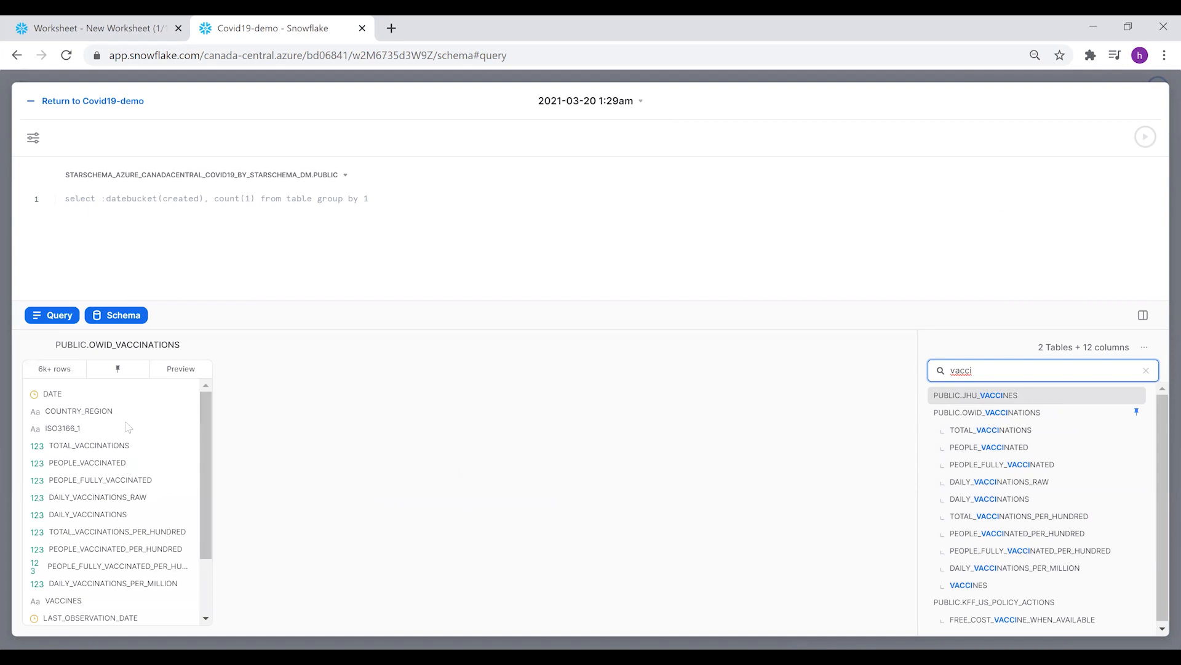
{"action": "mouse_move", "coordinate": [110, 514]}
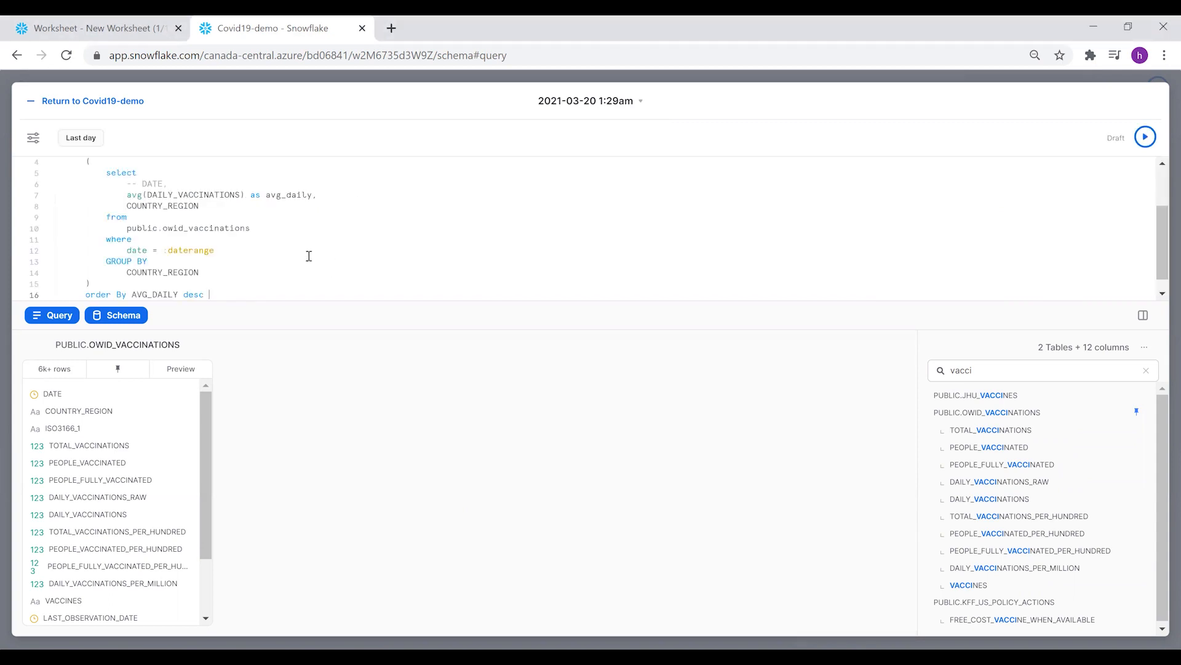
{"action": "mouse_move", "coordinate": [199, 331]}
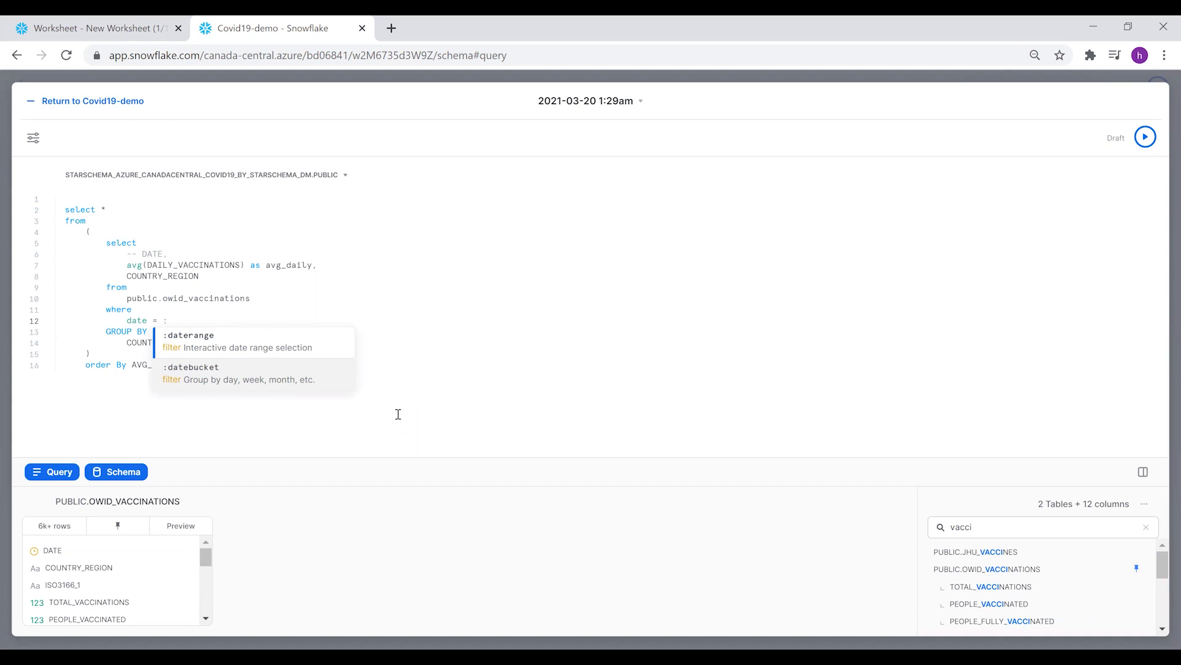
Insert the :daterange filter, set it to All time, and run the average daily vaccinations query
{"action": "left_click", "coordinate": [189, 335]}
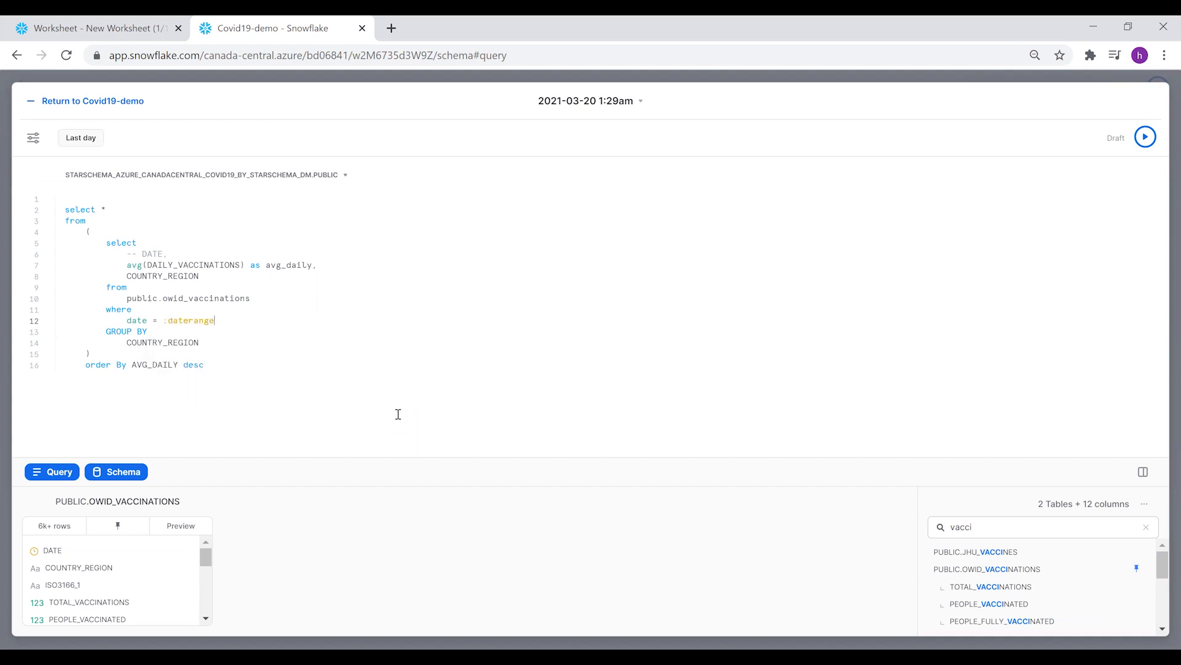
{"action": "mouse_move", "coordinate": [80, 138]}
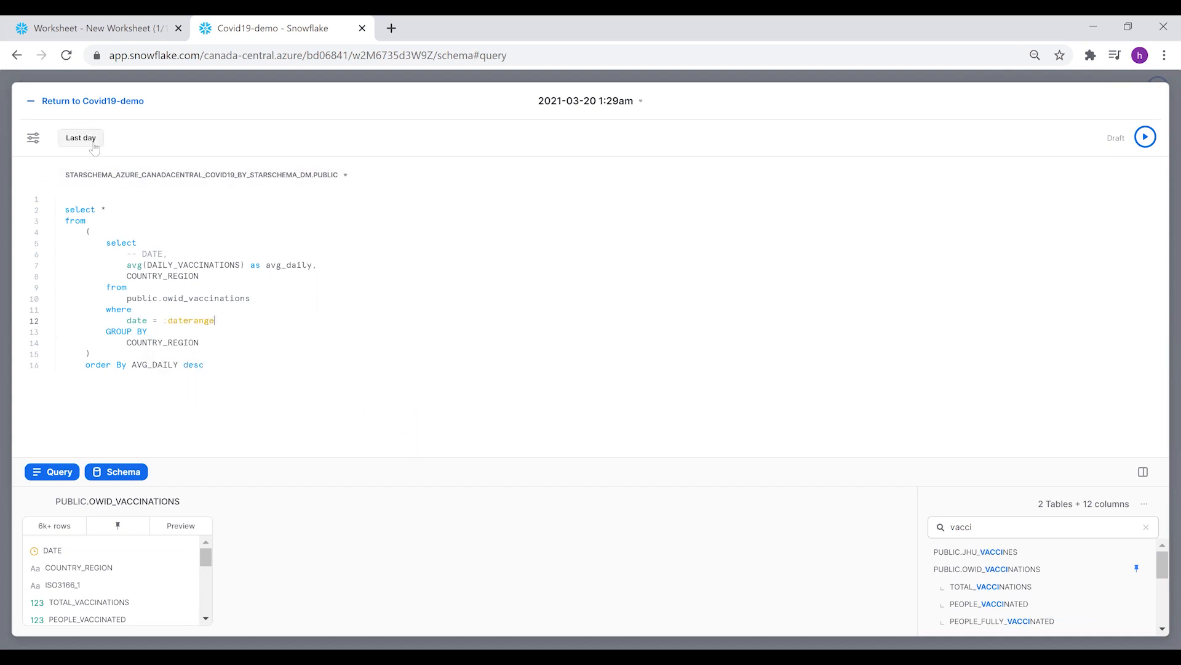
{"action": "left_click", "coordinate": [80, 137]}
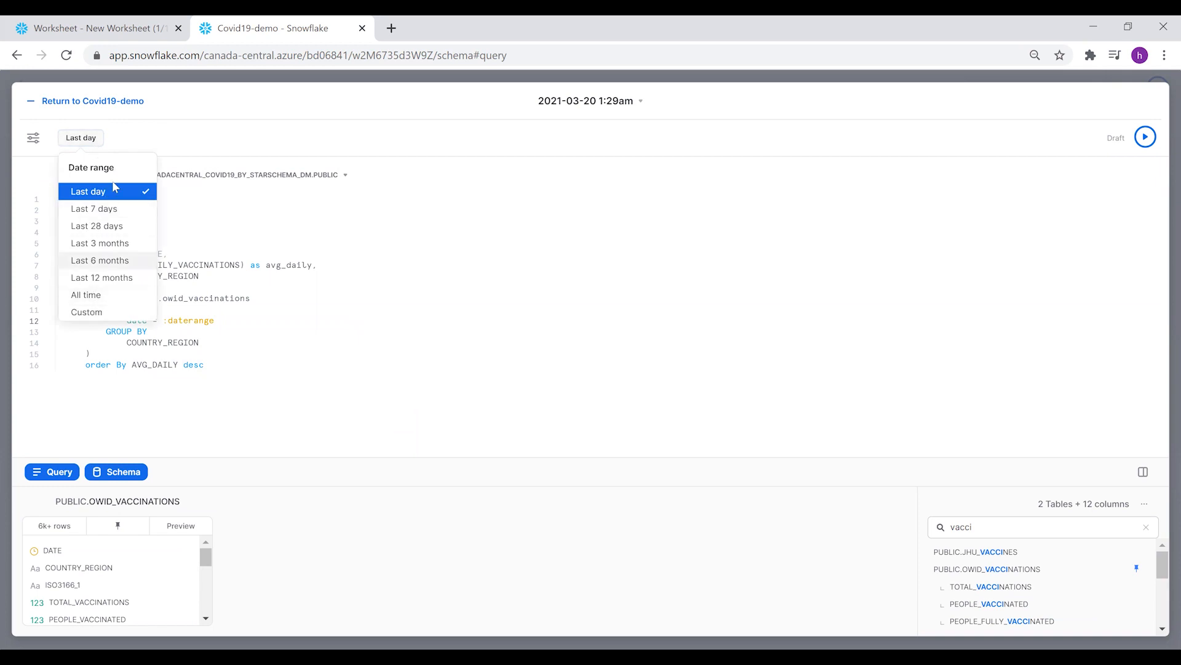
{"action": "left_click", "coordinate": [87, 311]}
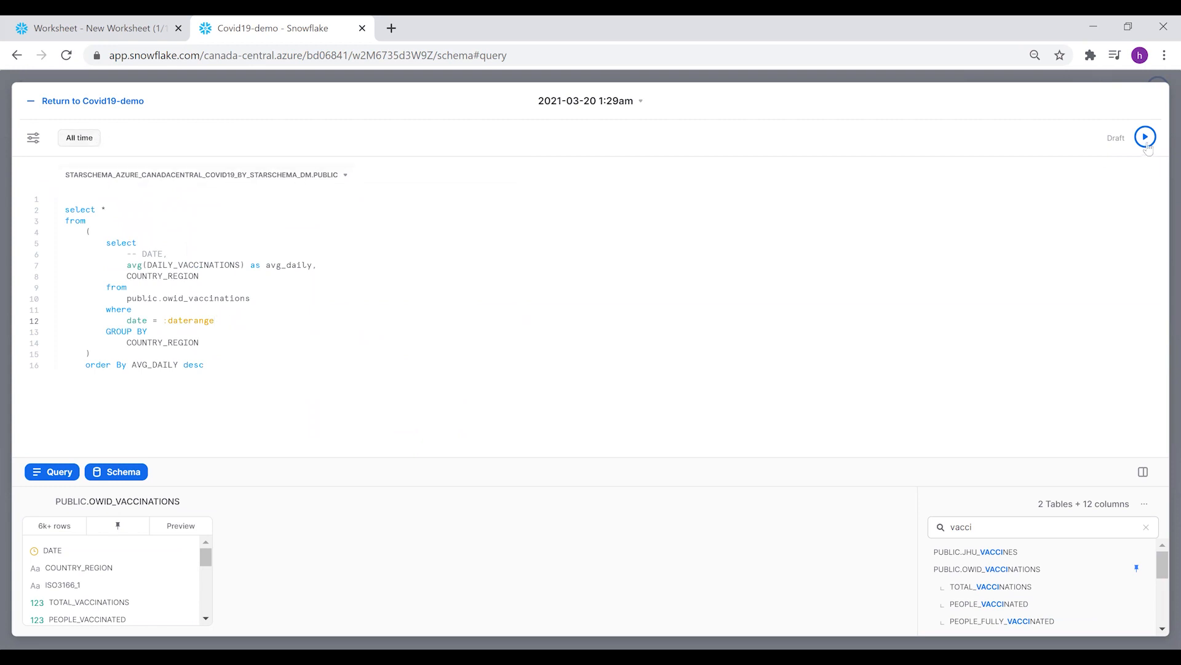
{"action": "left_click", "coordinate": [1145, 137]}
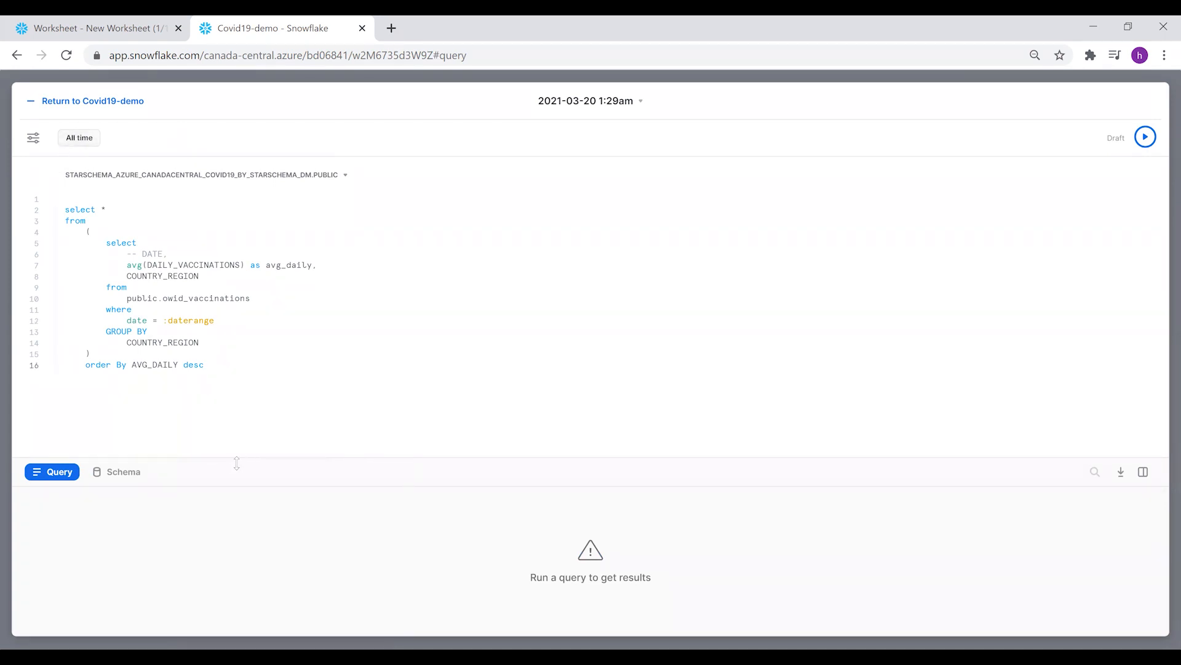
{"action": "left_click", "coordinate": [1144, 137]}
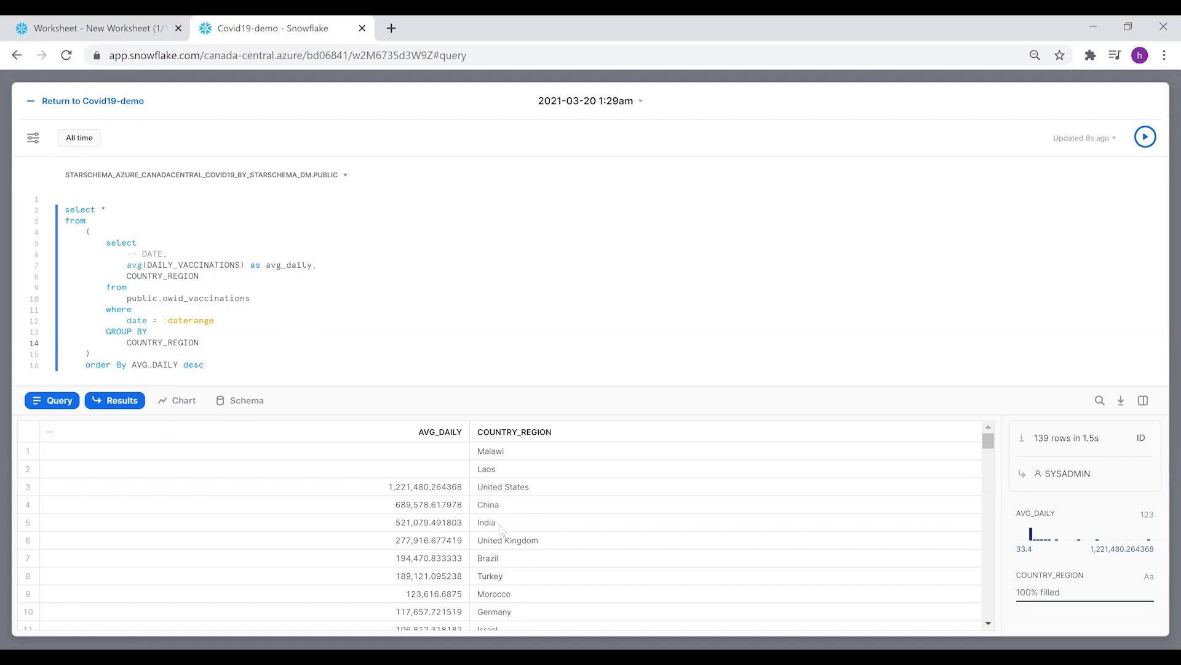
Chart the results as a horizontal bar chart with COUNTRY_REGION on the axis
{"action": "scroll", "scroll_direction": "down", "scroll_amount": 3}
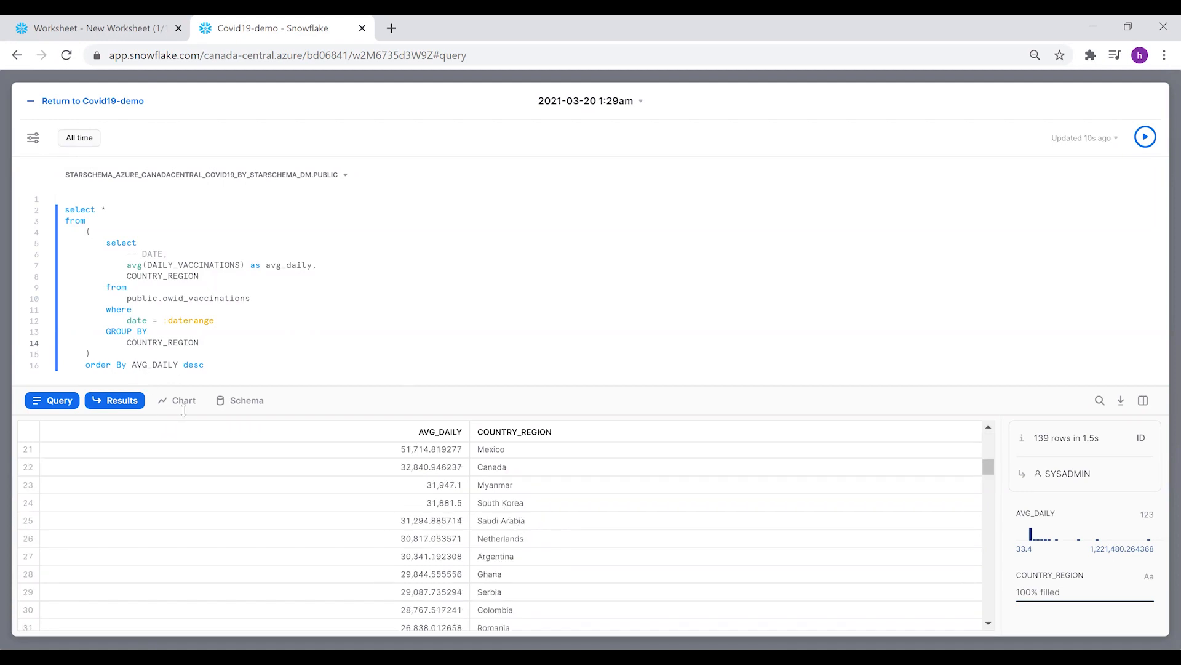
{"action": "left_click", "coordinate": [182, 400]}
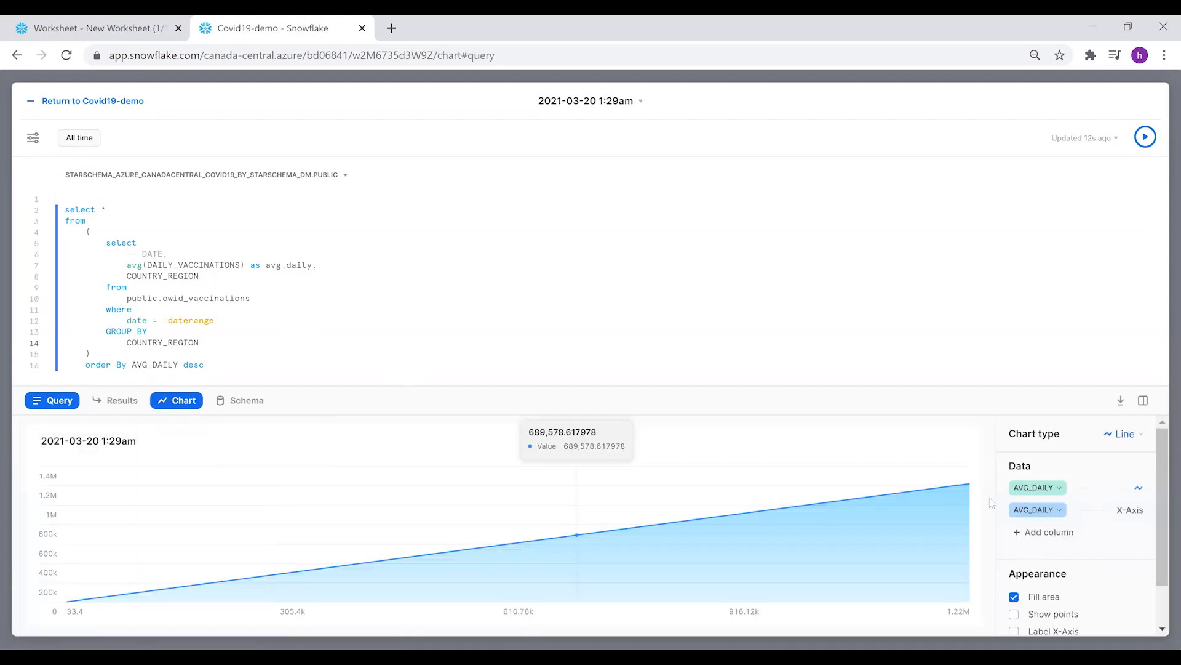
{"action": "left_click", "coordinate": [1122, 433]}
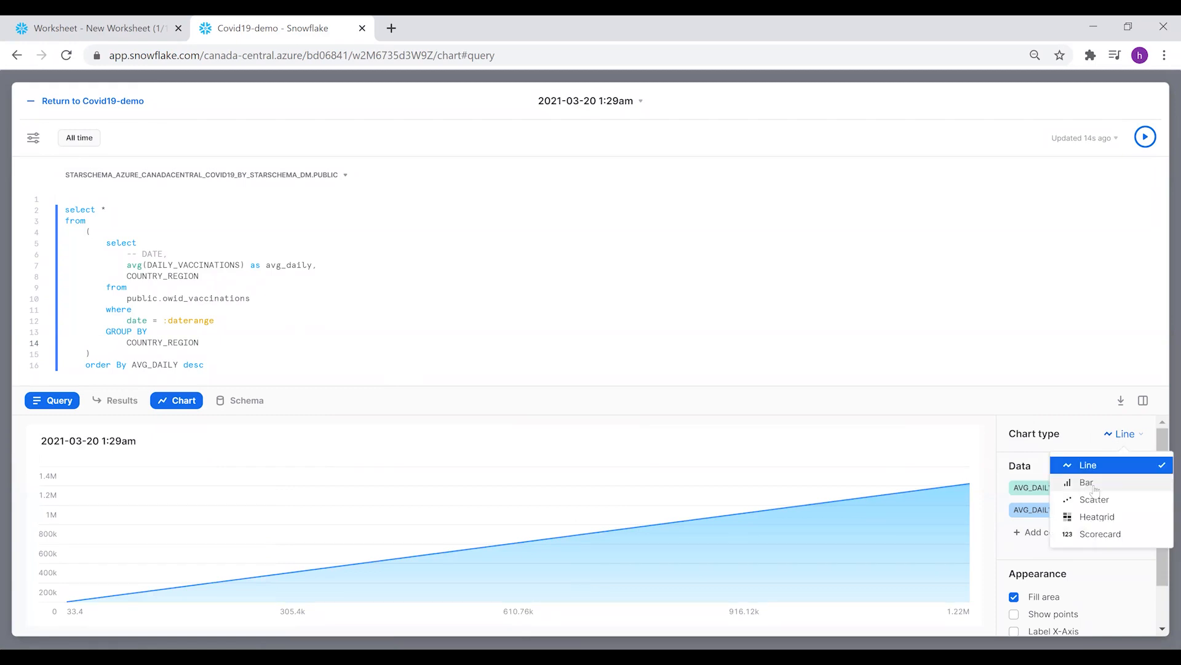
{"action": "left_click", "coordinate": [1088, 482]}
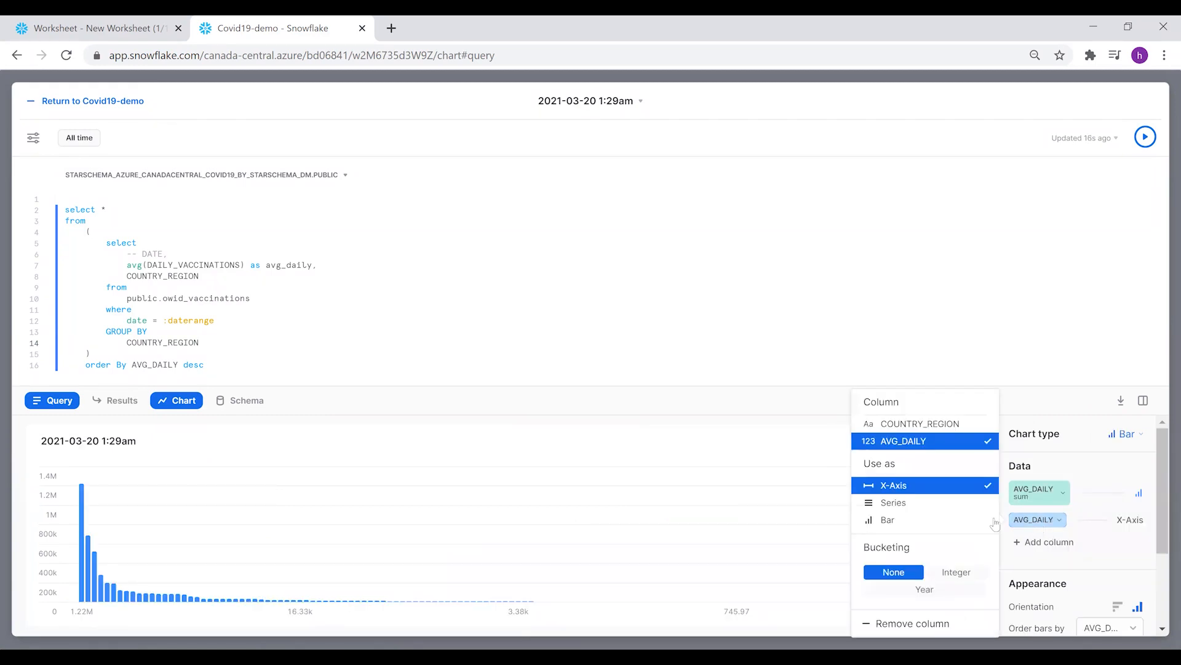
{"action": "left_click", "coordinate": [919, 423]}
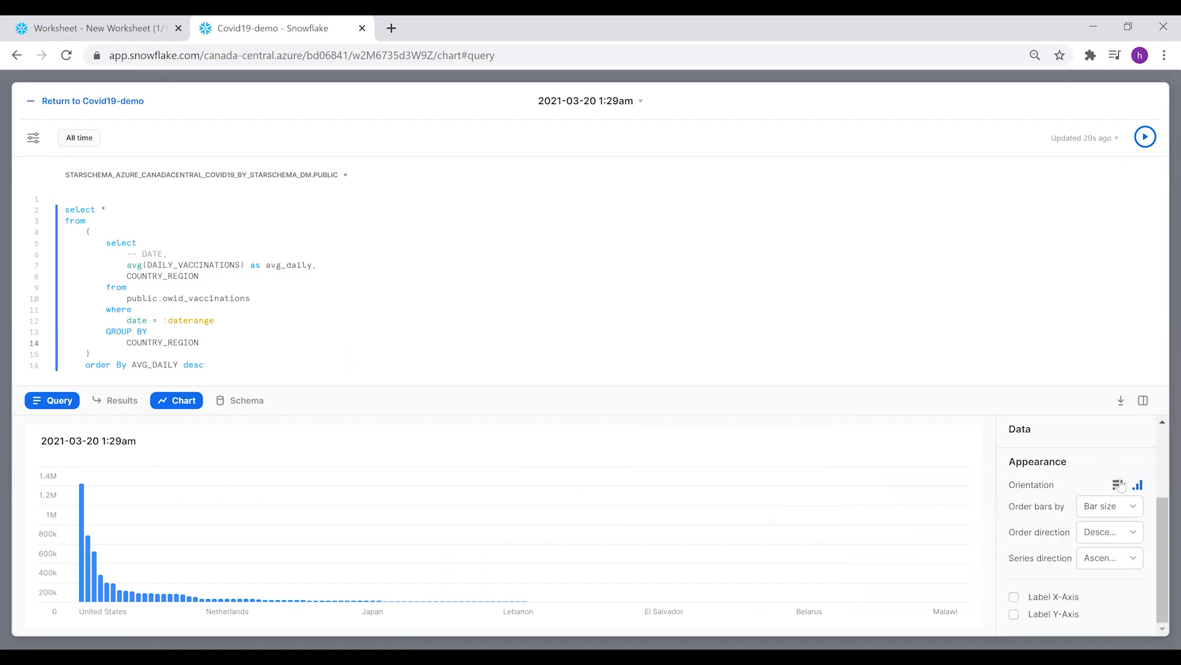
{"action": "left_click", "coordinate": [1118, 484]}
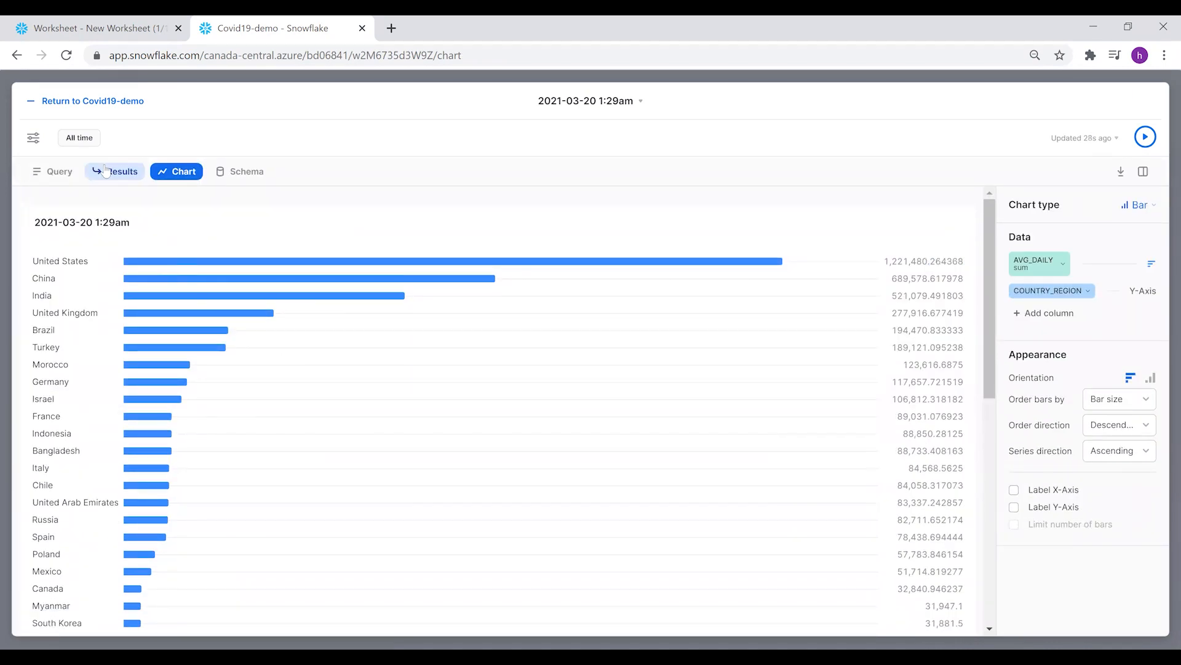
Round AVG_DAILY values to two decimals, cap the chart at 50 bars, and show the SQL
{"action": "left_click", "coordinate": [114, 172]}
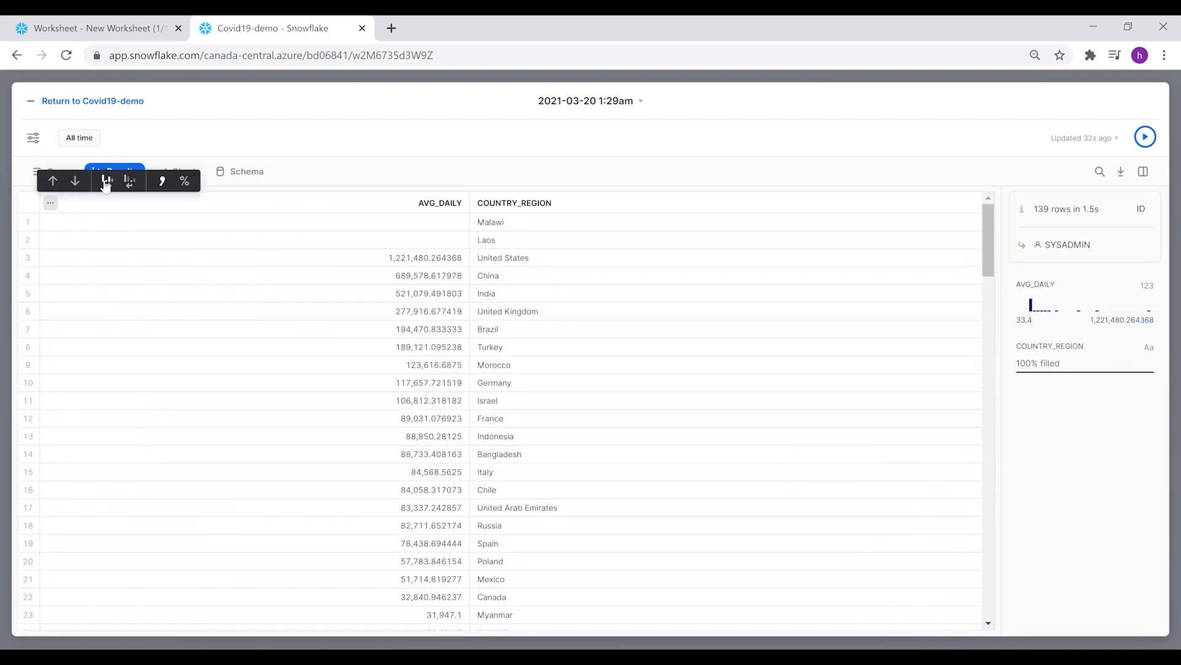
{"action": "left_click", "coordinate": [130, 181]}
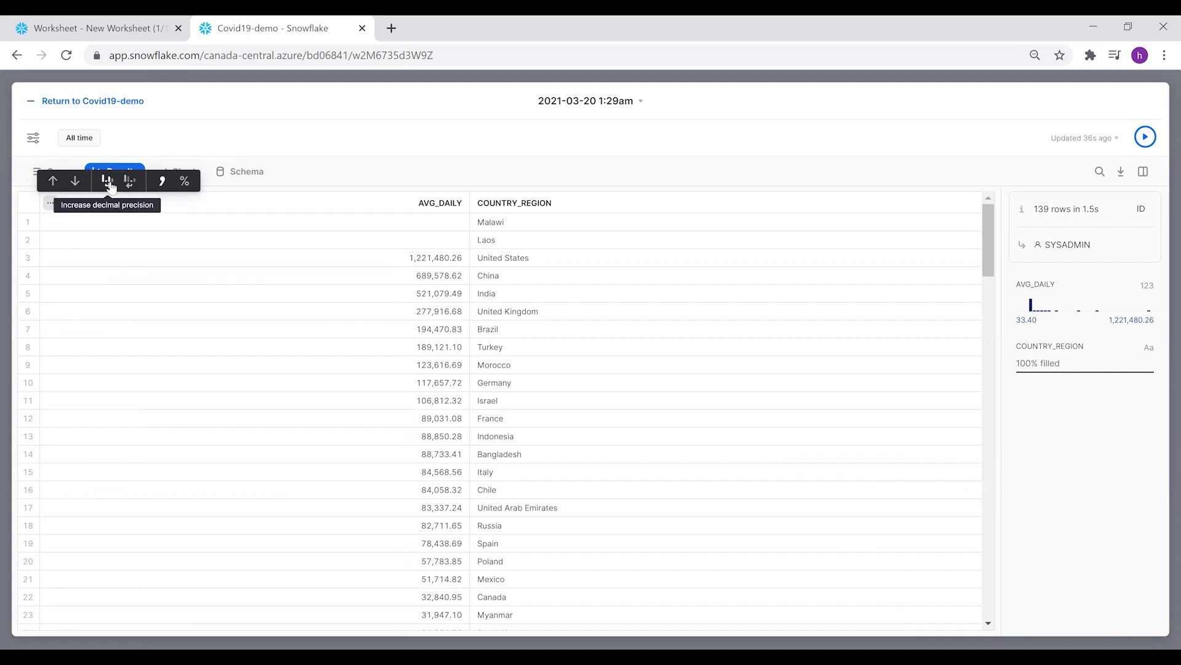
{"action": "mouse_move", "coordinate": [399, 153]}
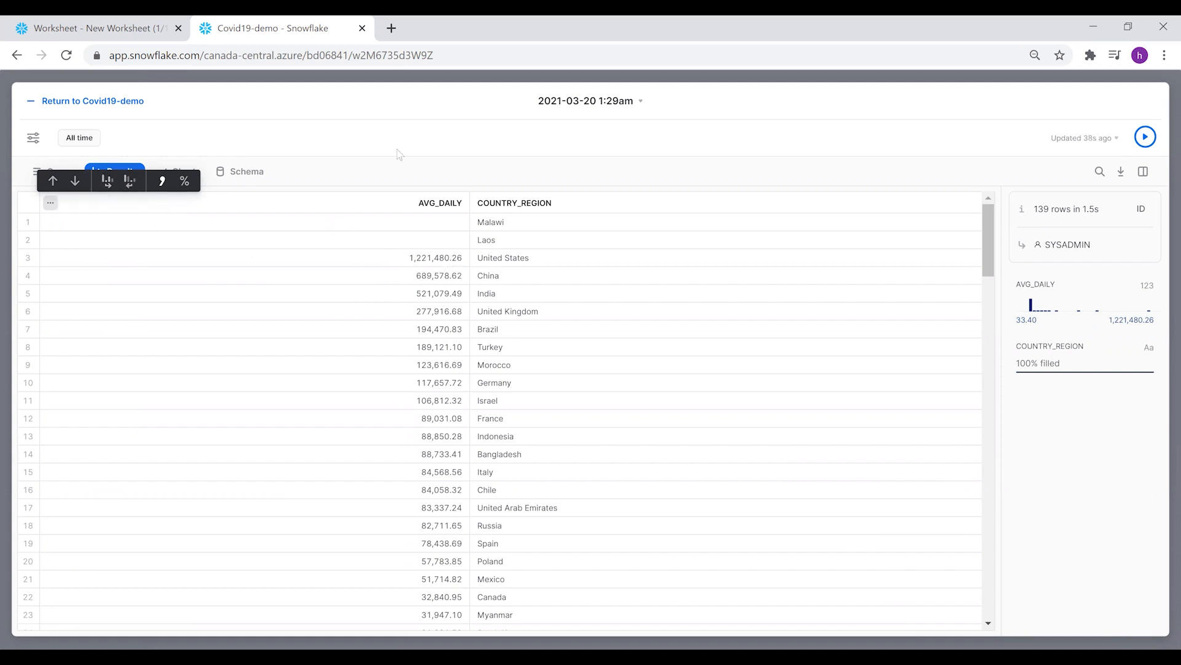
{"action": "left_click", "coordinate": [177, 171]}
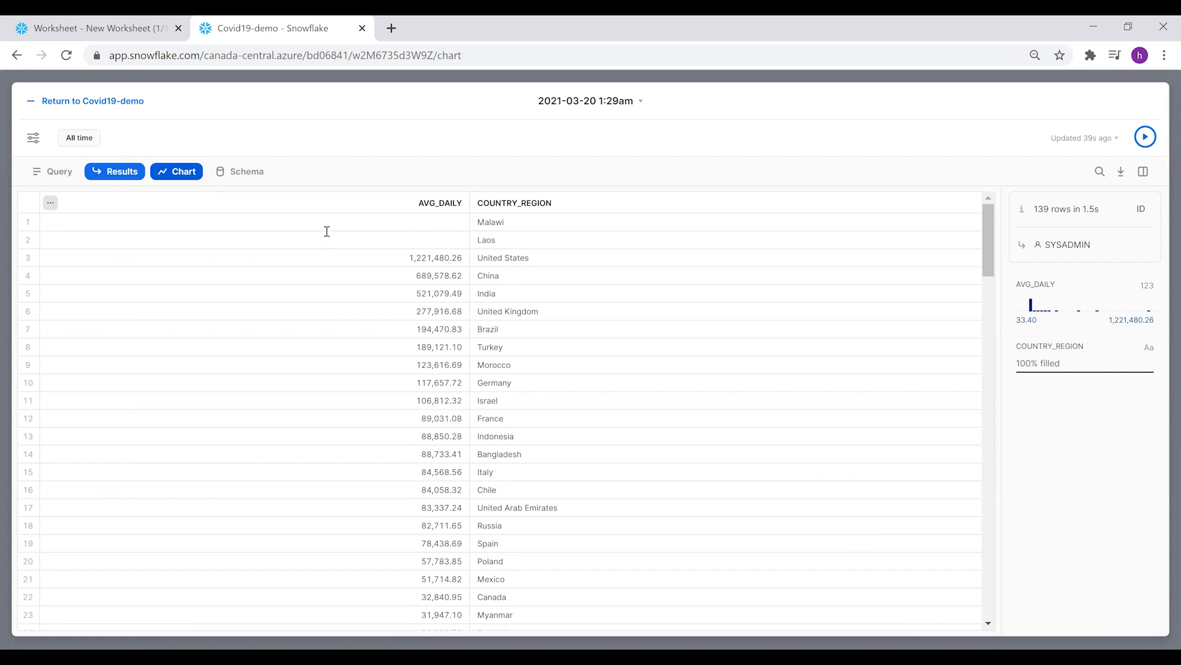
{"action": "left_click", "coordinate": [176, 171]}
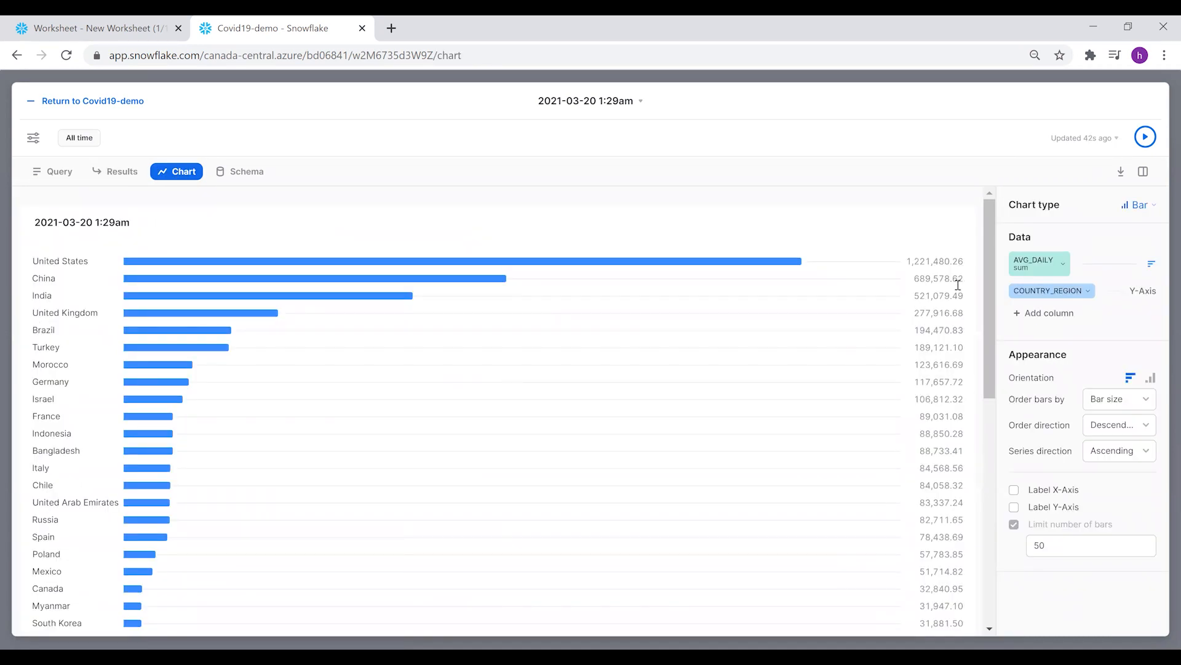
{"action": "mouse_move", "coordinate": [866, 165]}
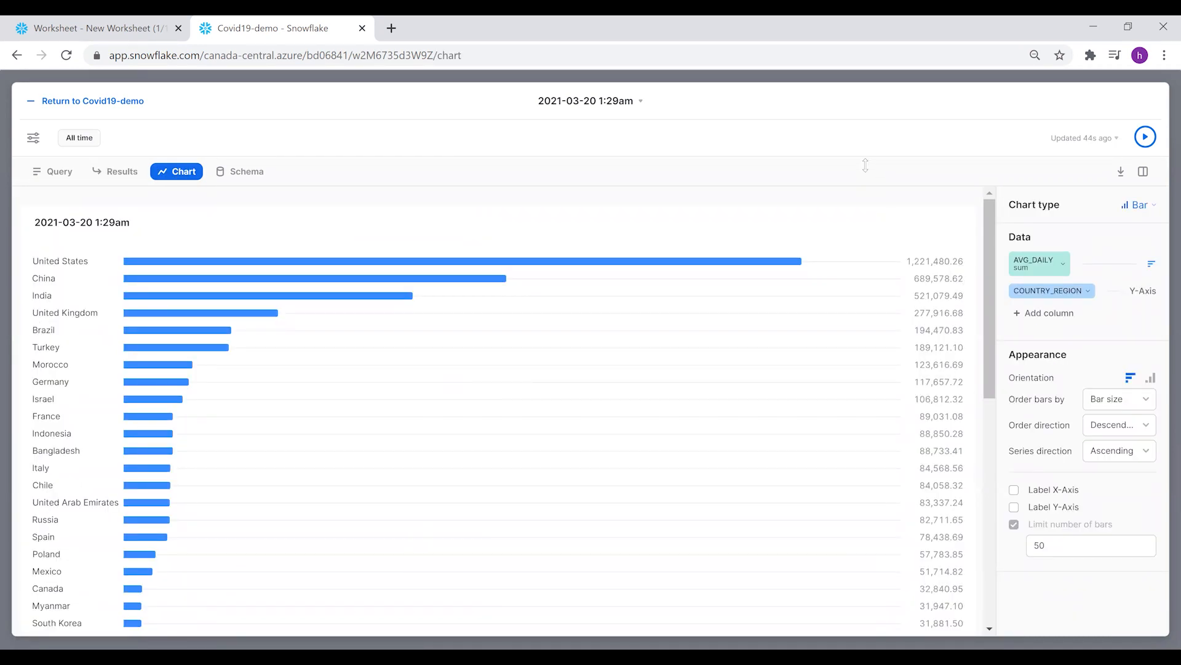
{"action": "left_click", "coordinate": [53, 171]}
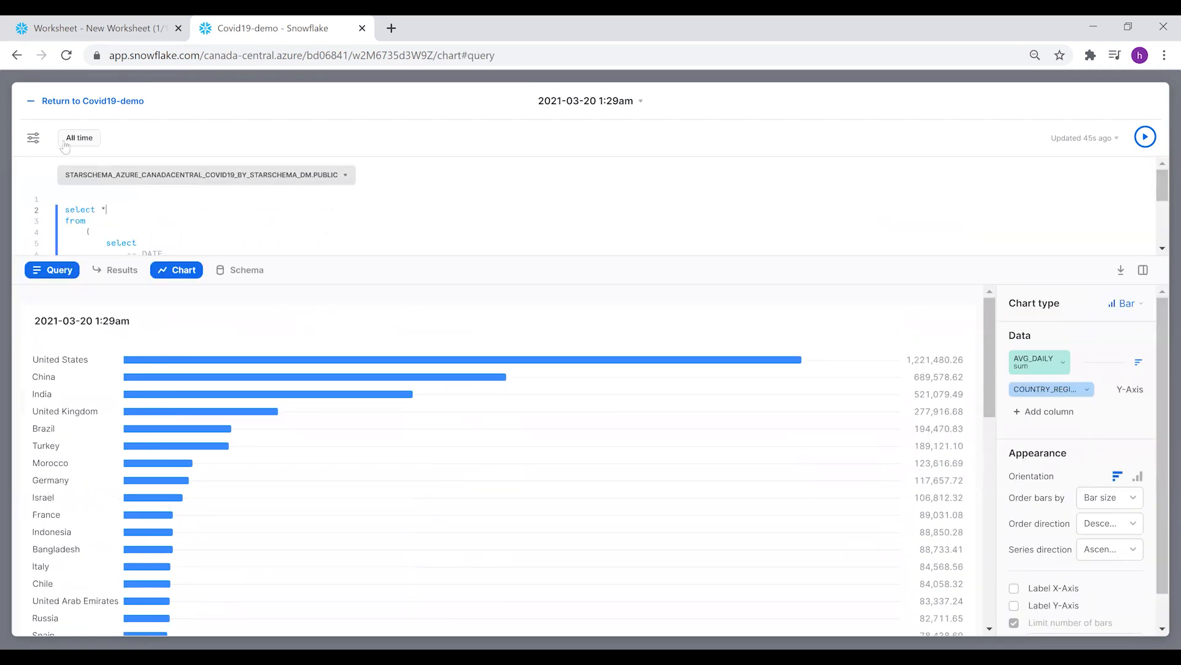
Return to the Covid19-demo dashboard and add a New Tile from Worksheet
{"action": "left_click", "coordinate": [92, 100]}
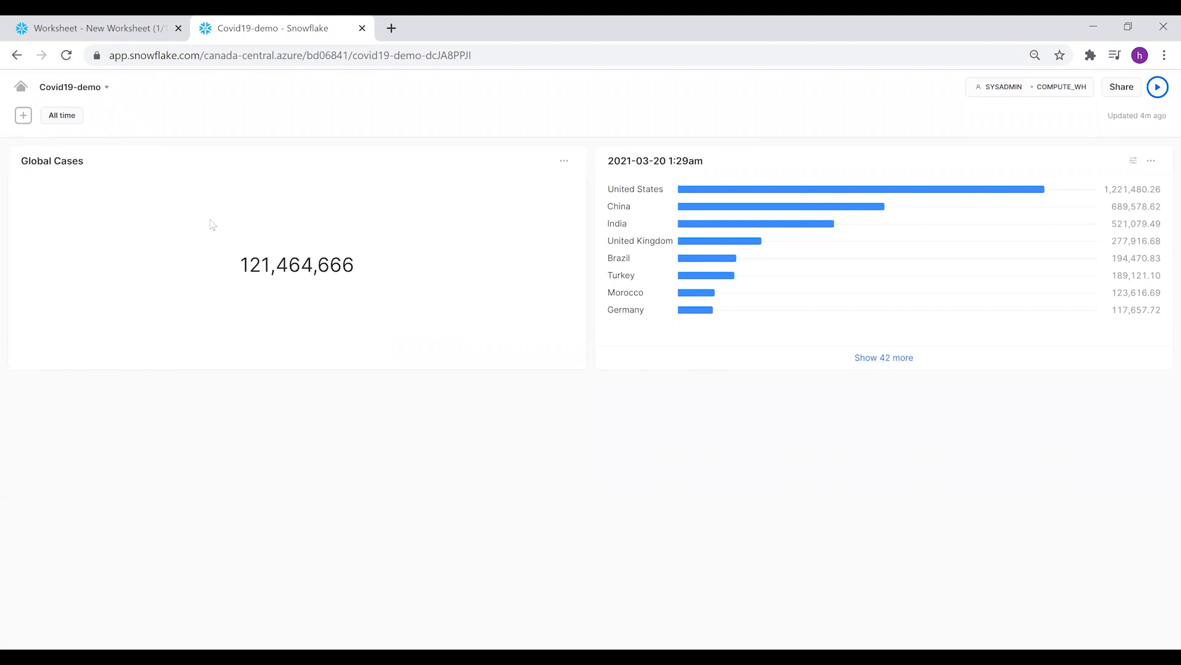
{"action": "mouse_move", "coordinate": [69, 121]}
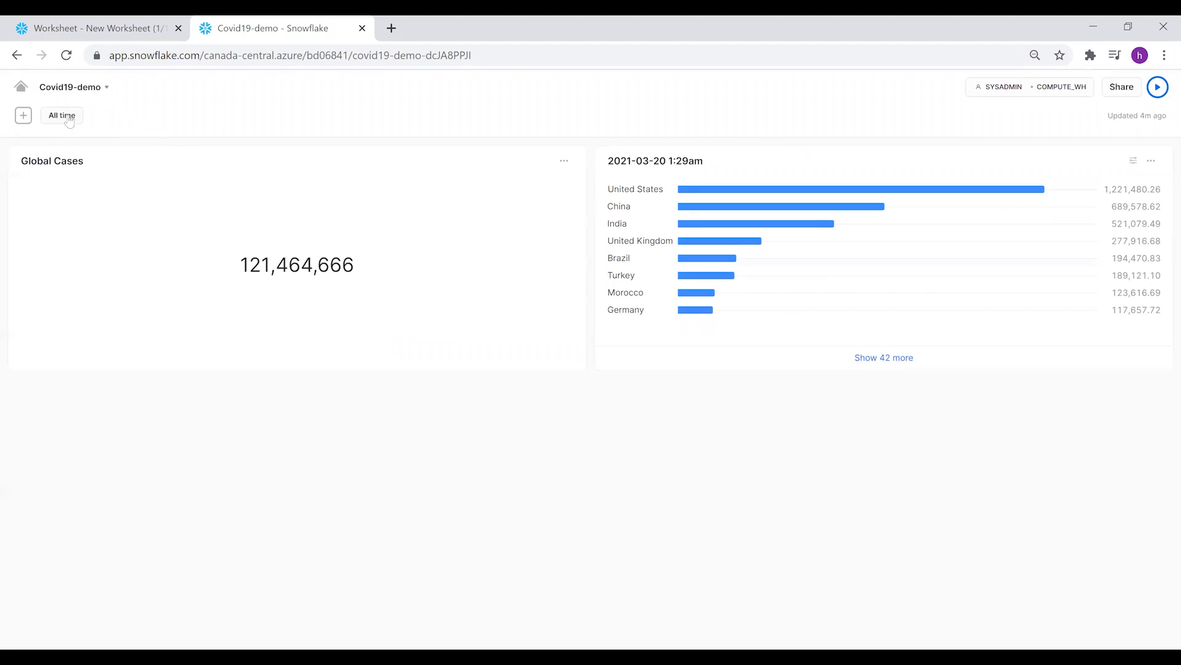
{"action": "left_click", "coordinate": [61, 115]}
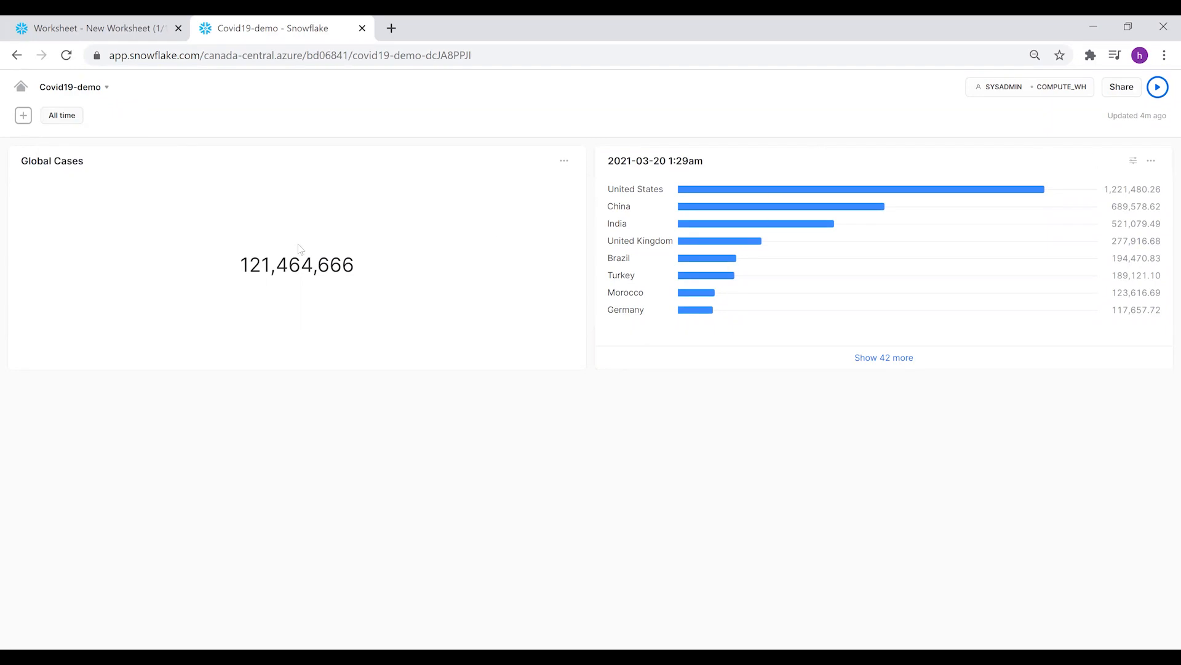
{"action": "left_click", "coordinate": [23, 115]}
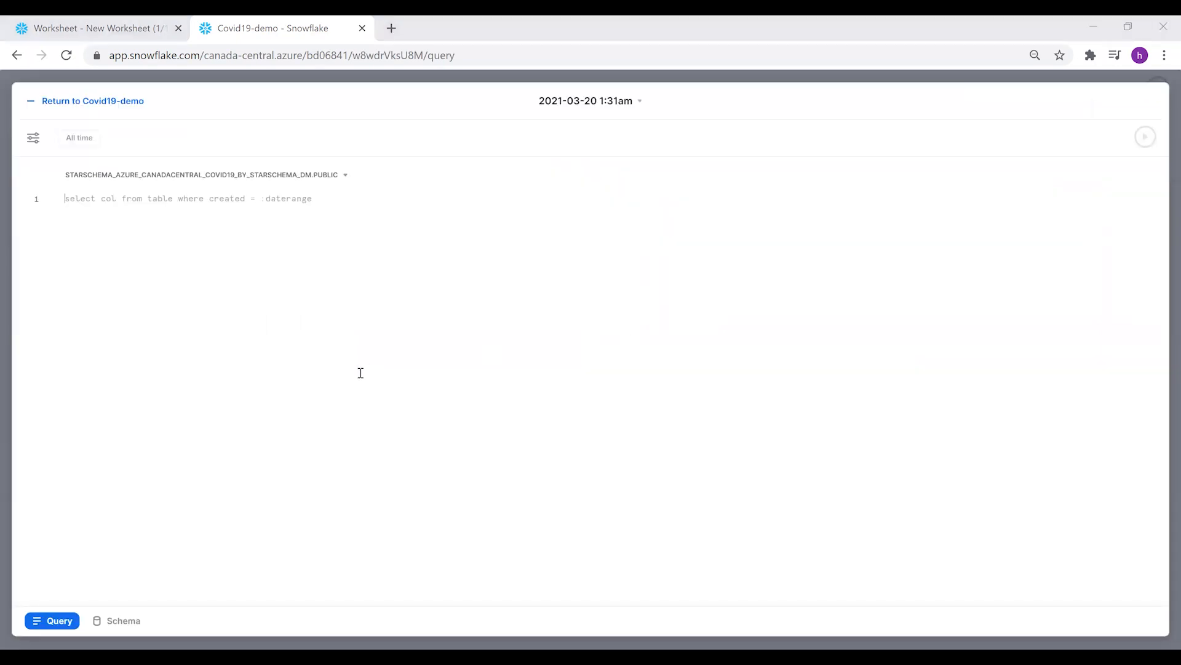
Search the schema for 'ct_ud' and pin the CT_US_COVID_TESTS table
{"action": "left_click", "coordinate": [117, 620]}
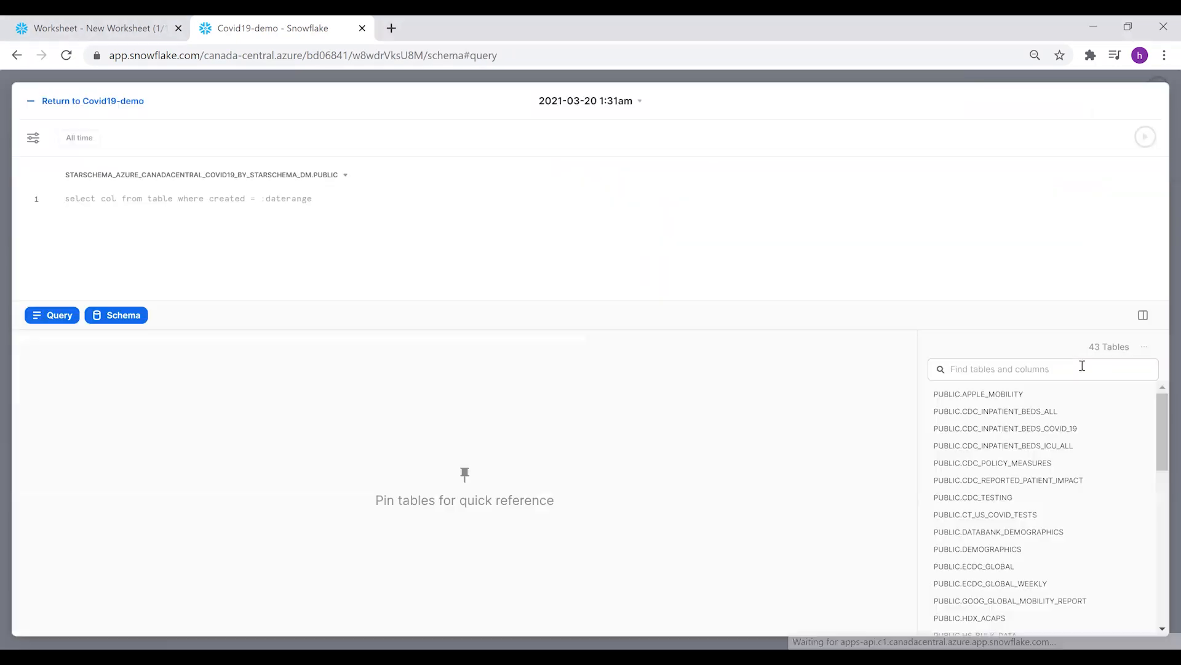
{"action": "left_click", "coordinate": [1040, 369]}
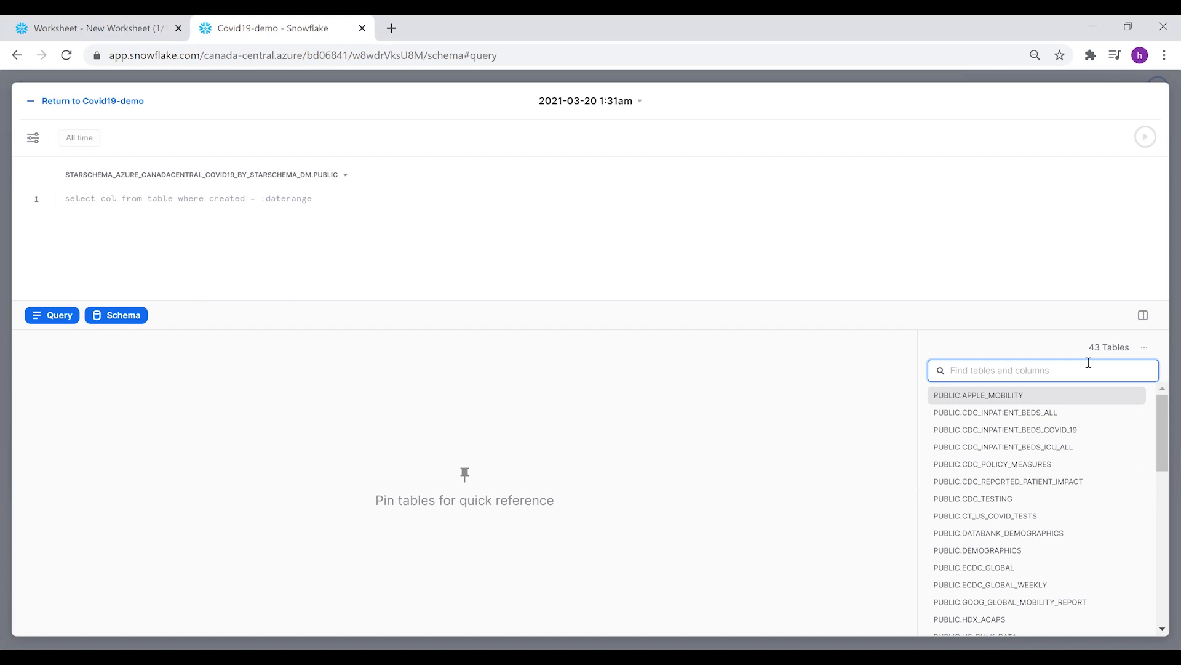
{"action": "type", "text": "c"}
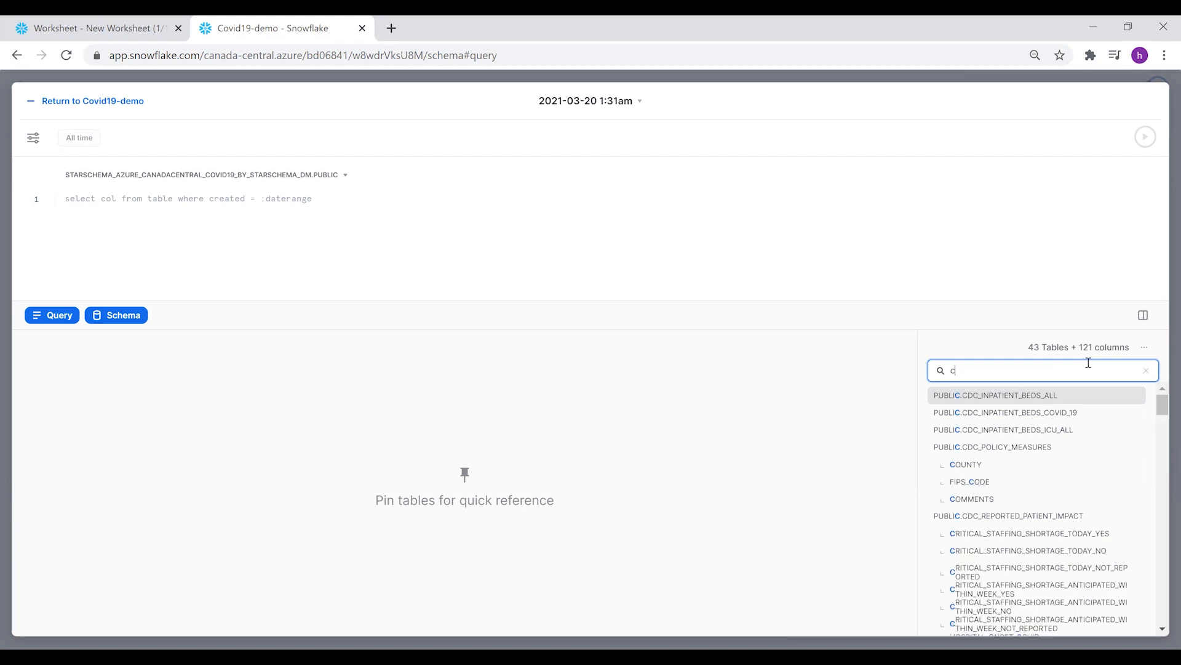
{"action": "type", "text": "t_u"}
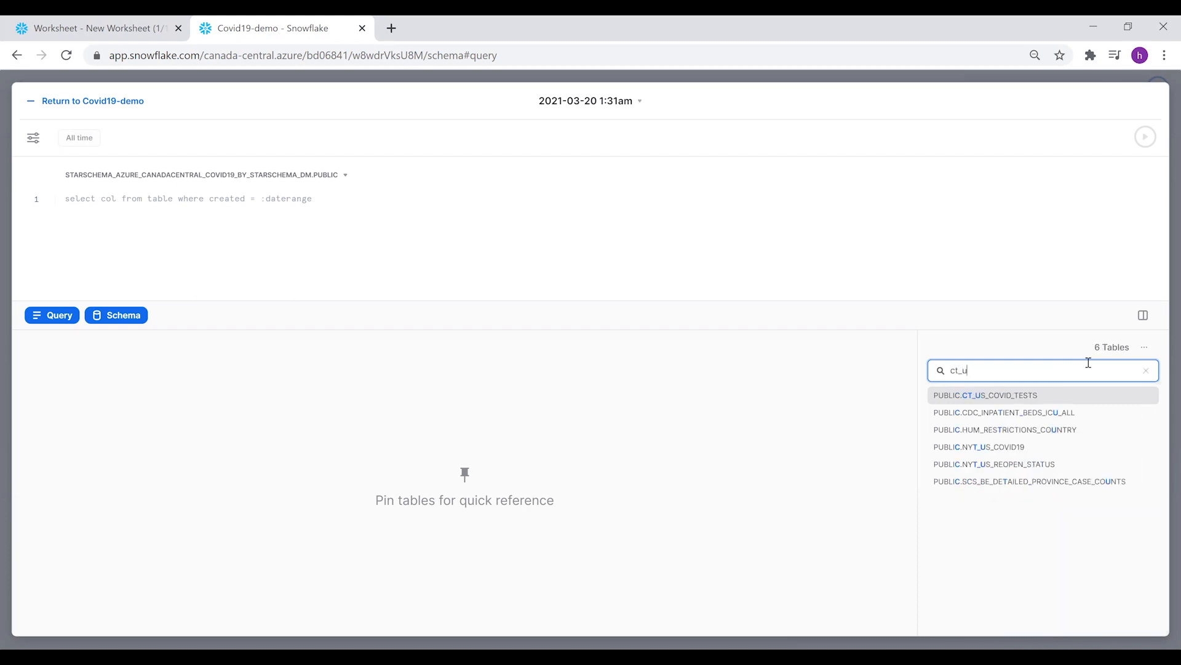
{"action": "type", "text": "d"}
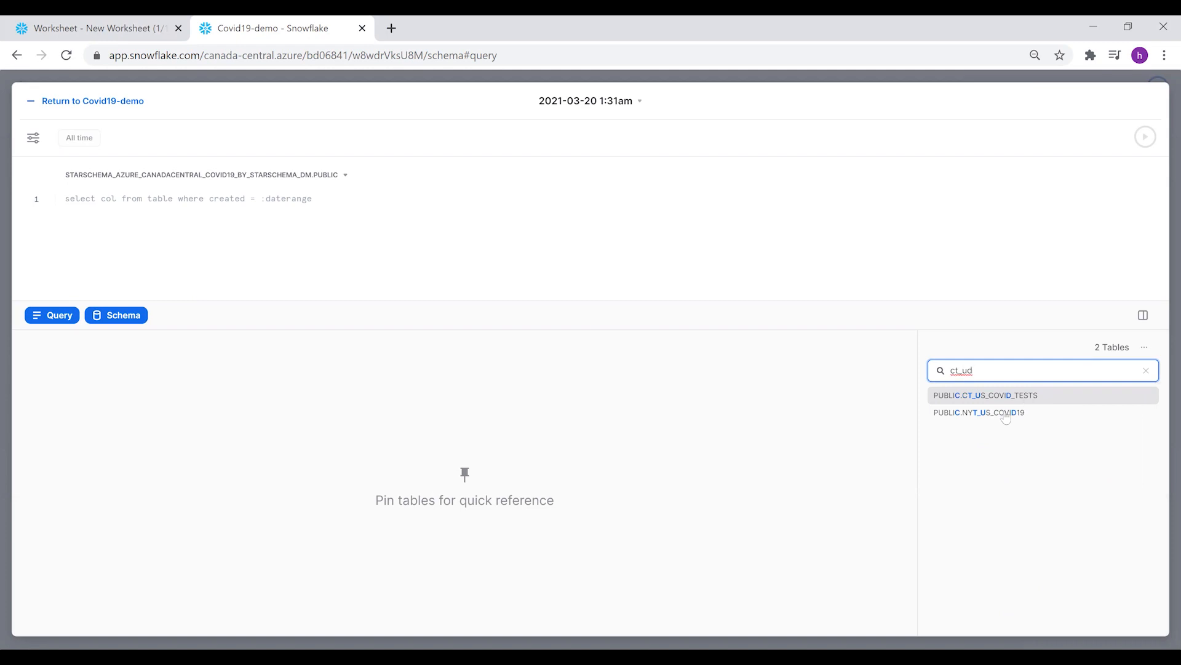
{"action": "left_click", "coordinate": [984, 395]}
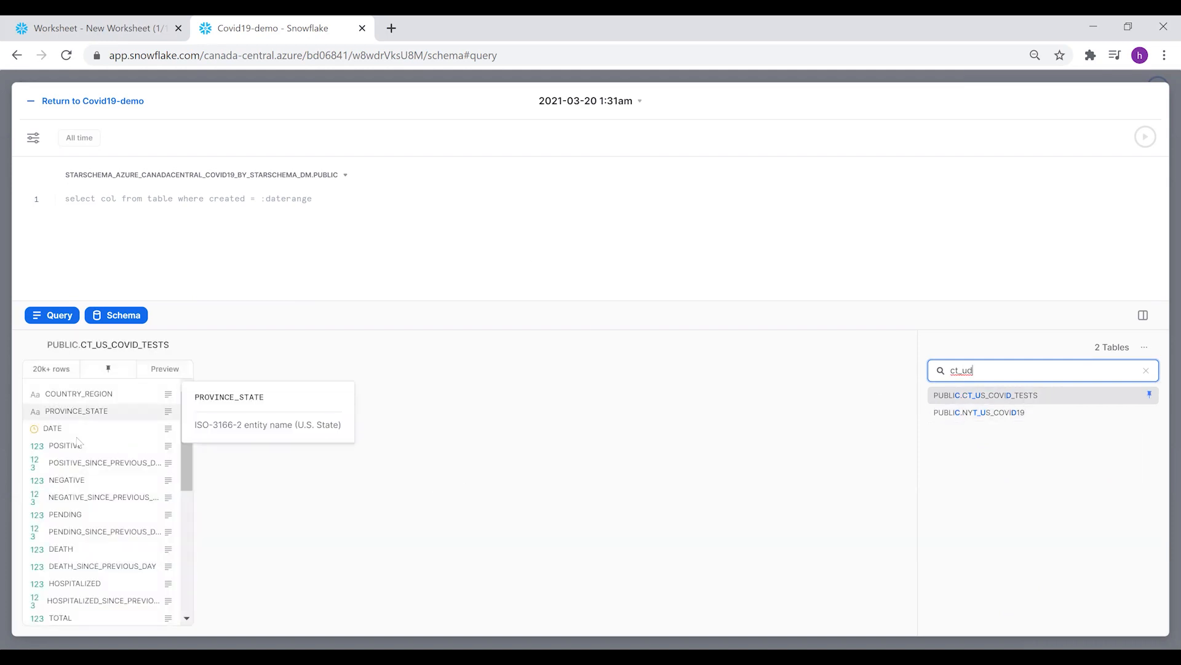
{"action": "mouse_move", "coordinate": [78, 393]}
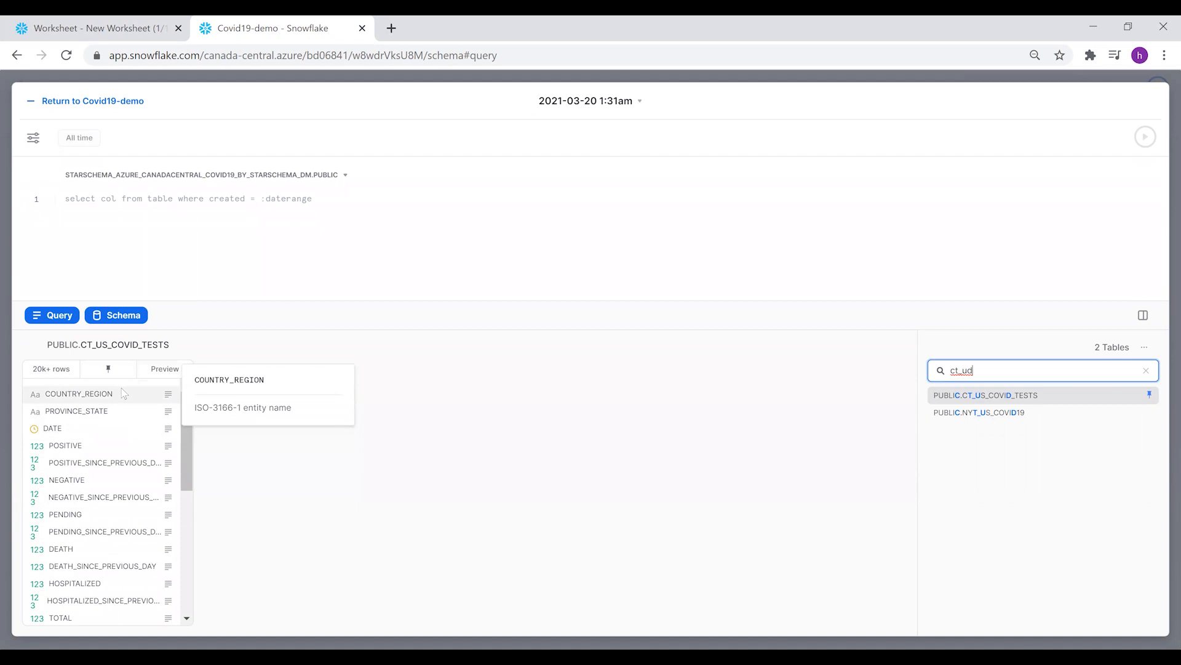
{"action": "mouse_move", "coordinate": [120, 411]}
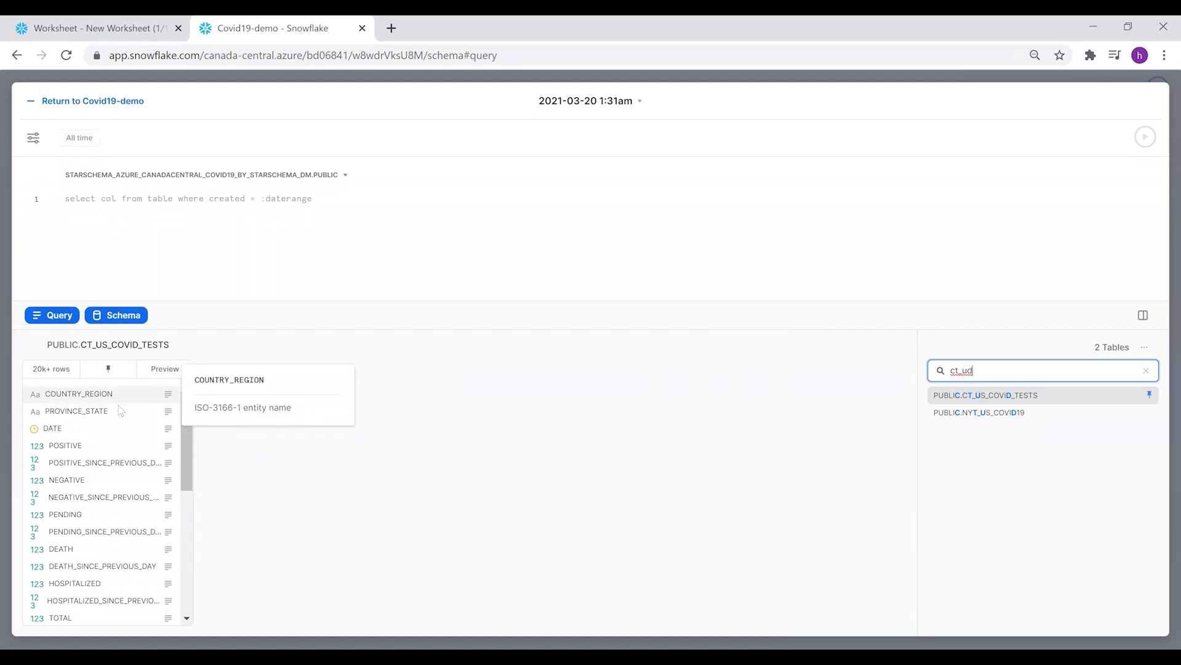
{"action": "mouse_move", "coordinate": [89, 559]}
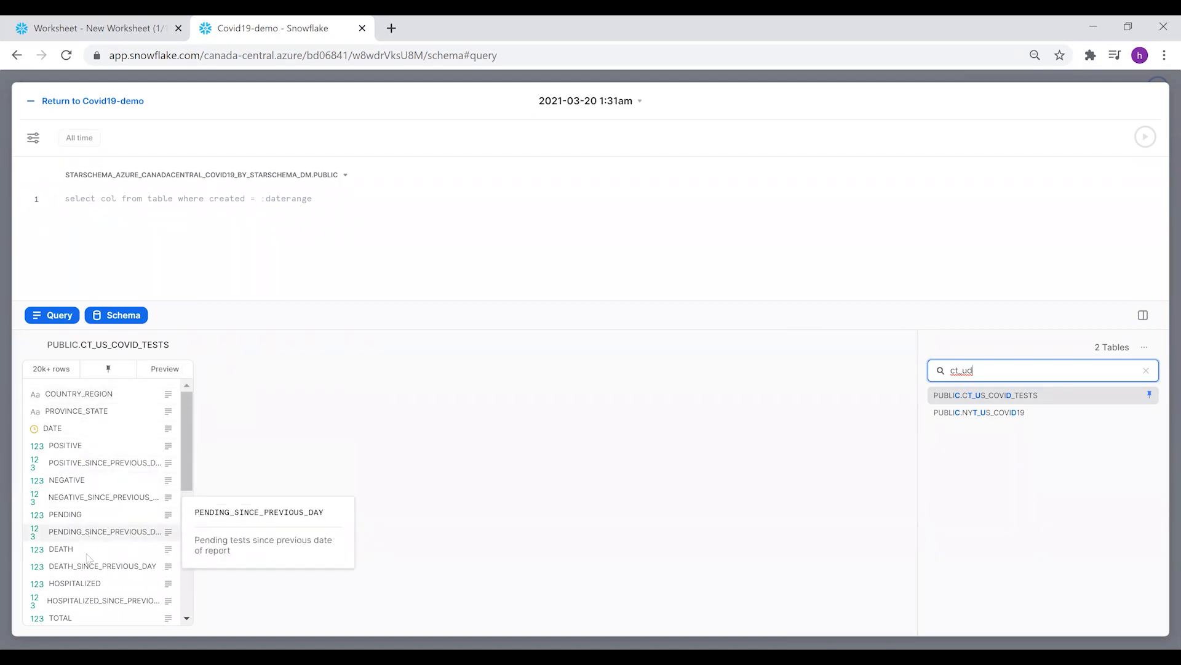
{"action": "mouse_move", "coordinate": [60, 548]}
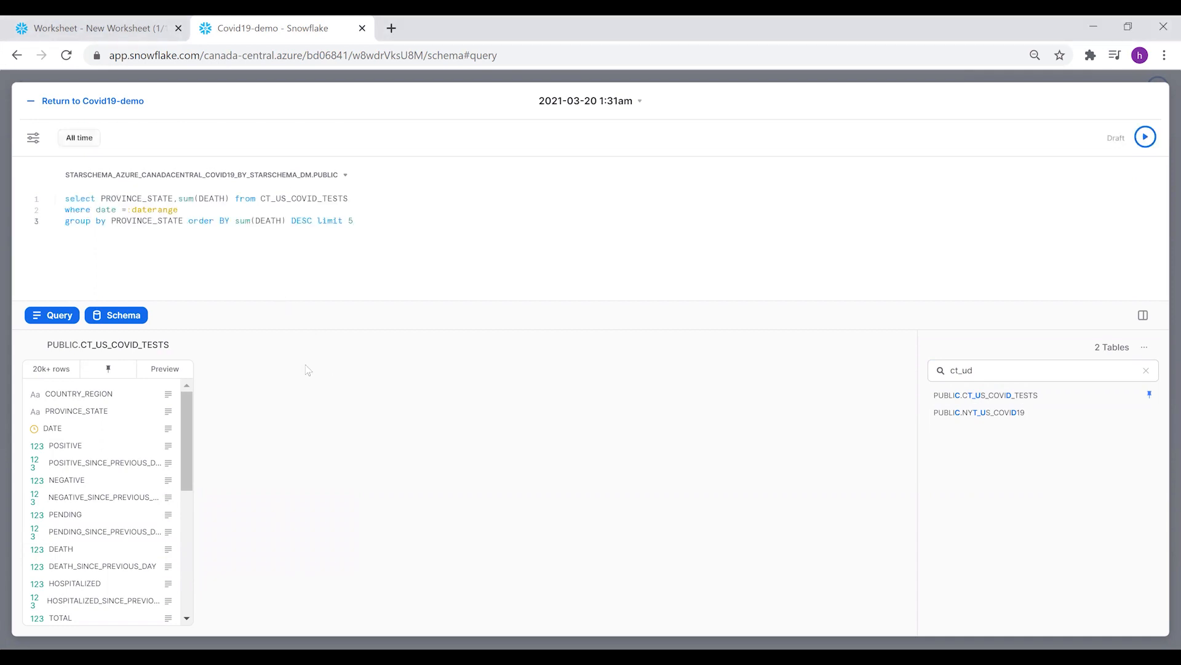
Run the per-state deaths query, getting five states led by New York, and open Chart
{"action": "left_click", "coordinate": [1145, 138]}
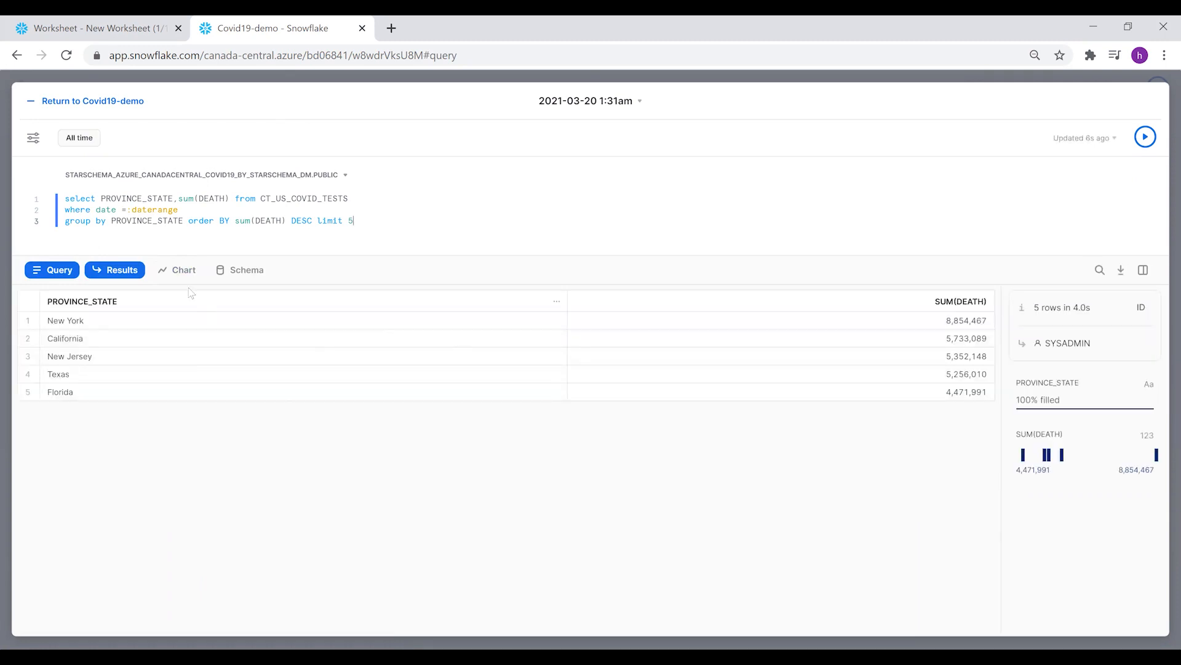
{"action": "mouse_move", "coordinate": [161, 354]}
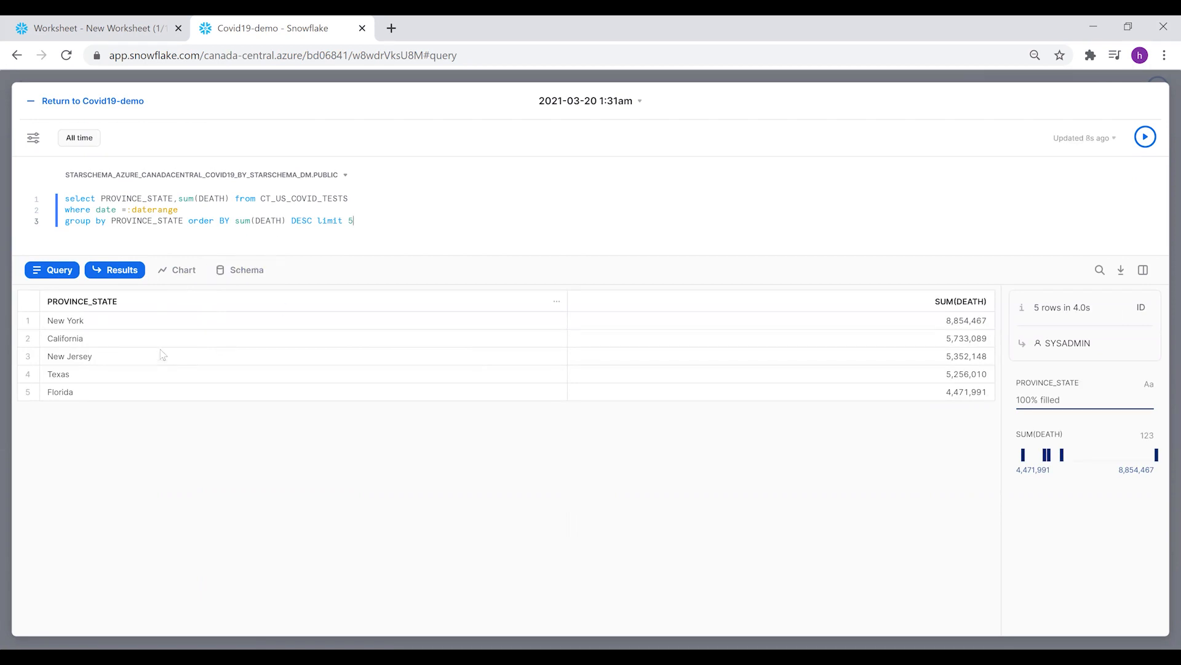
{"action": "mouse_move", "coordinate": [843, 354]}
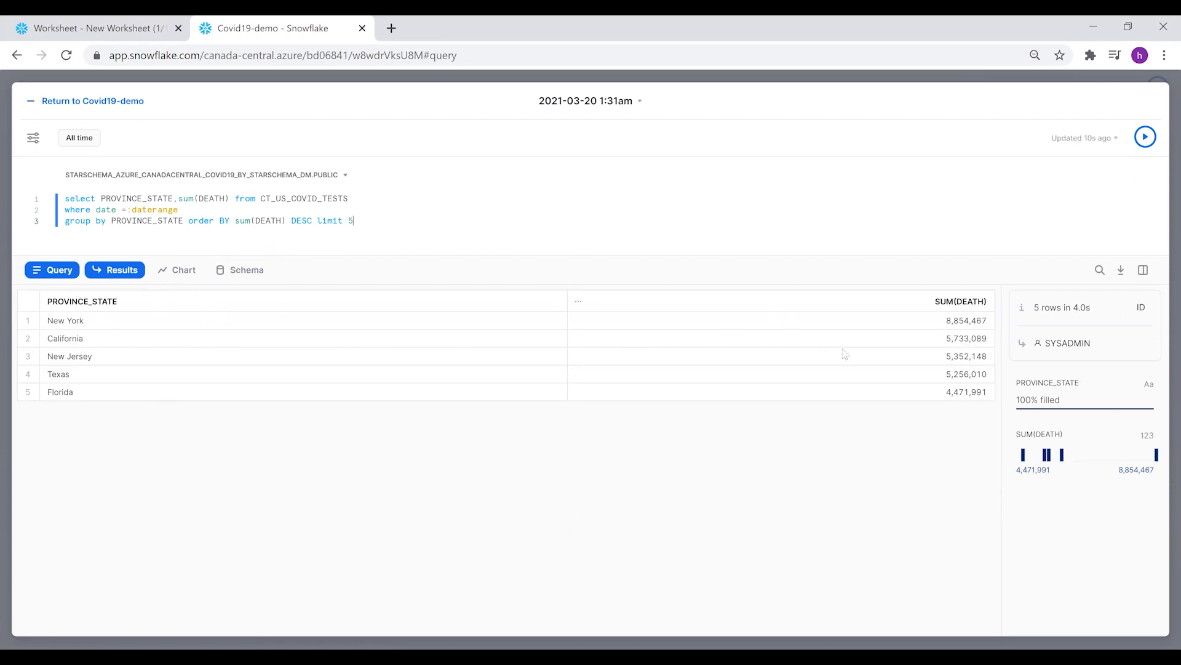
{"action": "left_click", "coordinate": [177, 269]}
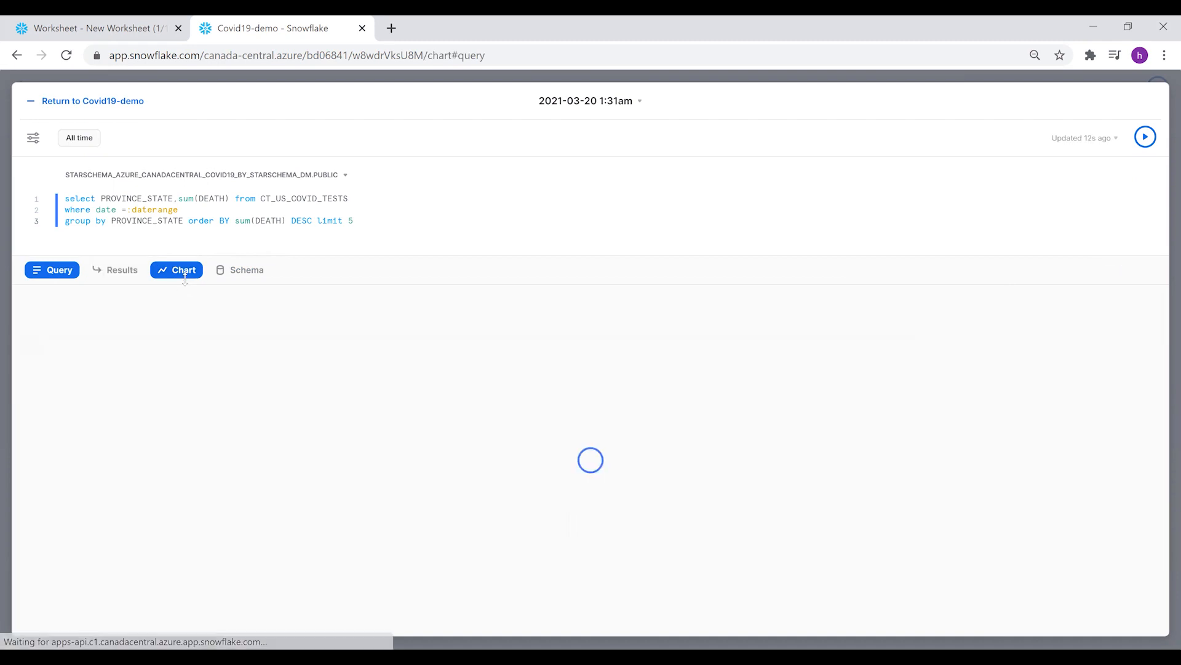
Make a heatgrid with PROVINCE_STATE rows and SUM(DEATH) columns, row and column labels off
{"action": "left_click", "coordinate": [1137, 303]}
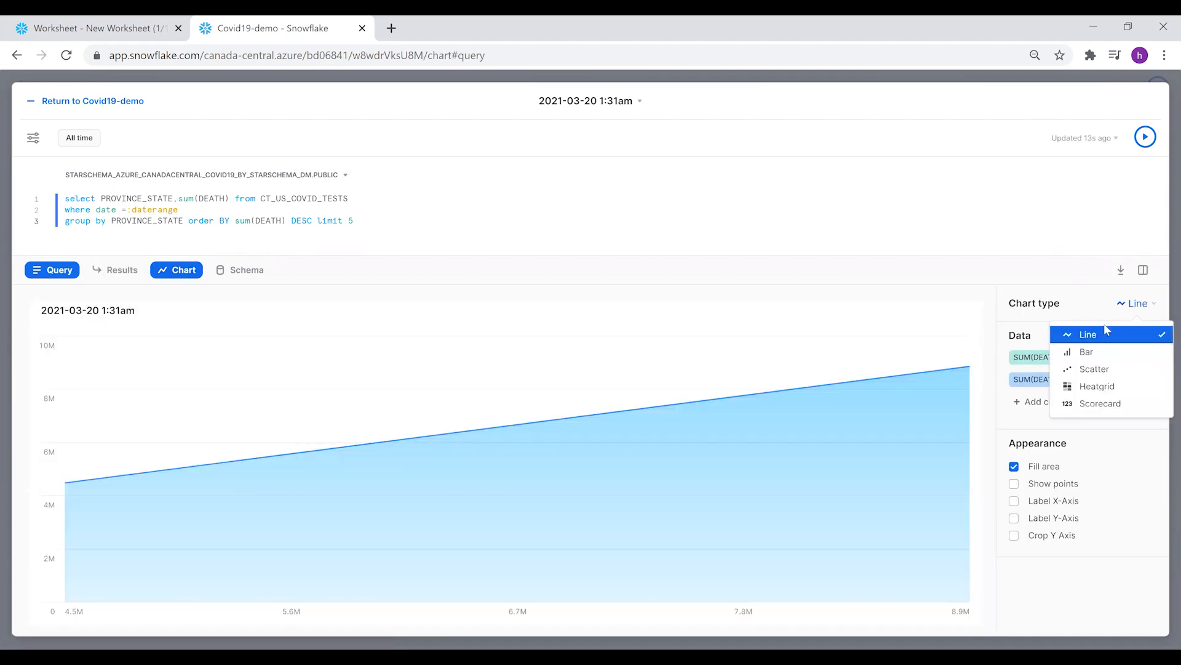
{"action": "left_click", "coordinate": [1097, 386]}
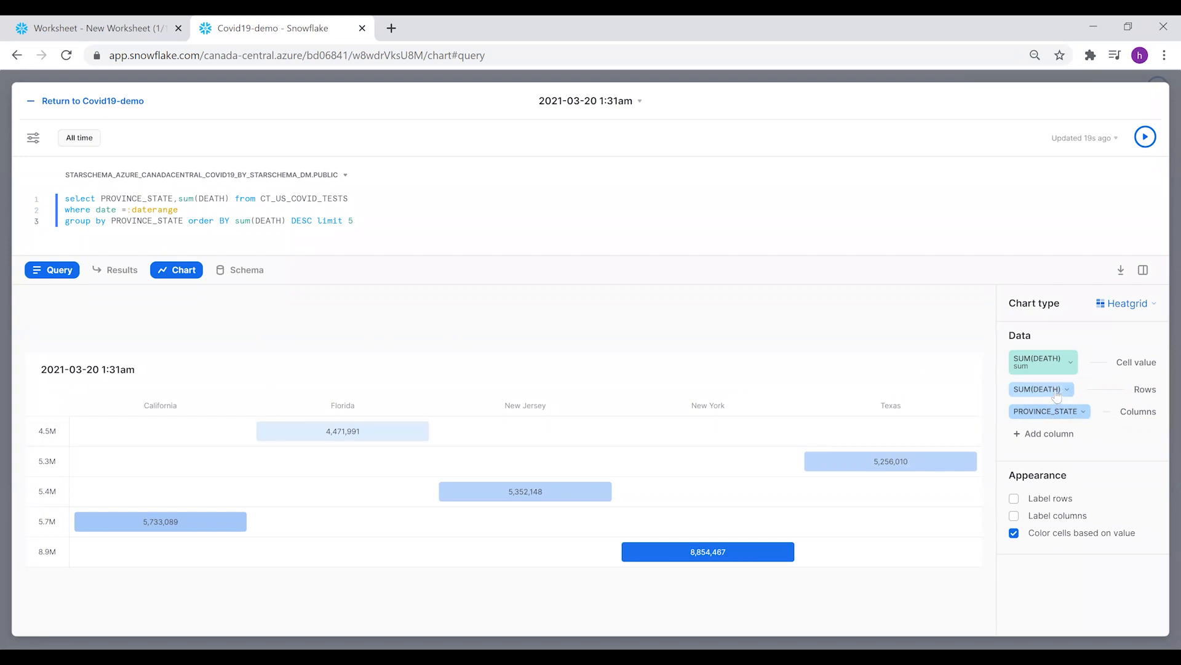
{"action": "left_click", "coordinate": [1067, 389]}
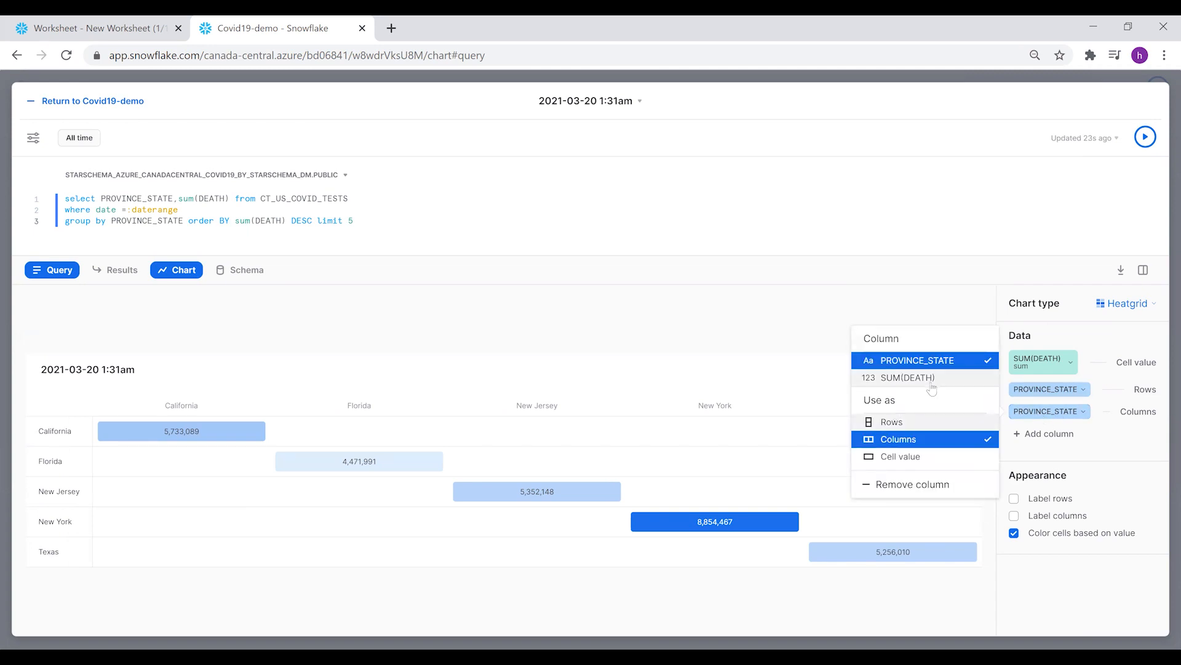
{"action": "left_click", "coordinate": [907, 377]}
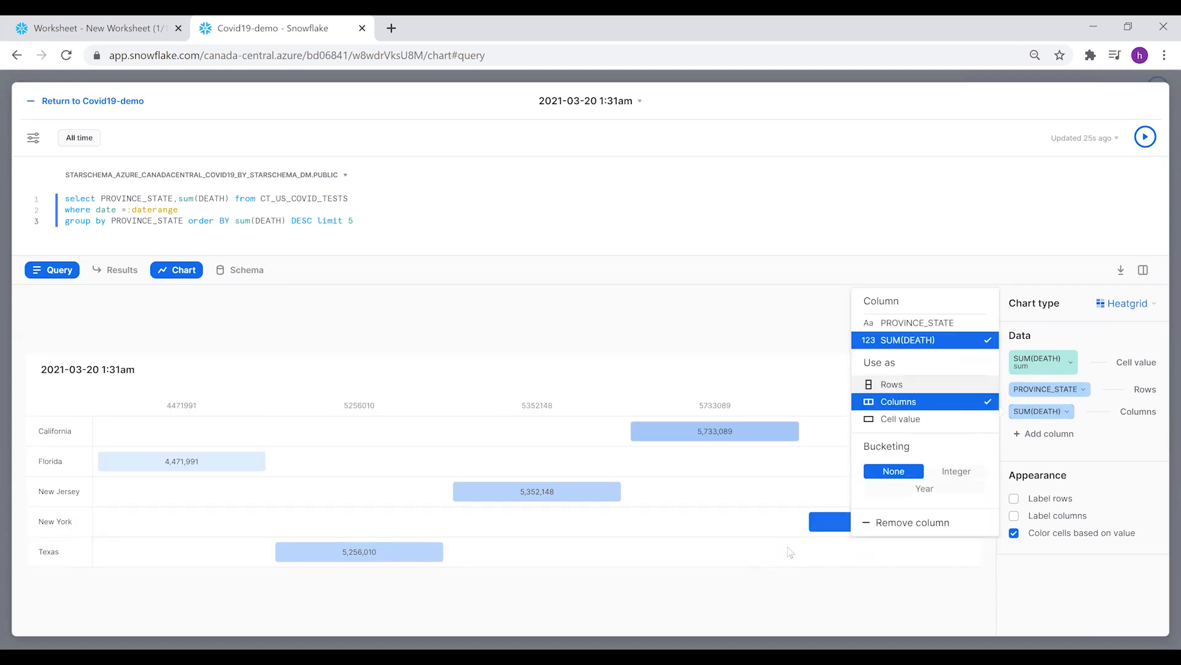
{"action": "left_click", "coordinate": [1015, 498]}
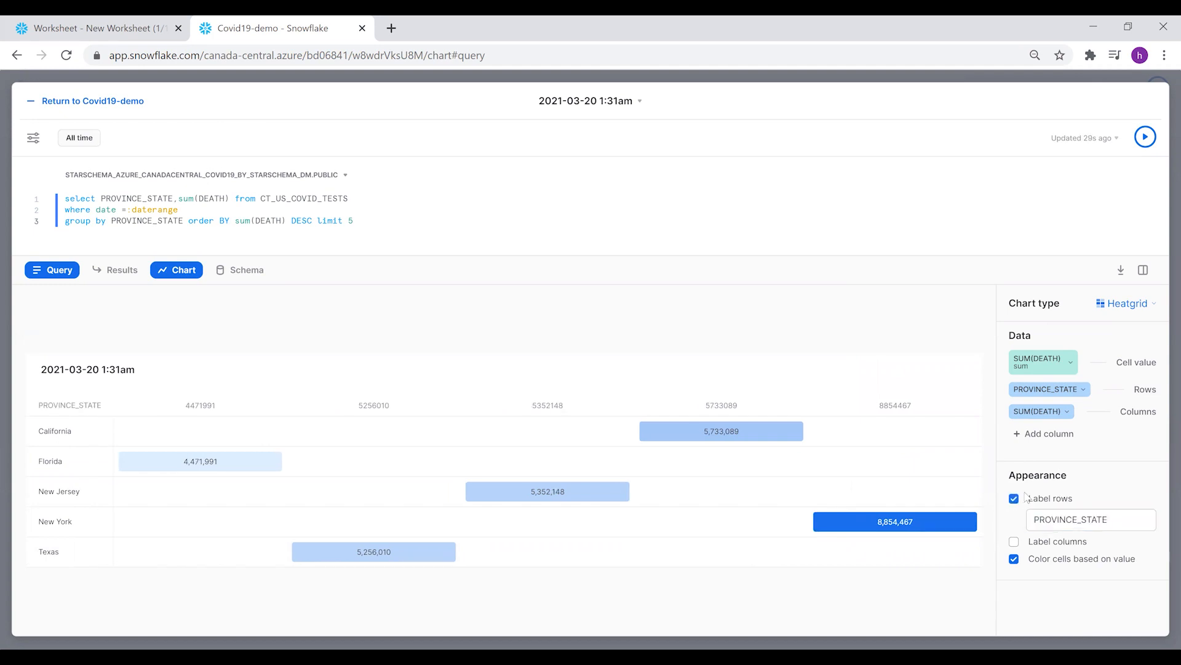
{"action": "left_click", "coordinate": [1014, 541]}
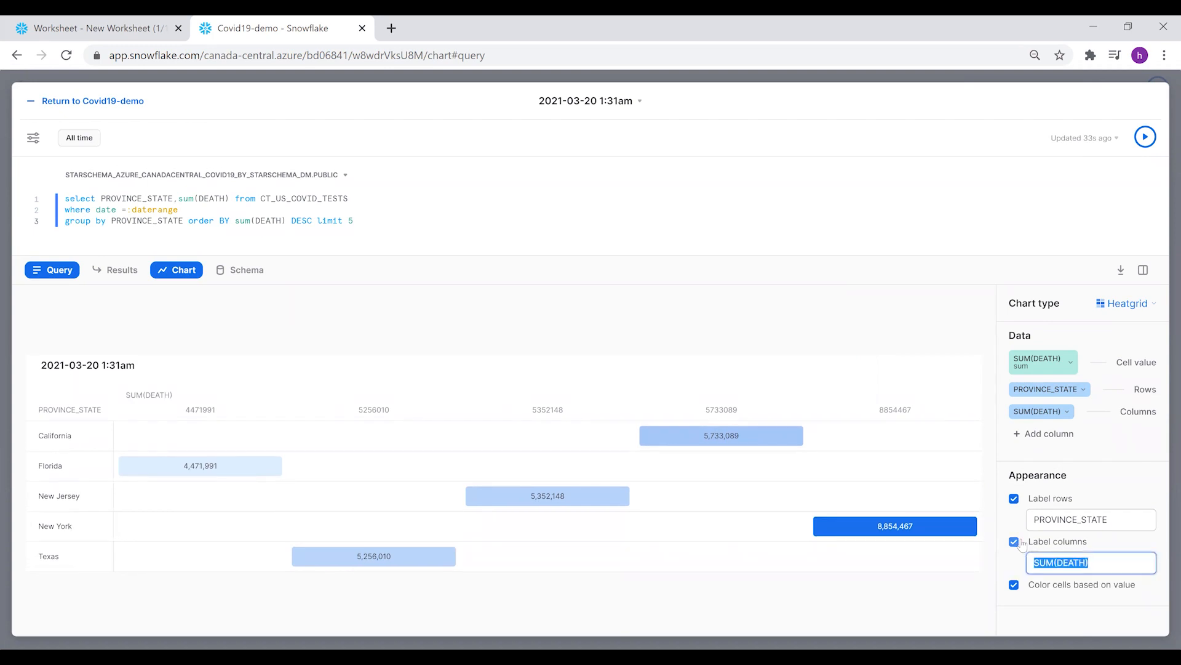
{"action": "left_click", "coordinate": [1014, 498]}
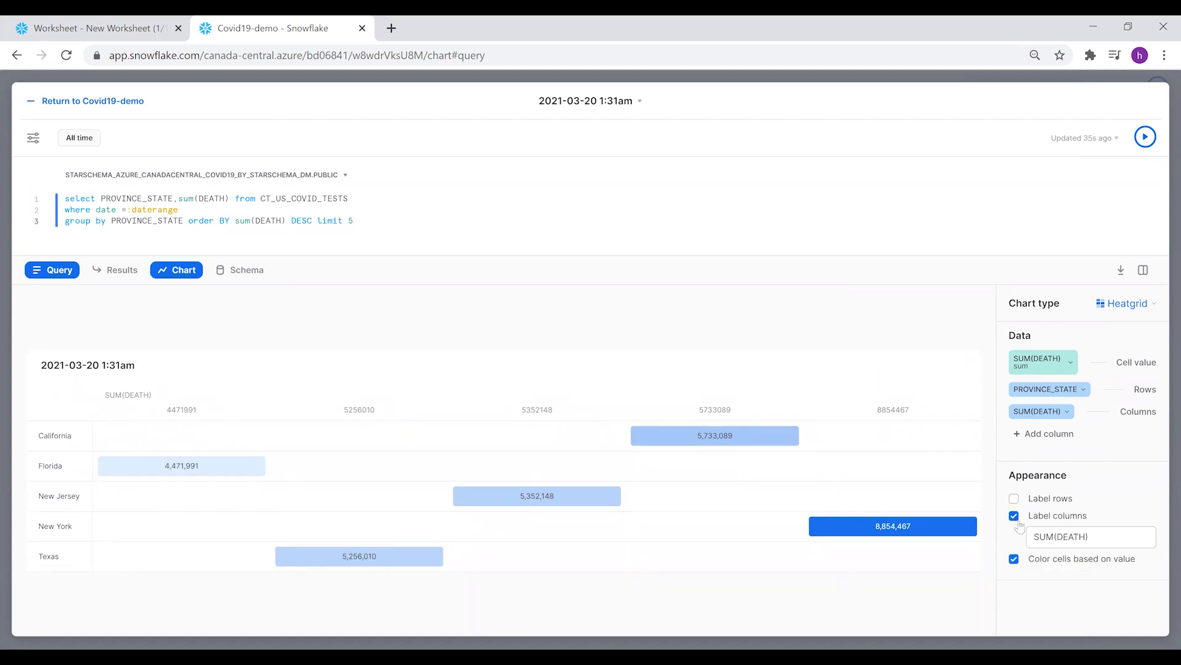
{"action": "left_click", "coordinate": [1014, 515]}
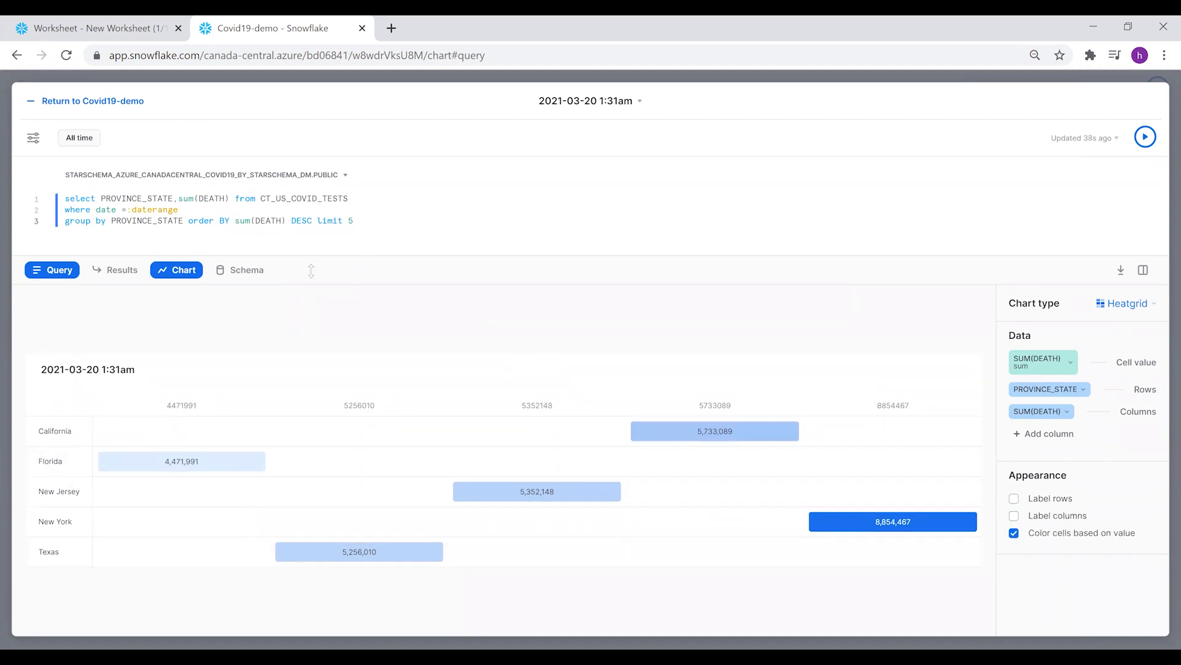
{"action": "mouse_move", "coordinate": [138, 113]}
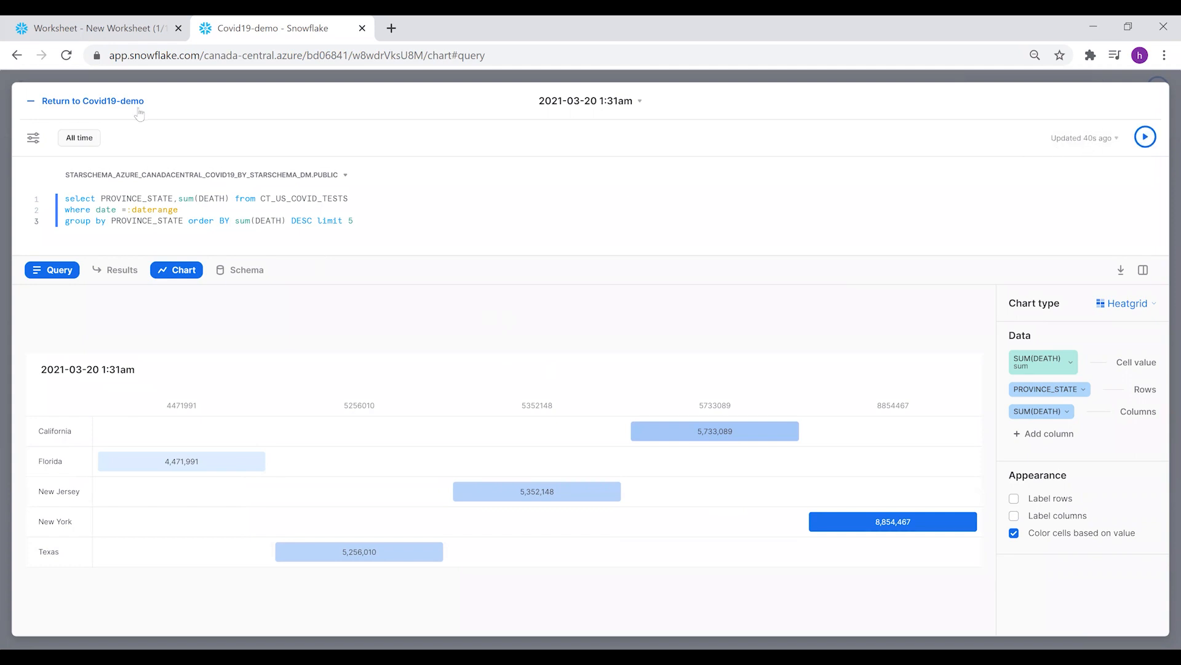
{"action": "left_click", "coordinate": [92, 100]}
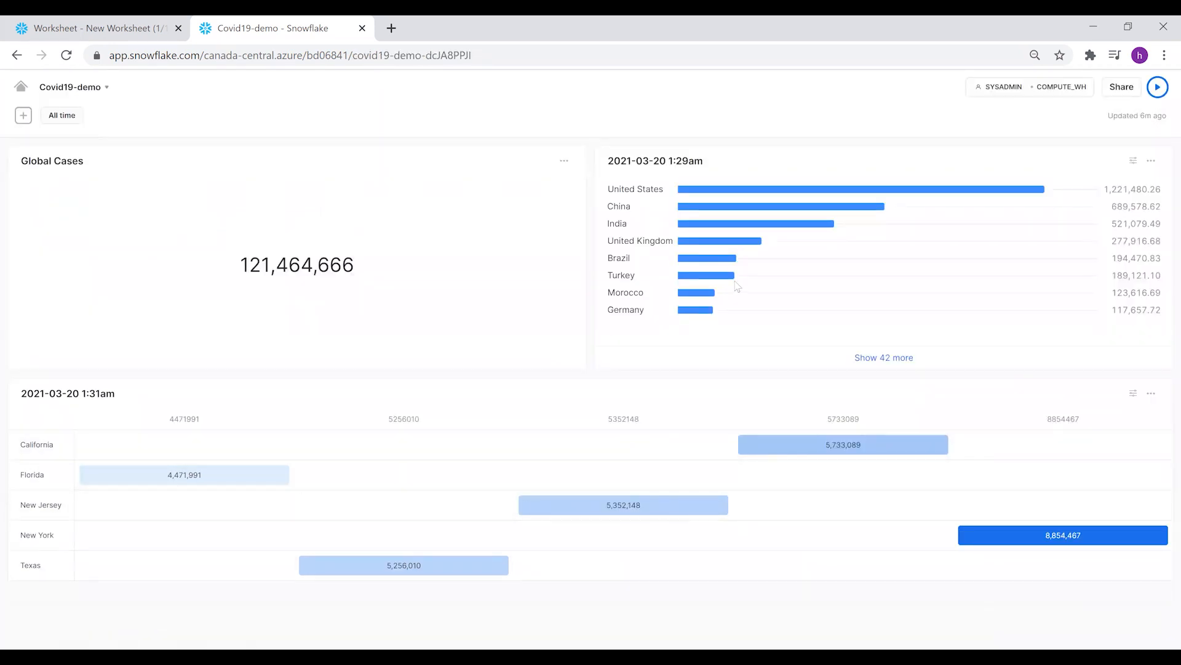
{"action": "mouse_move", "coordinate": [761, 207]}
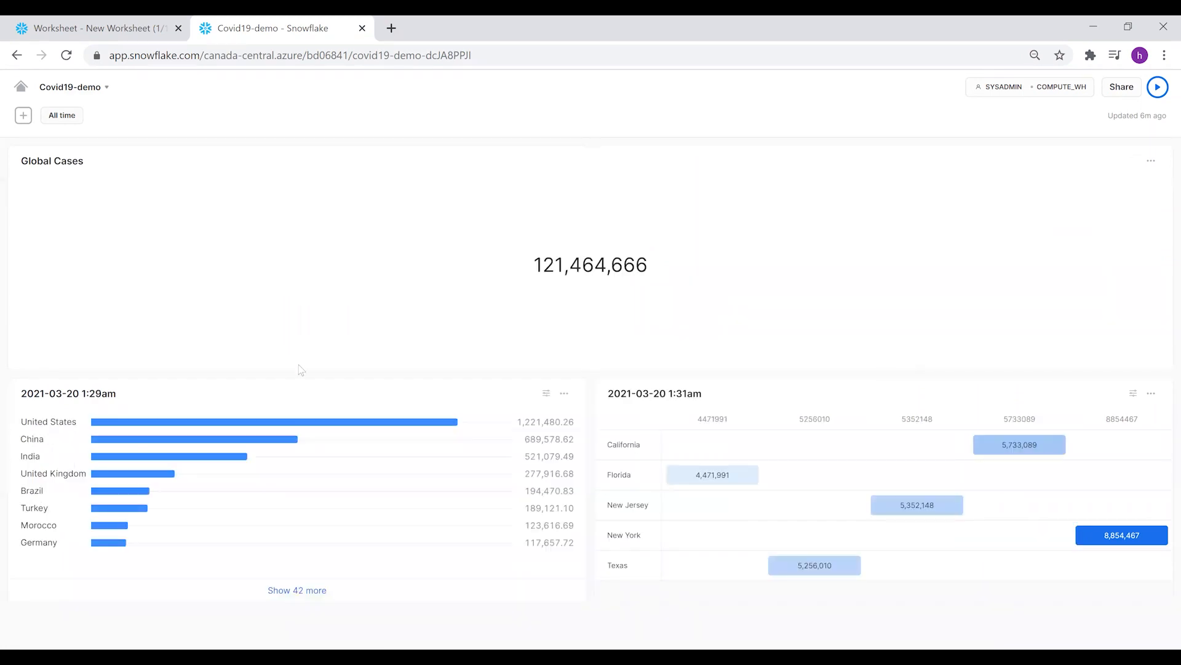
{"action": "mouse_move", "coordinate": [309, 422]}
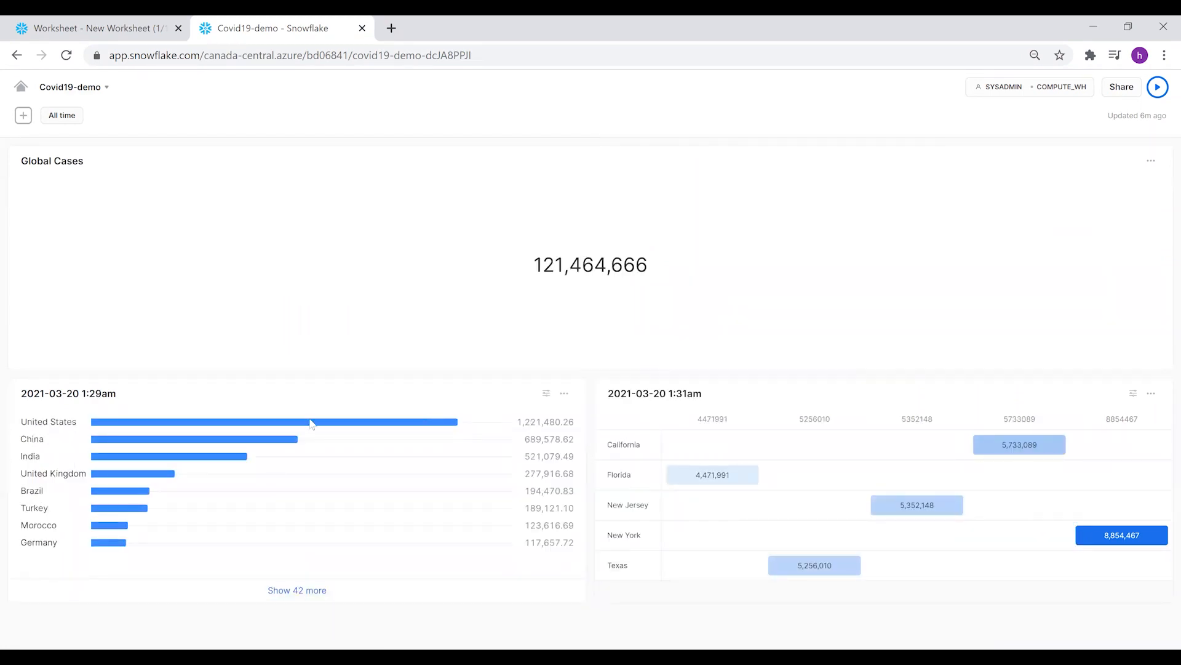
{"action": "mouse_move", "coordinate": [648, 420]}
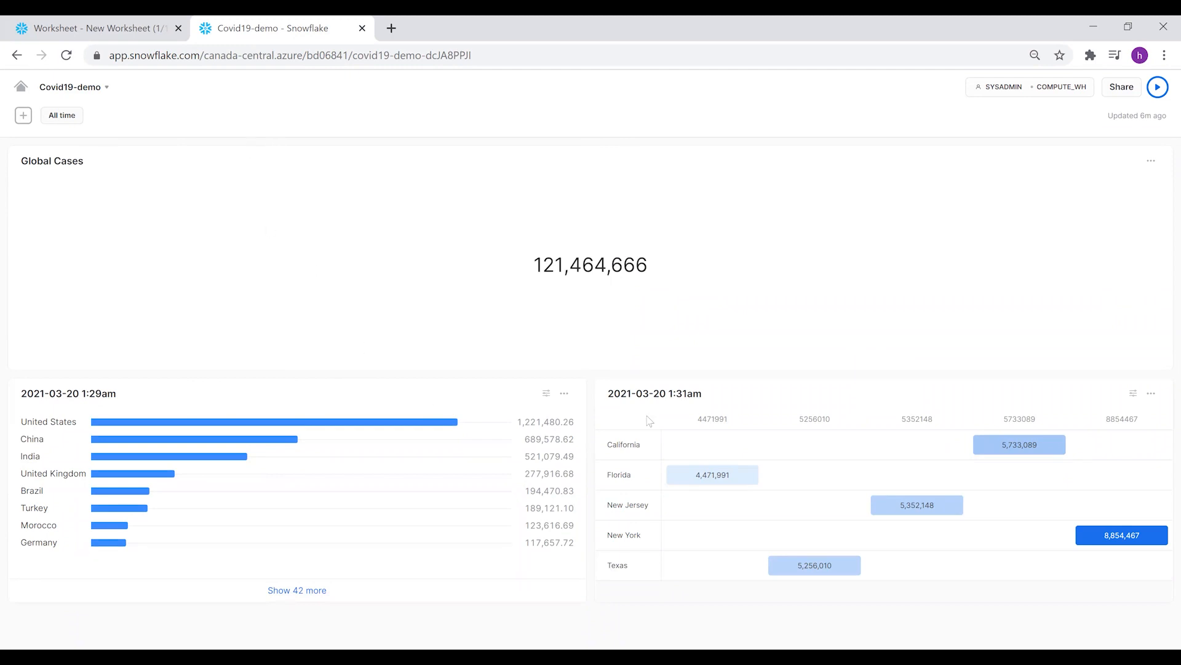
{"action": "mouse_move", "coordinate": [564, 394]}
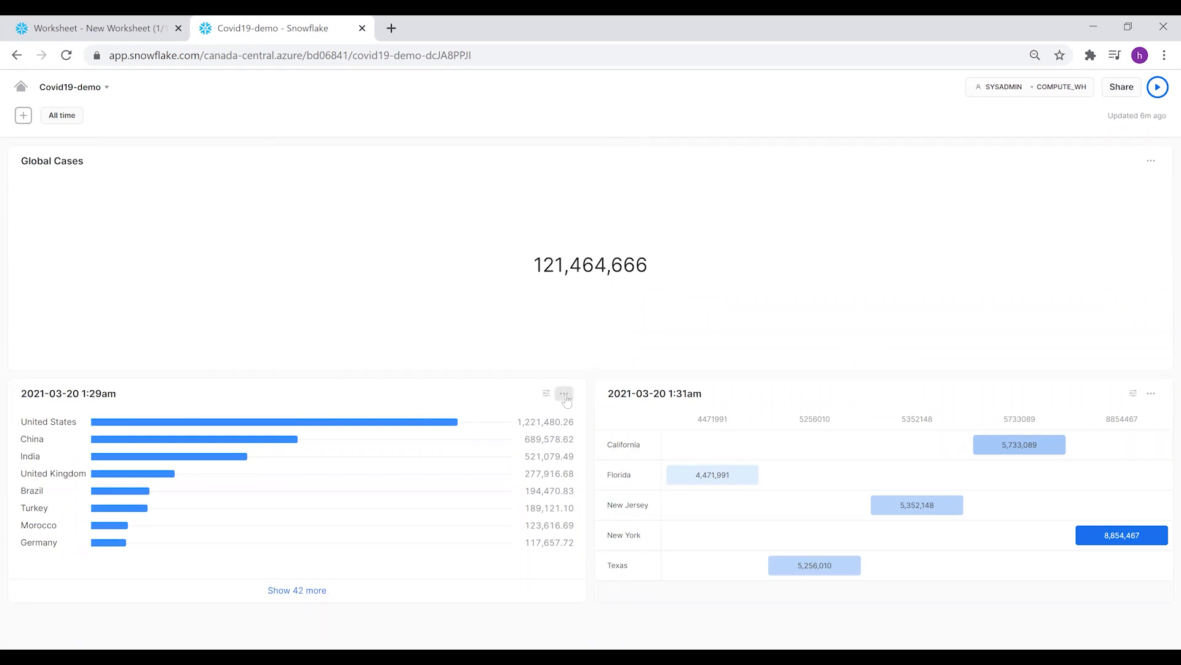
Via the tile's Edit query, rename the worksheet 'Average Daily Vaccination' and go back to Covid19-demo
{"action": "left_click", "coordinate": [564, 393]}
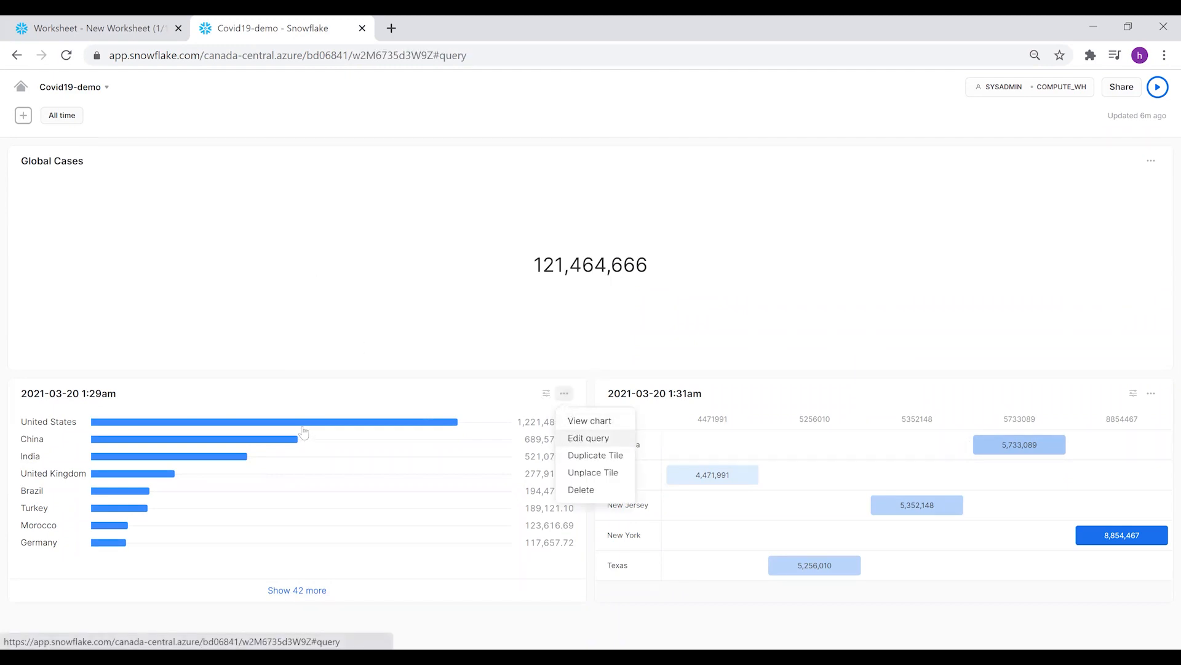
{"action": "left_click", "coordinate": [588, 438]}
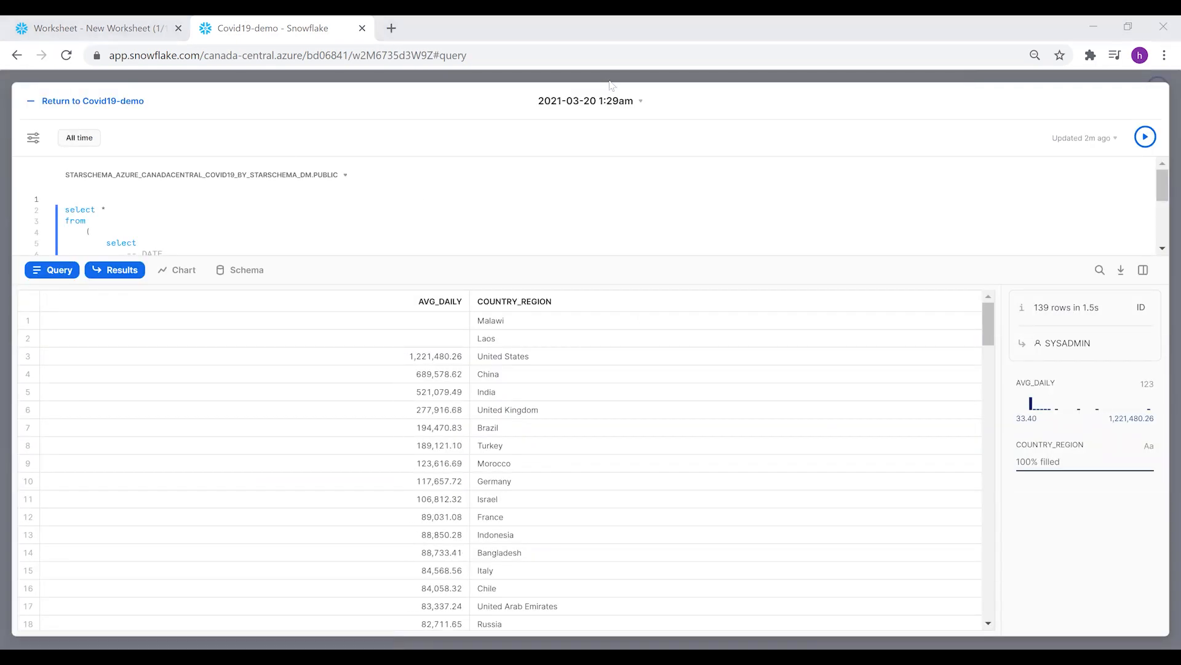
{"action": "left_click", "coordinate": [640, 100]}
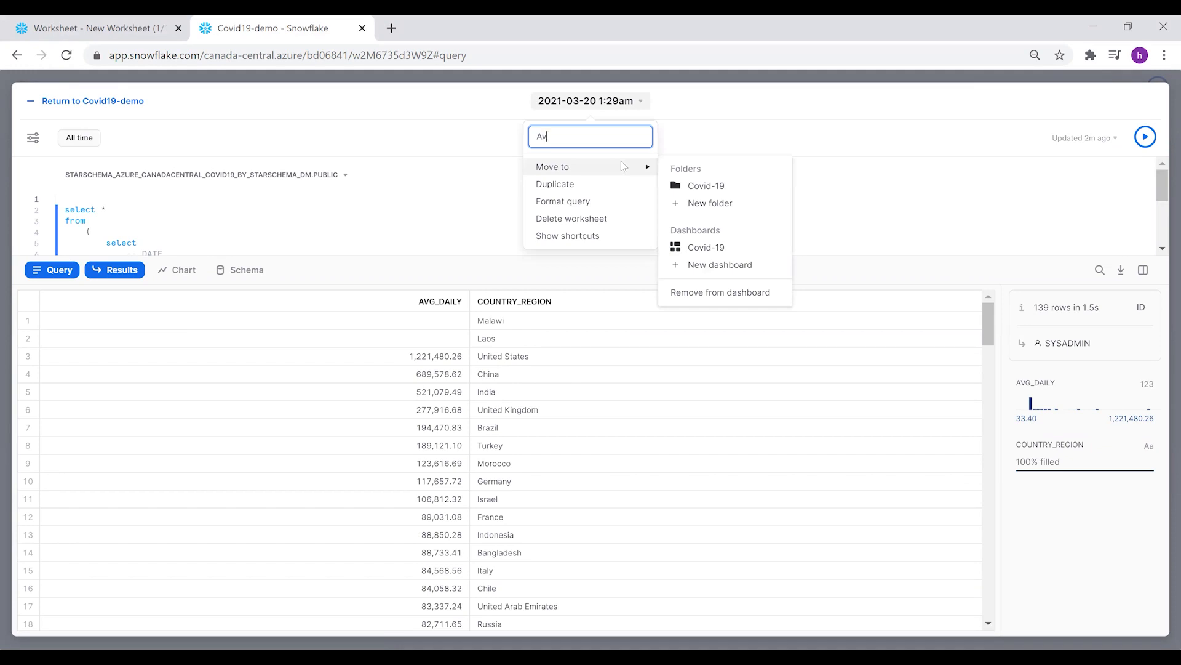
{"action": "type", "text": "verage Daily Vaccination"}
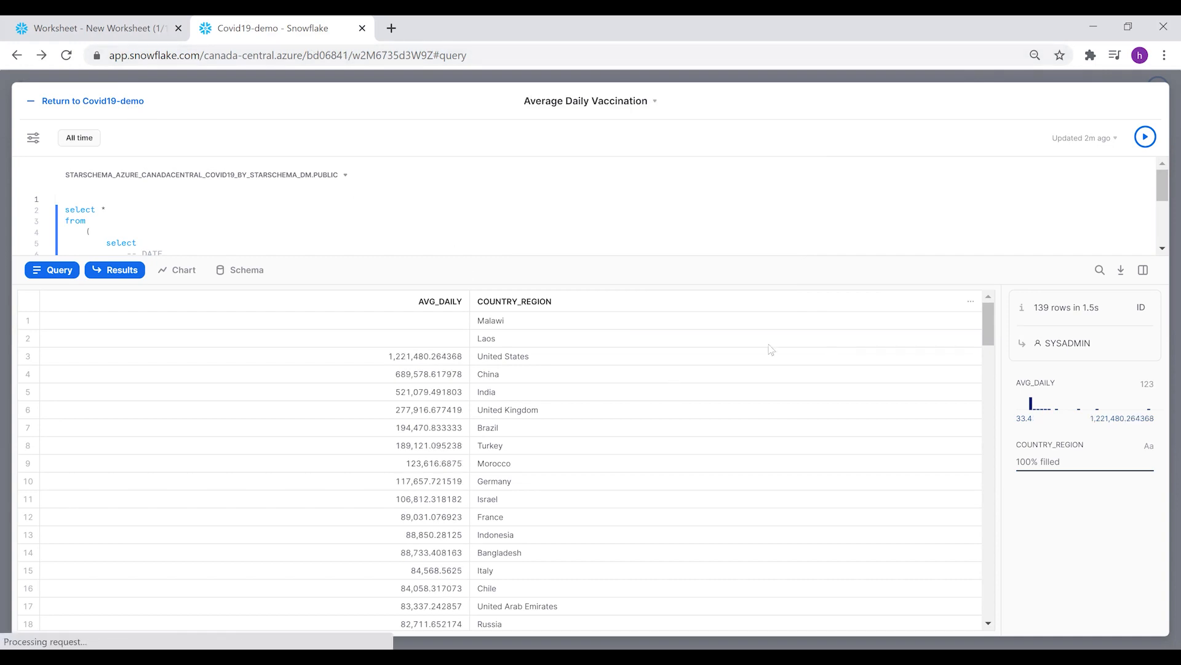
{"action": "left_click", "coordinate": [93, 101]}
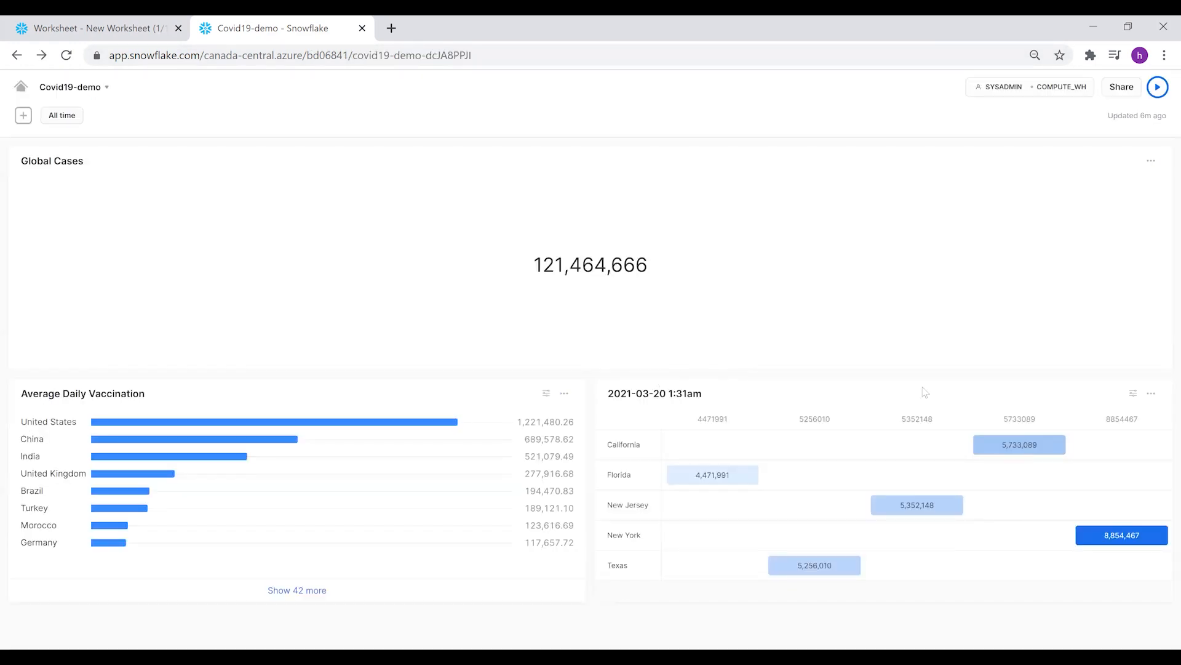
Via the heatgrid tile's Edit query, rename the worksheet 'Death Count in USA' and go back to Covid19-demo
{"action": "left_click", "coordinate": [1151, 392]}
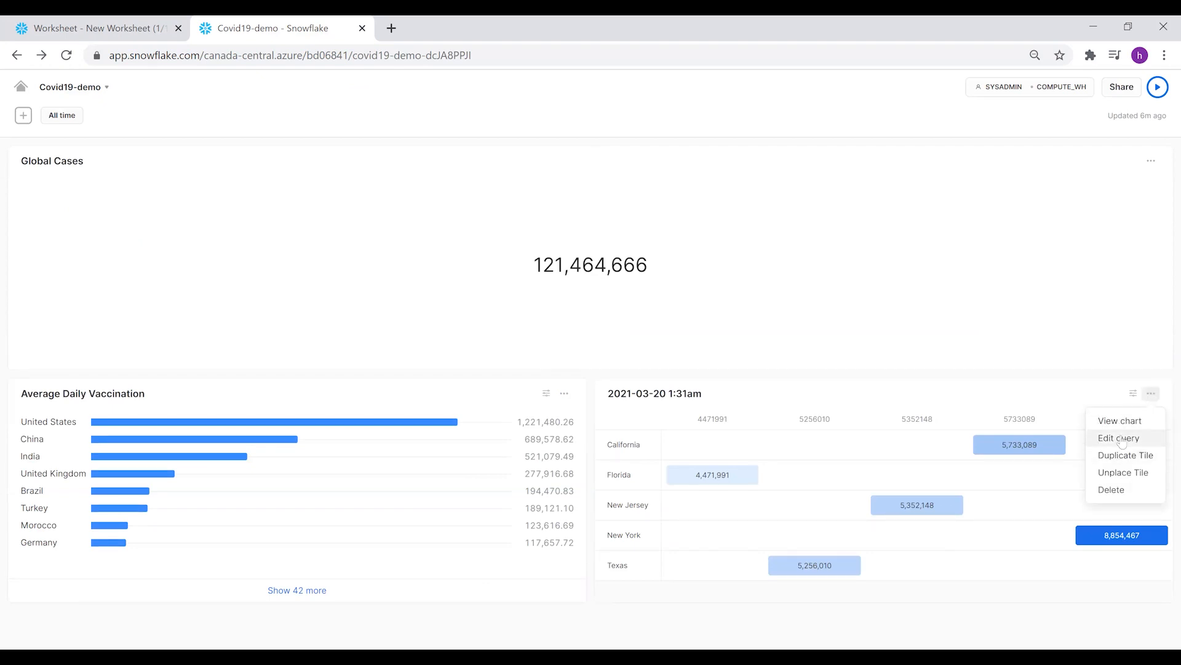
{"action": "left_click", "coordinate": [1121, 438]}
{"action": "type", "text": "Dea"}
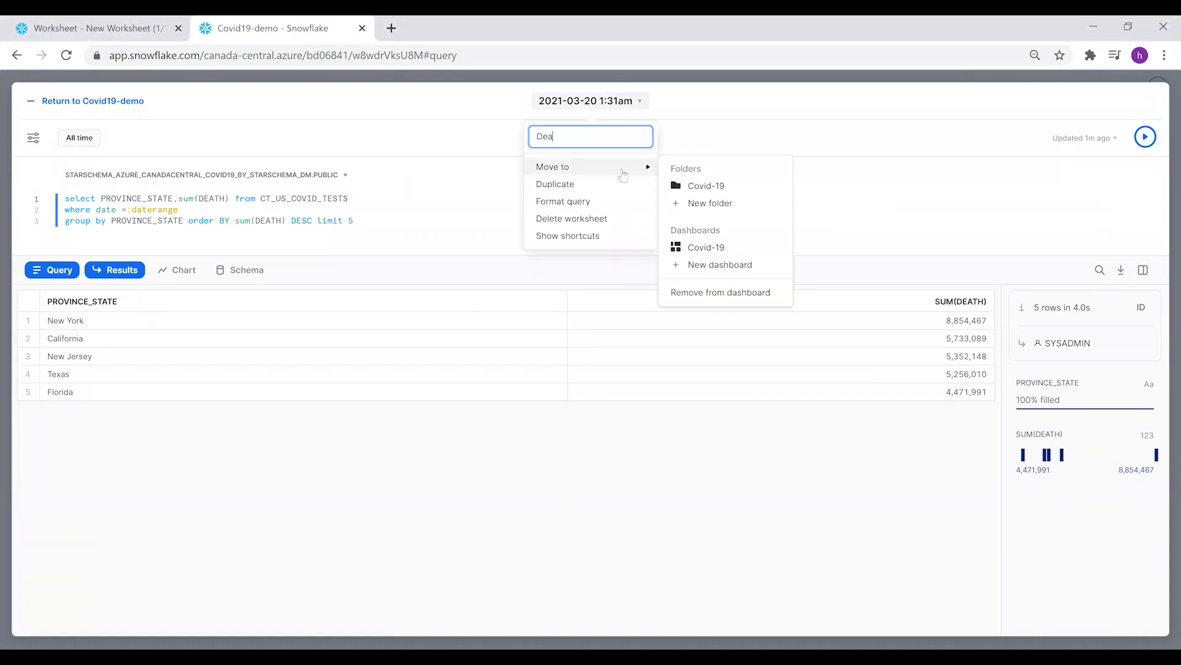
{"action": "type", "text": "th Count"}
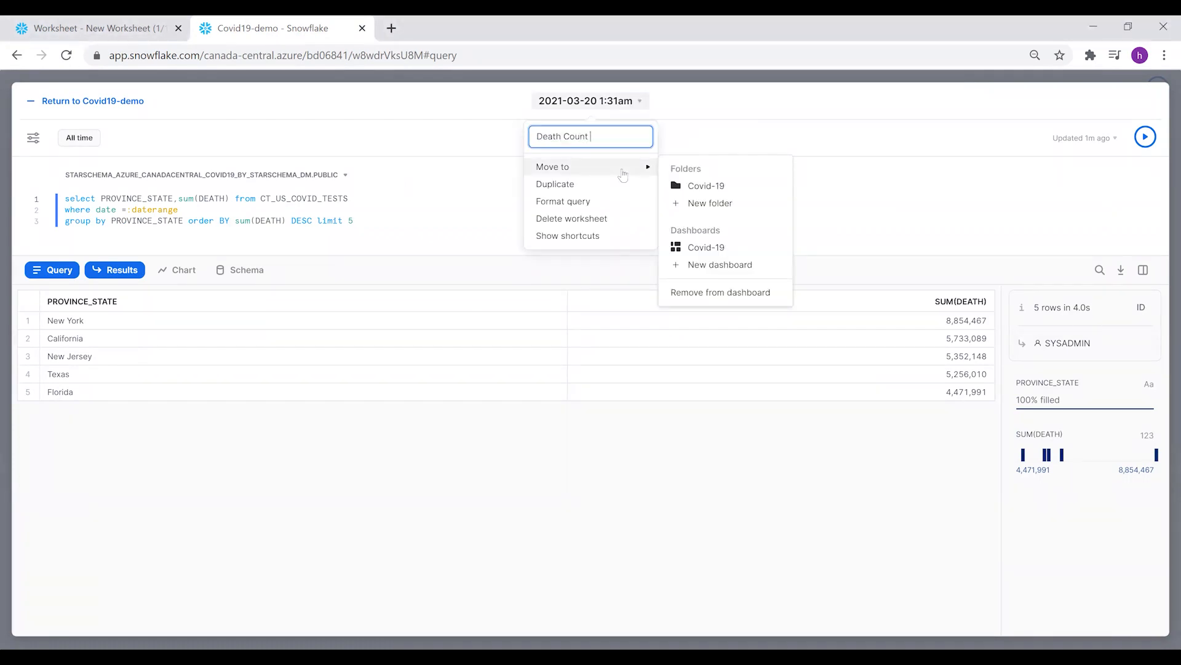
{"action": "type", "text": "in"}
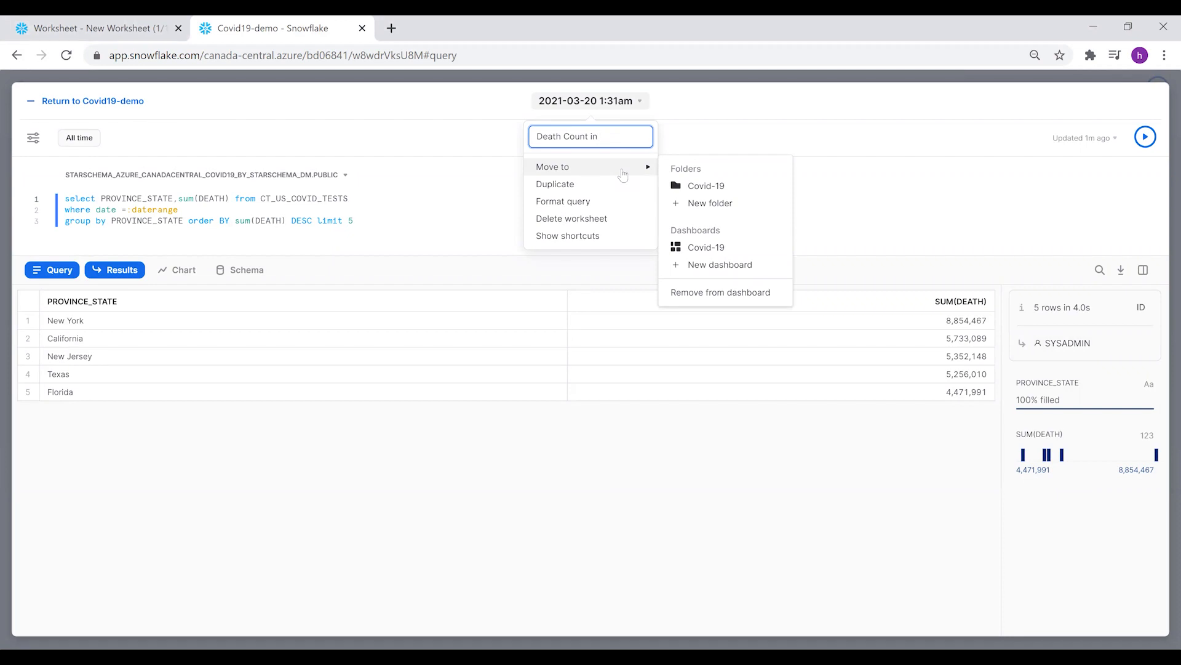
{"action": "type", "text": "Us"}
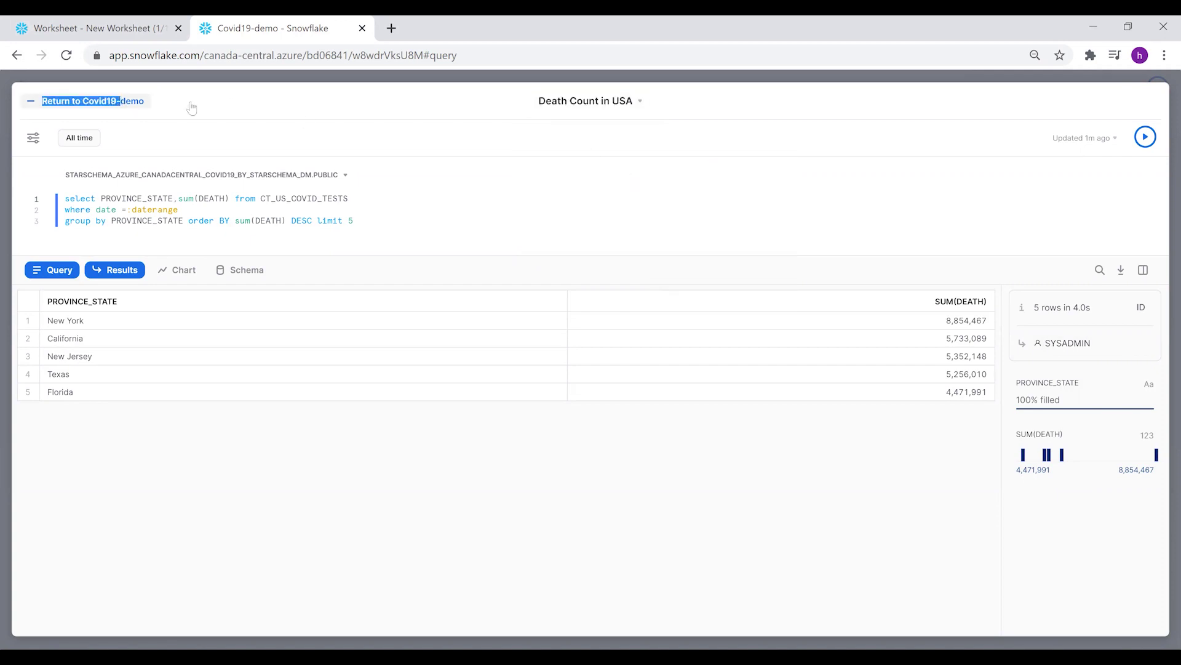
{"action": "left_click", "coordinate": [92, 101]}
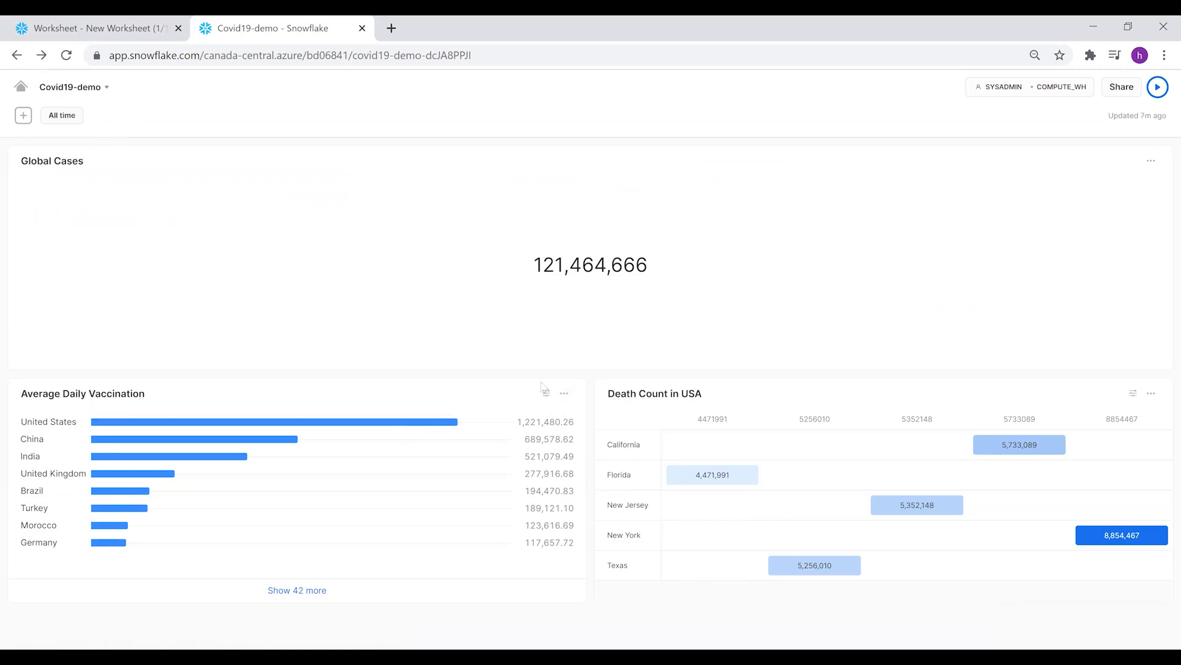
{"action": "mouse_move", "coordinate": [546, 393]}
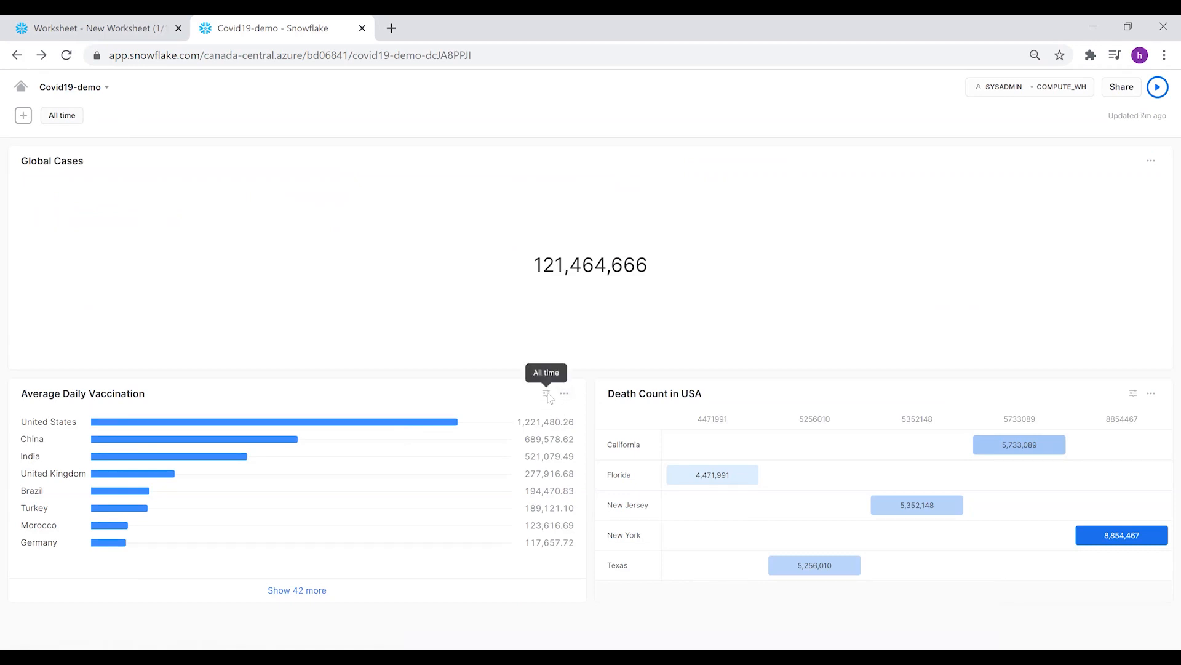
{"action": "mouse_move", "coordinate": [1138, 395]}
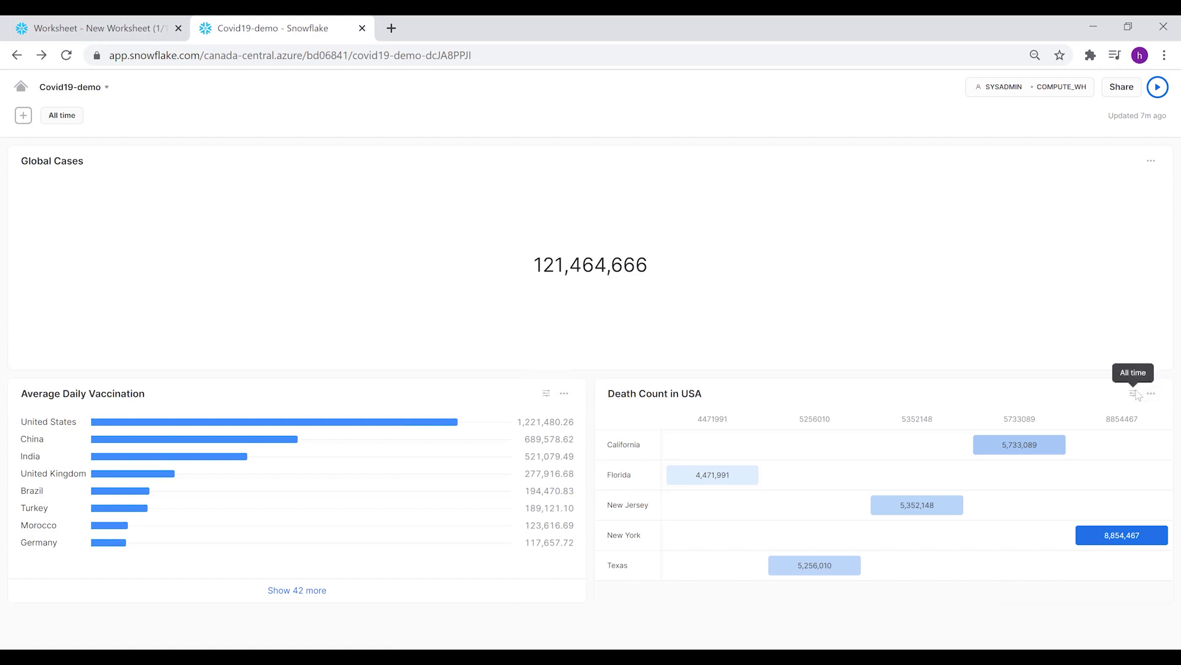
{"action": "mouse_move", "coordinate": [149, 198]}
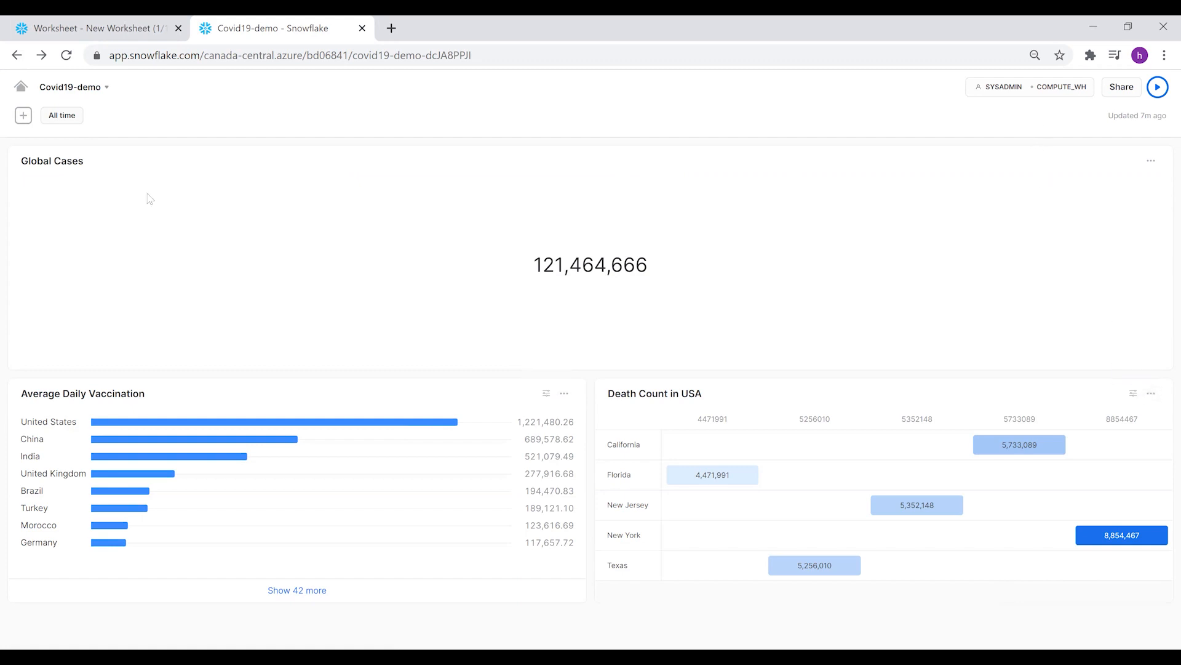
{"action": "mouse_move", "coordinate": [1063, 171]}
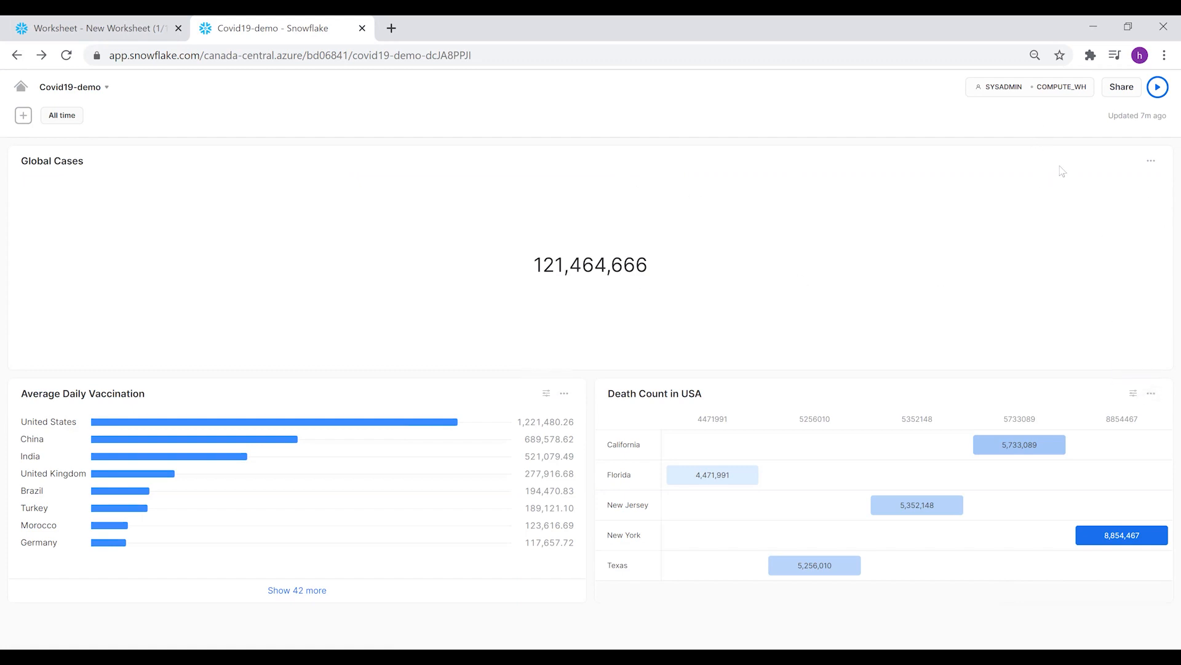
{"action": "mouse_move", "coordinate": [693, 552]}
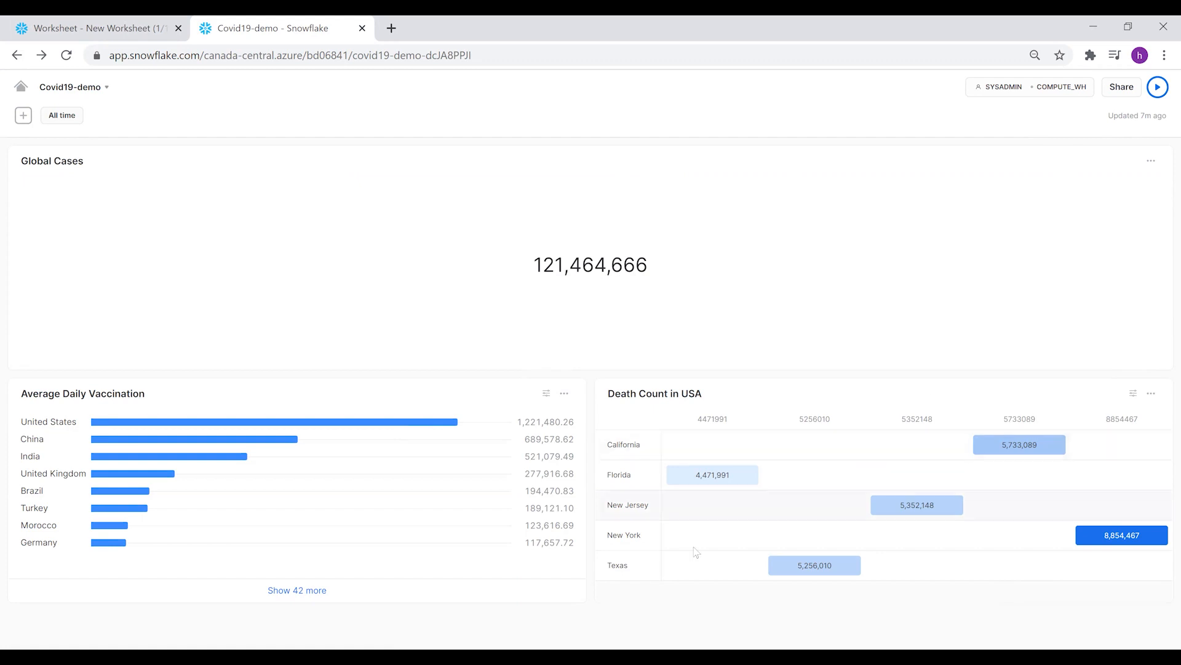
Change the dashboard date filter from All time to Last 6 months and apply it
{"action": "left_click", "coordinate": [62, 115]}
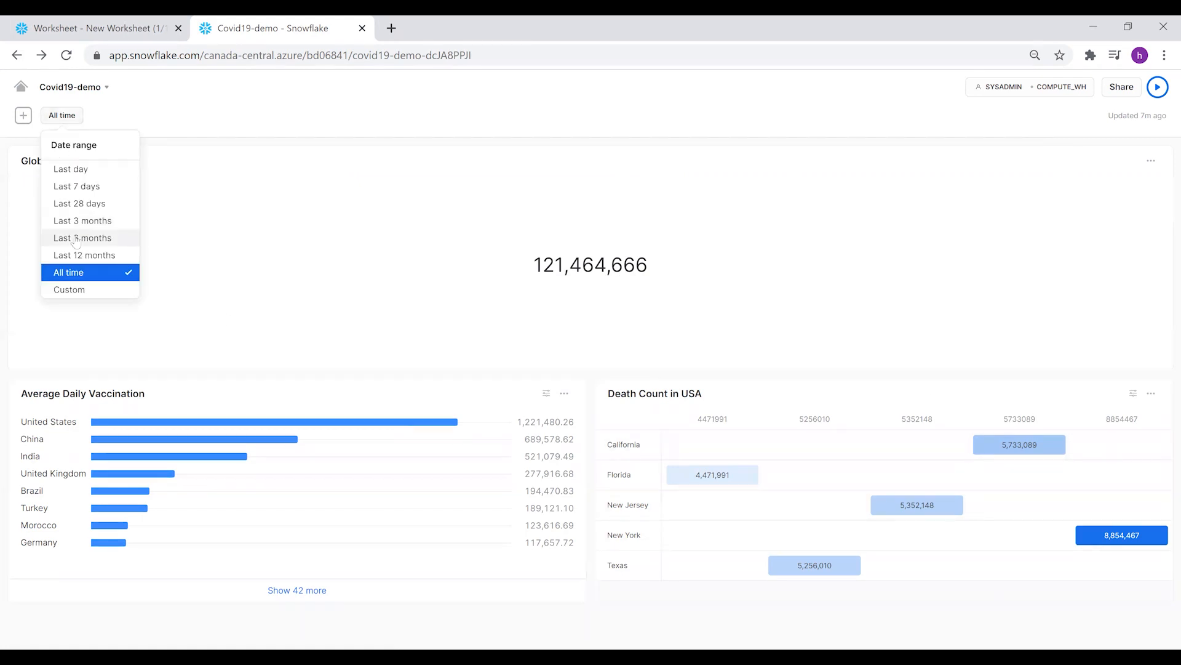
{"action": "left_click", "coordinate": [81, 237]}
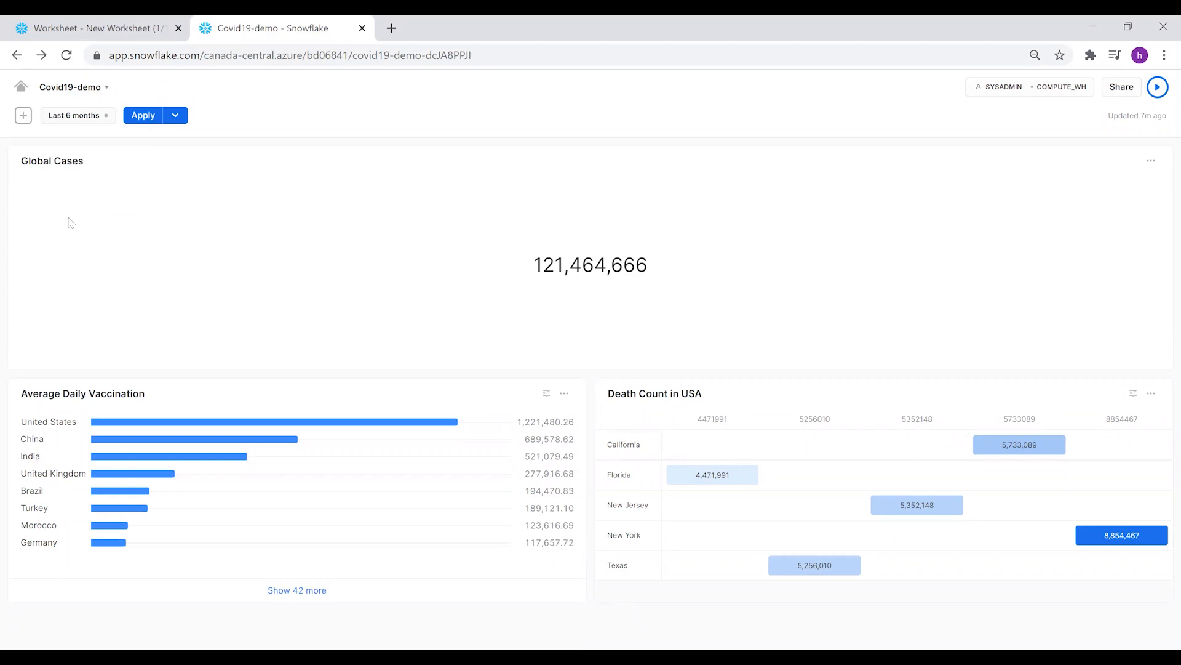
{"action": "left_click", "coordinate": [142, 115]}
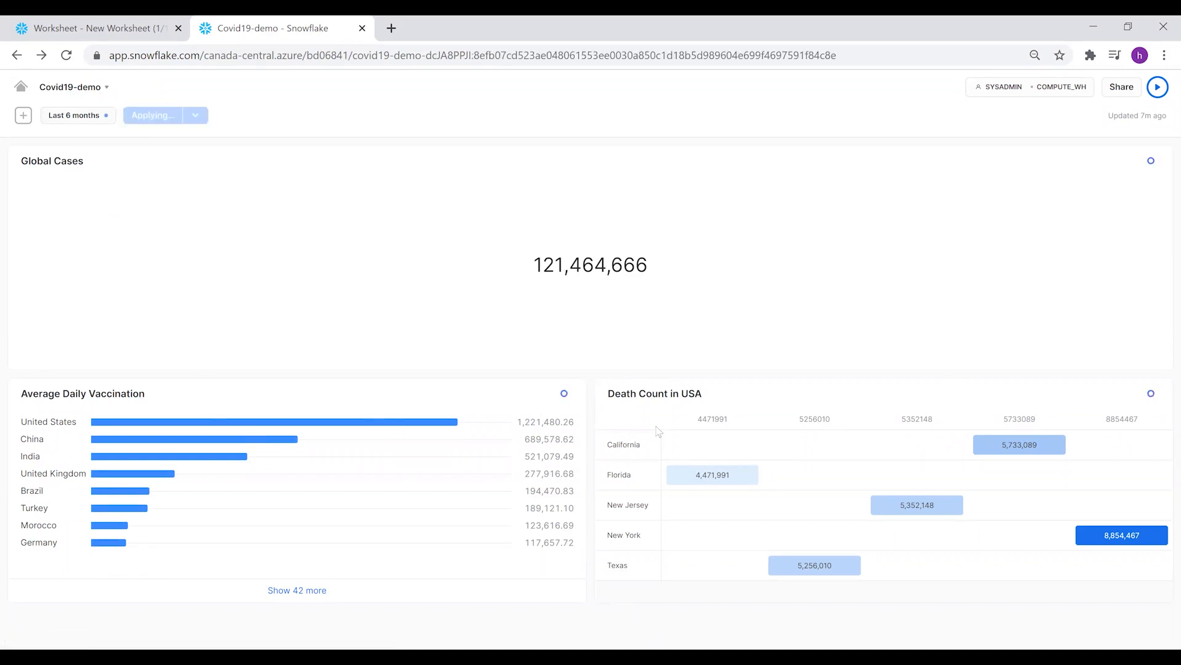
{"action": "mouse_move", "coordinate": [1150, 161]}
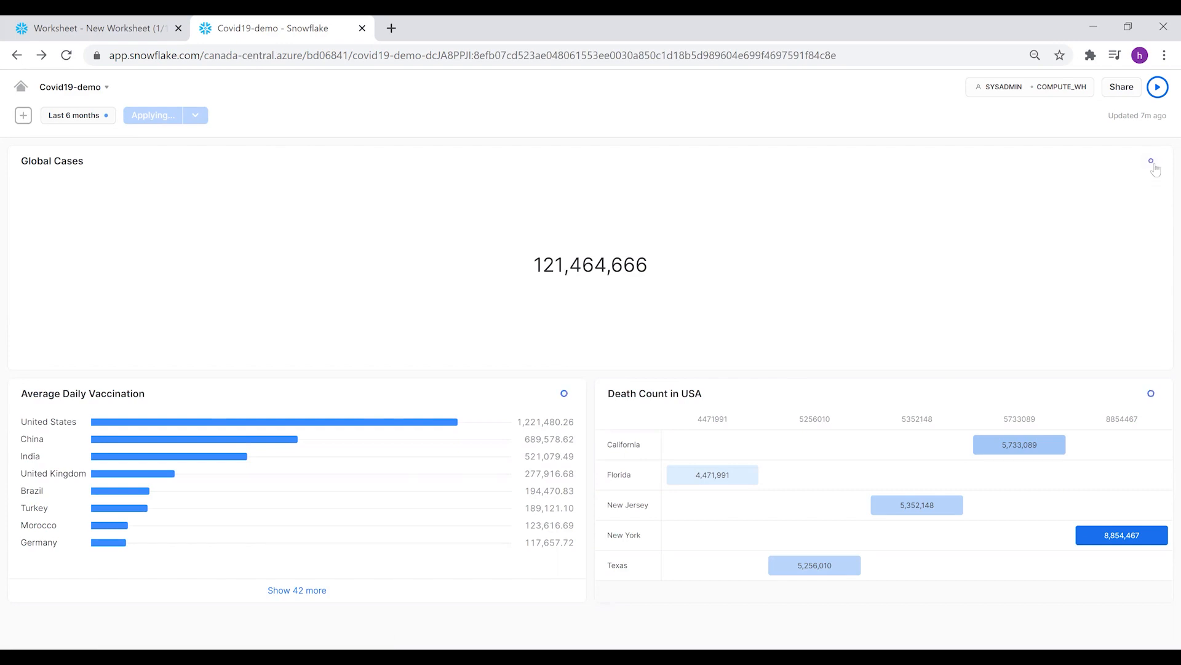
{"action": "mouse_move", "coordinate": [848, 247]}
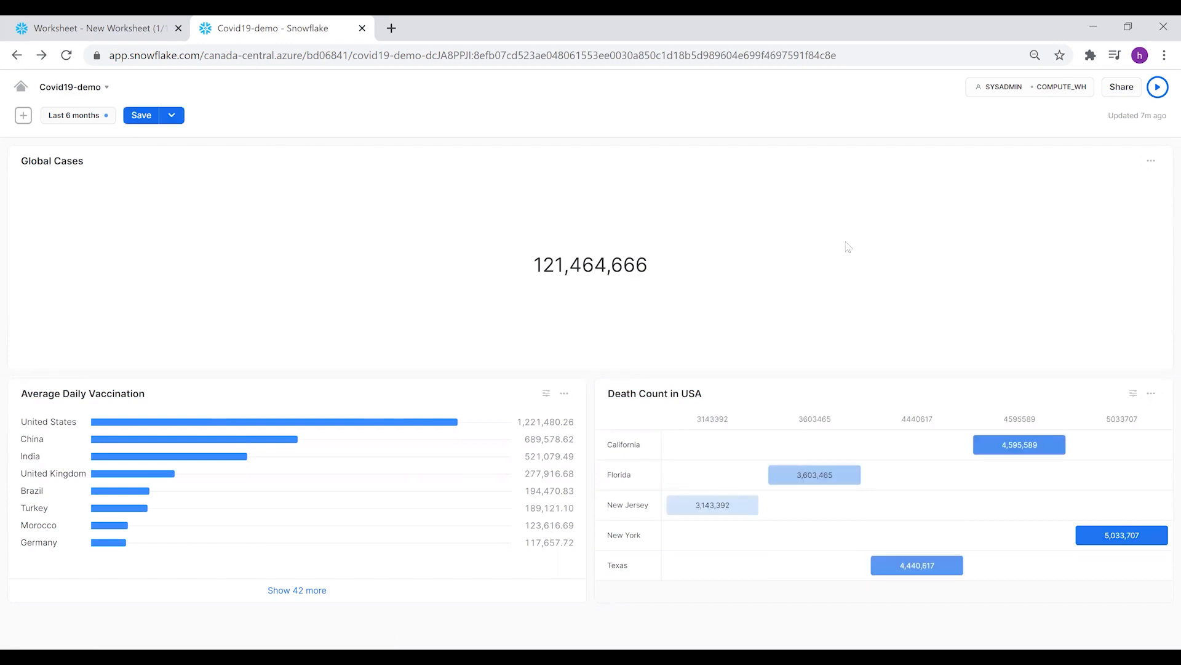
{"action": "mouse_move", "coordinate": [1004, 163]}
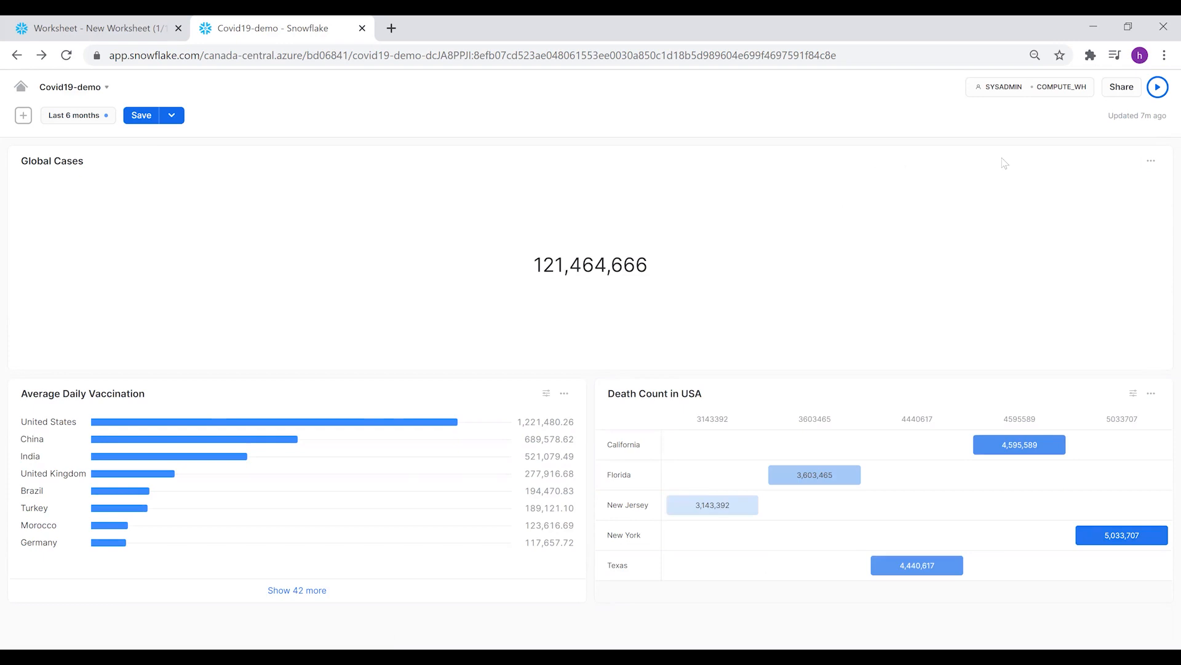
{"action": "mouse_move", "coordinate": [502, 311]}
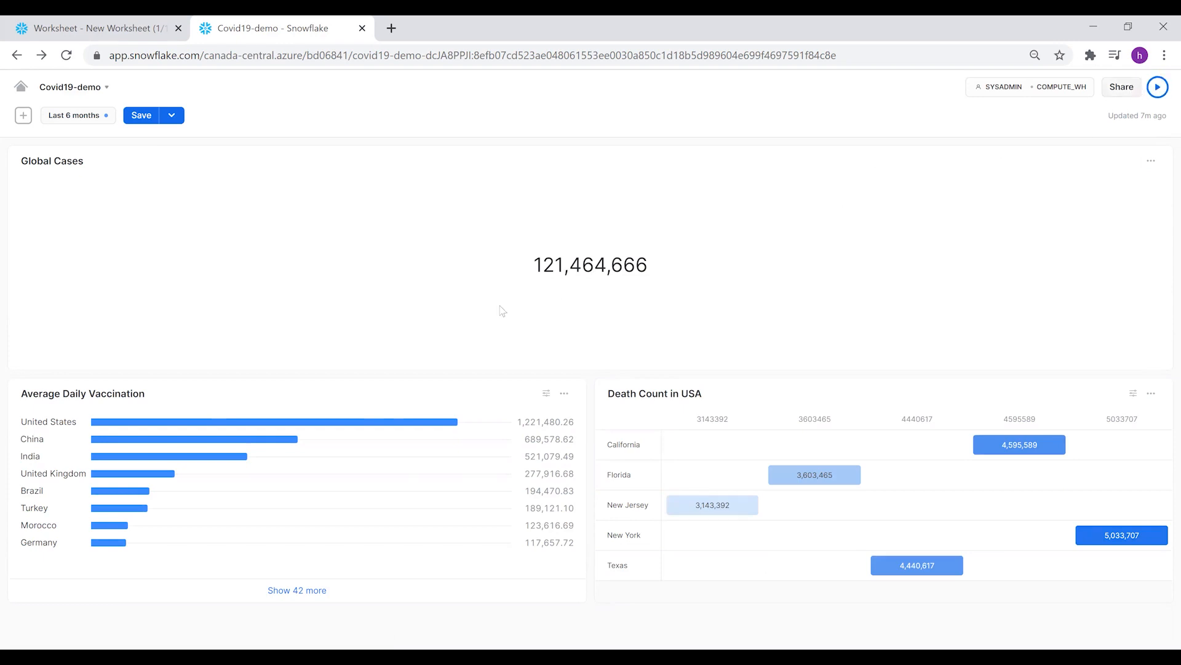
Copy the Covid19-demo dashboard's share link from the Share dialog and close it
{"action": "left_click", "coordinate": [1120, 86]}
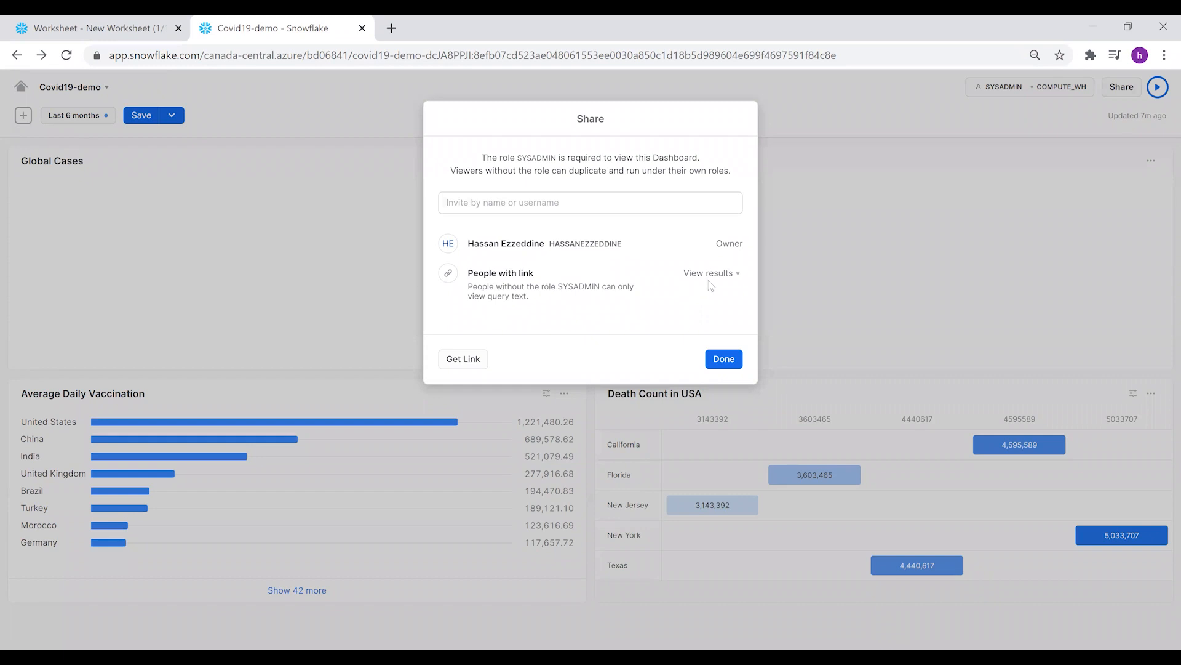
{"action": "left_click", "coordinate": [462, 359]}
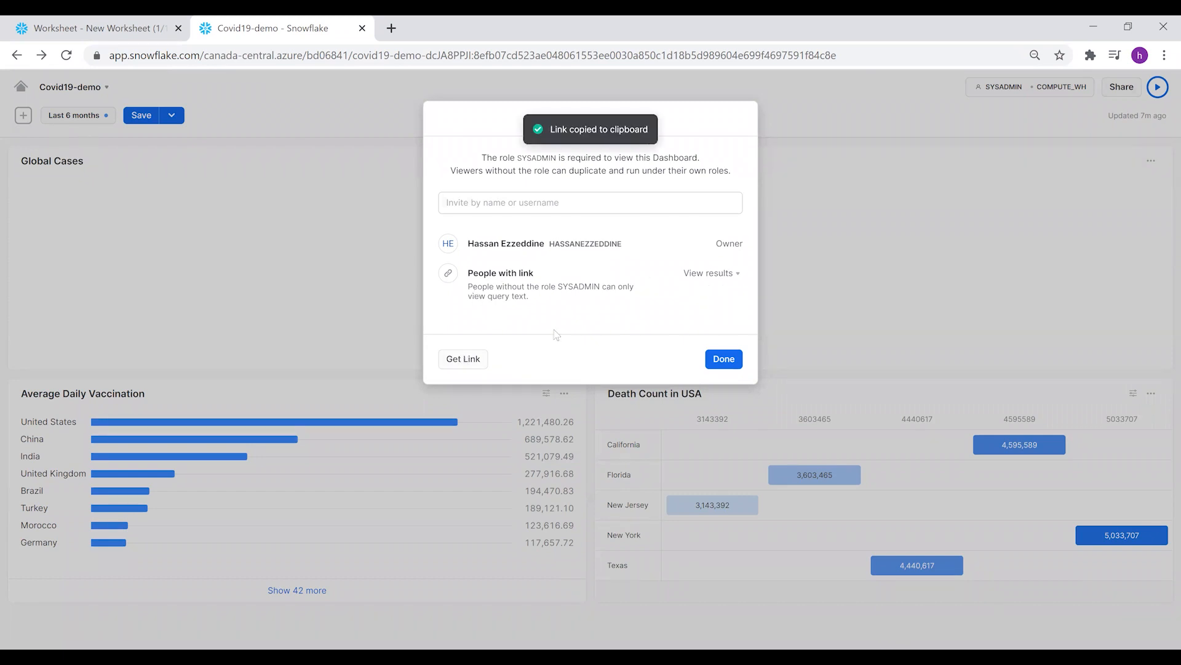
{"action": "left_click", "coordinate": [721, 359]}
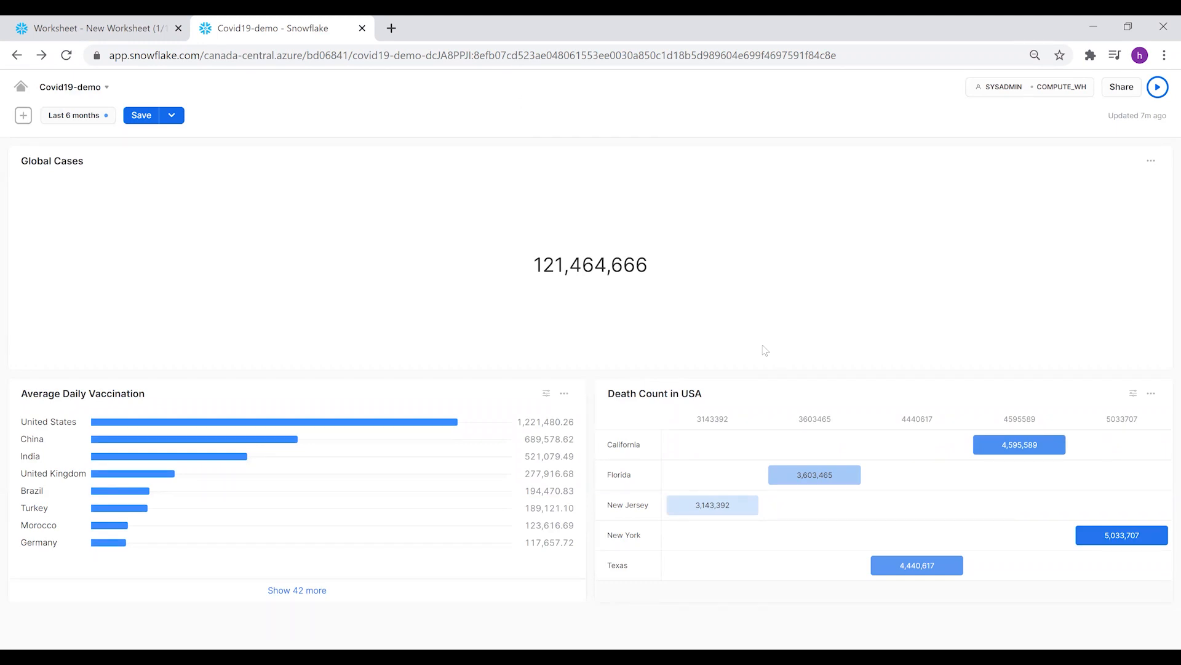
{"action": "mouse_move", "coordinate": [319, 521]}
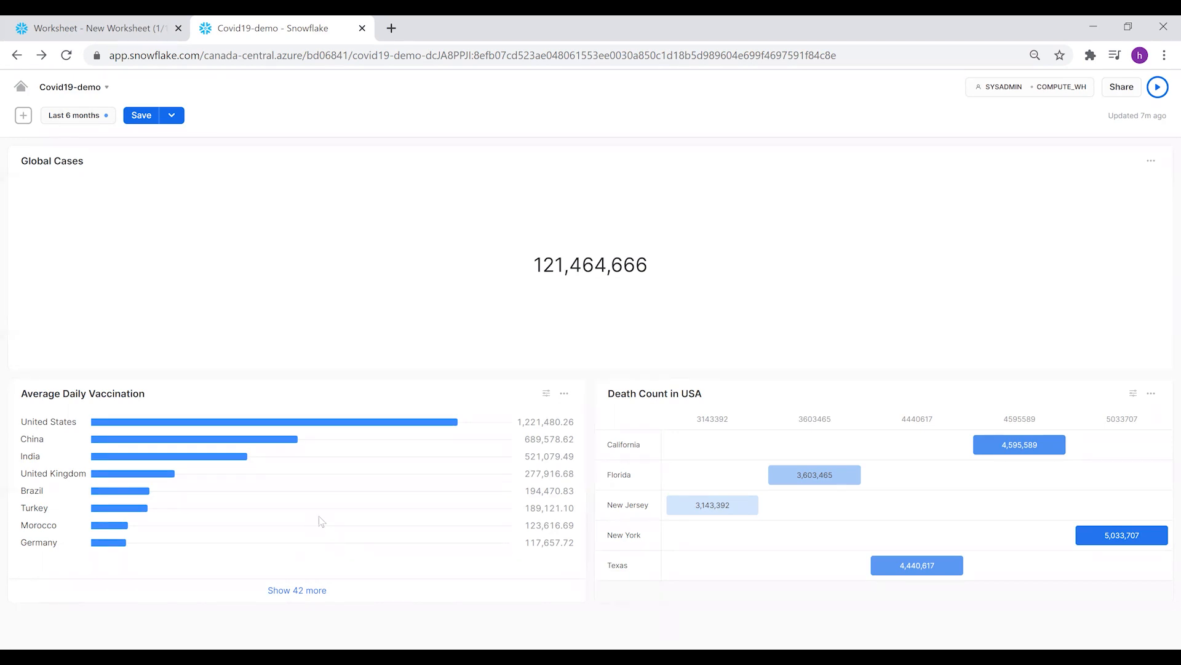